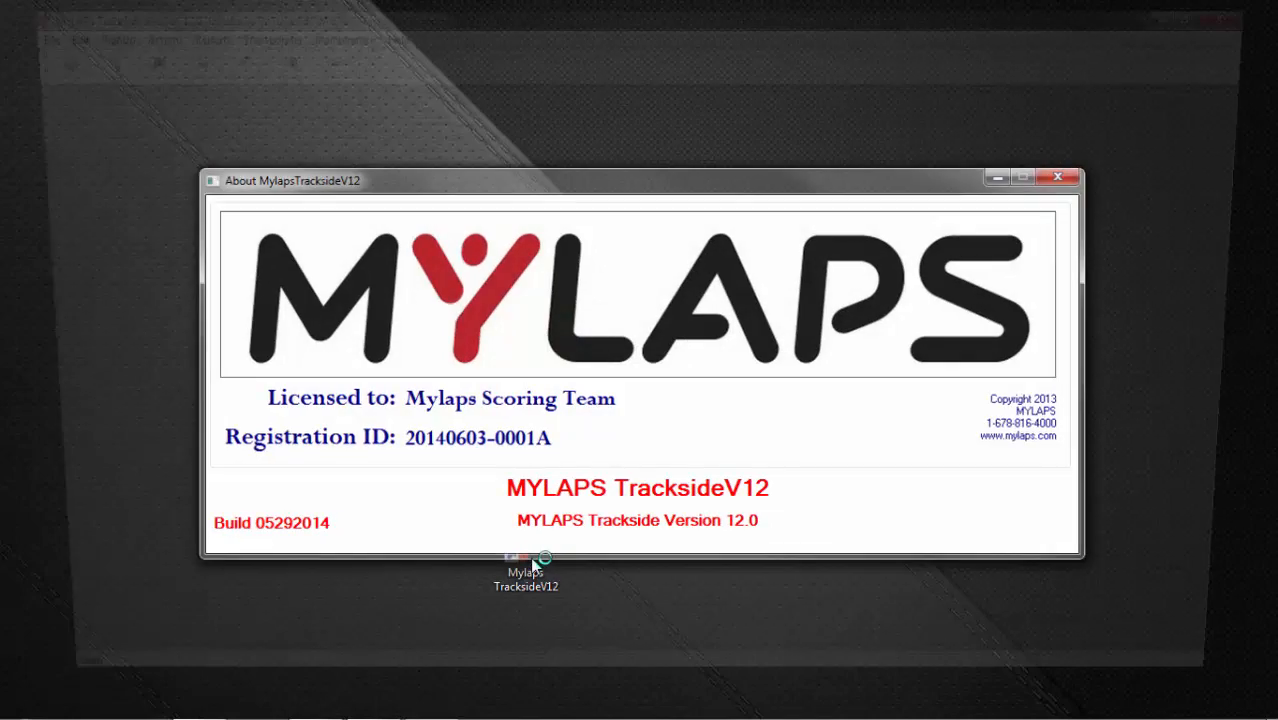
# Launch MYLAPS Trackside V12 from its desktop icon.
pyautogui.click(1057, 177)
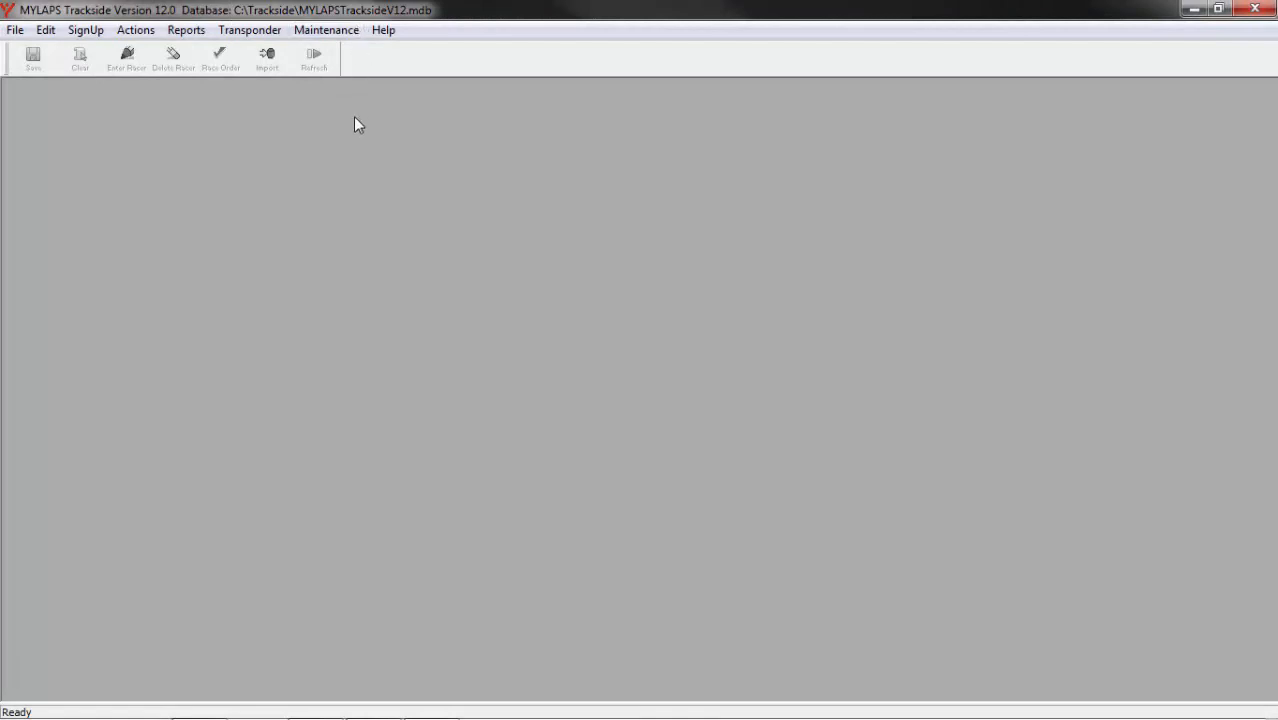
# In Maintenance > Classes, rename 450 A, 450 B and 450 C to Open A, Open B, Open C.
pyautogui.click(326, 29)
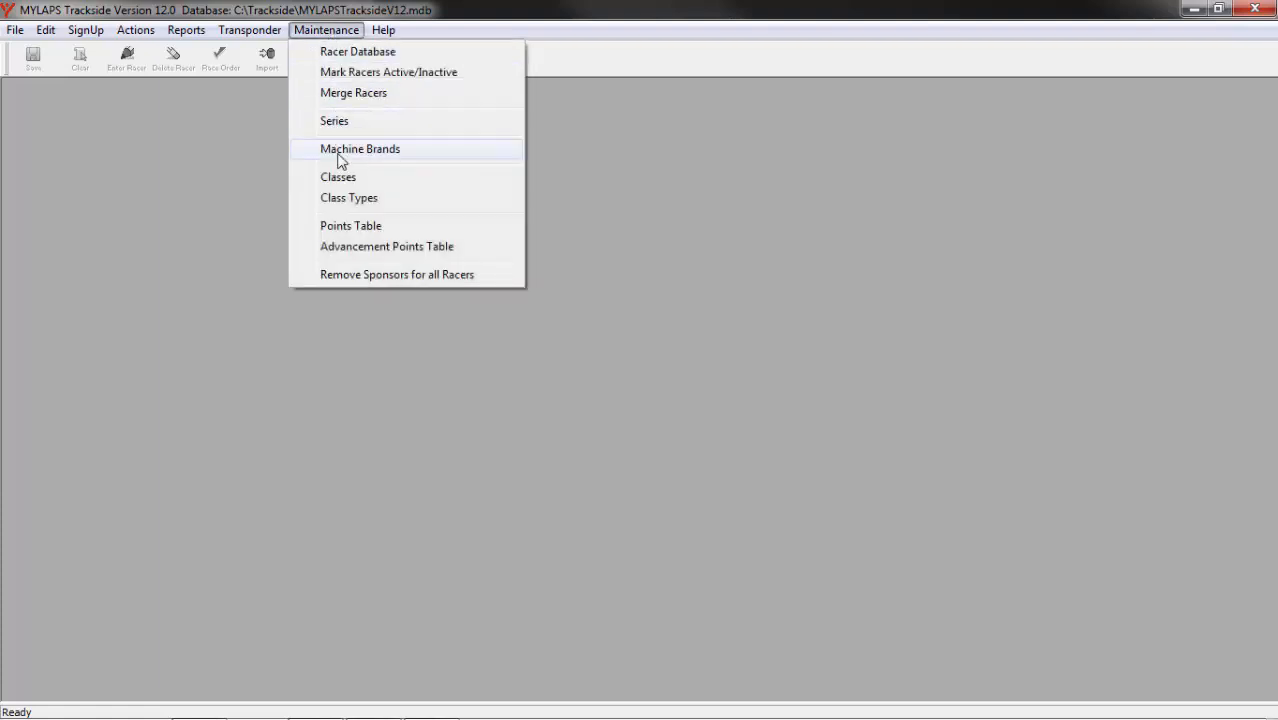
pyautogui.click(338, 177)
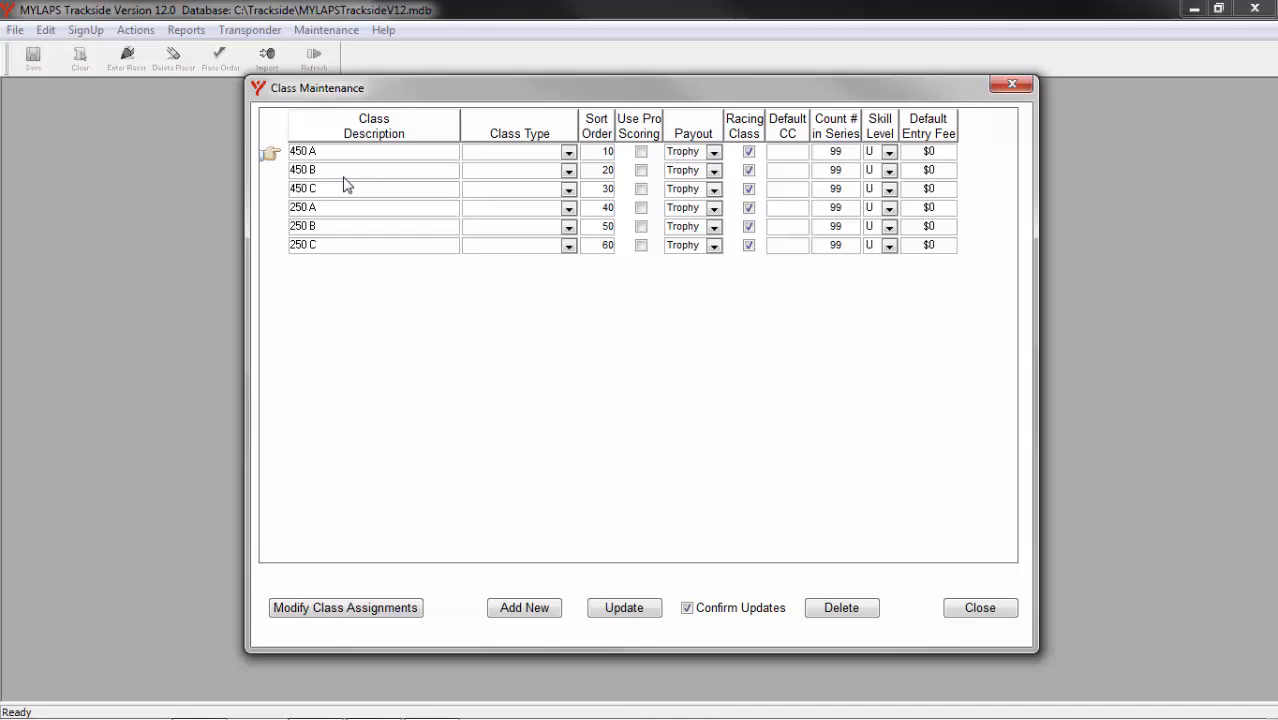
pyautogui.moveTo(320, 170)
pyautogui.write('Open')
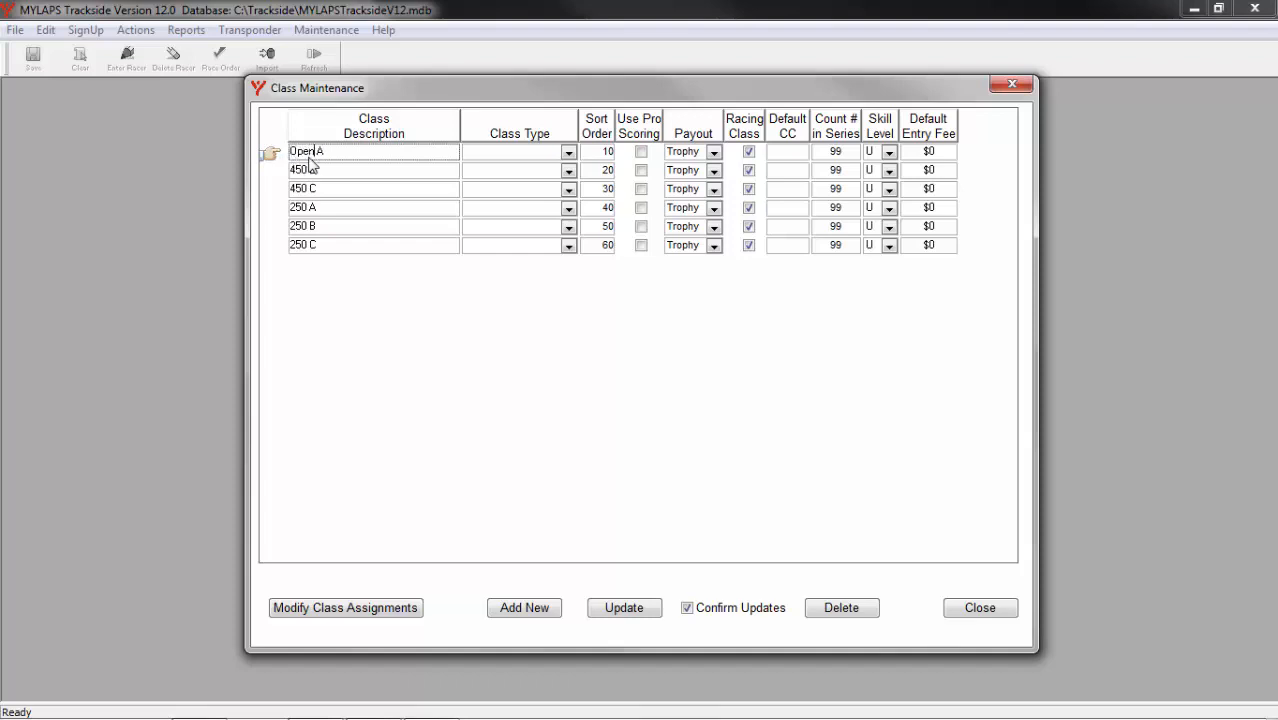
pyautogui.click(373, 169)
pyautogui.write('Open')
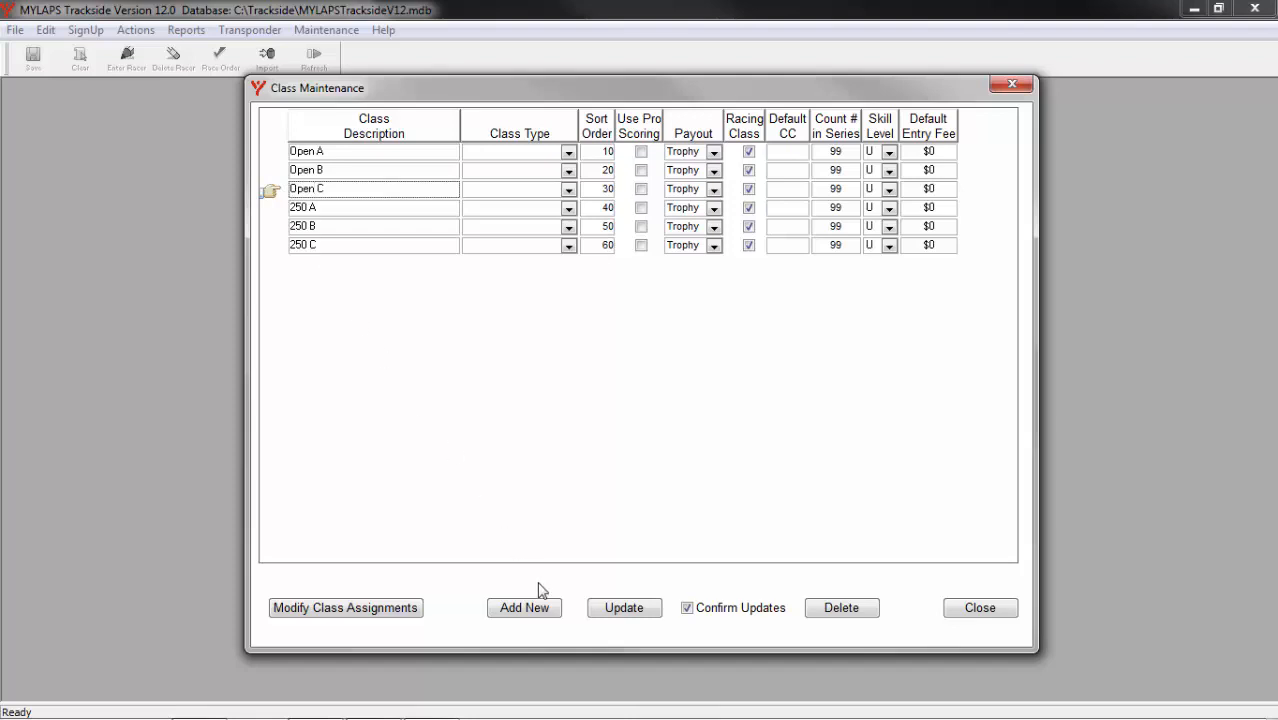
# Add a new class named Junior Plus 25.
pyautogui.click(524, 607)
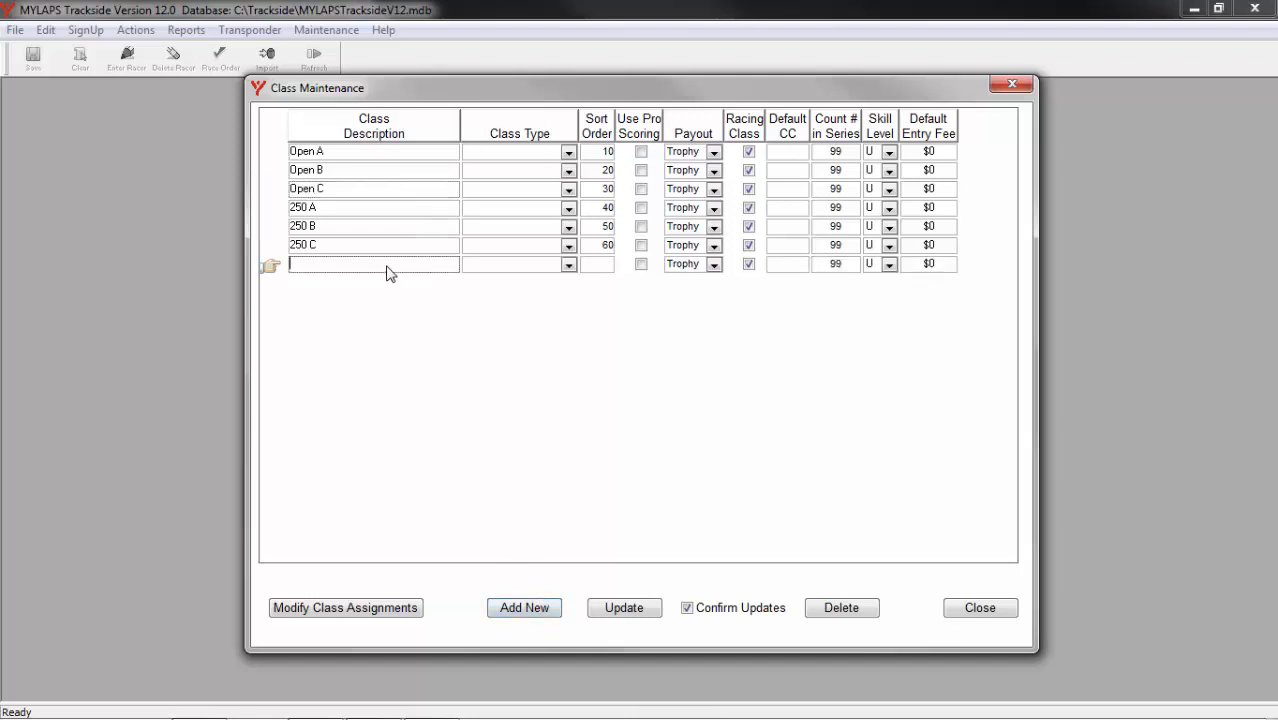
pyautogui.write('Ju')
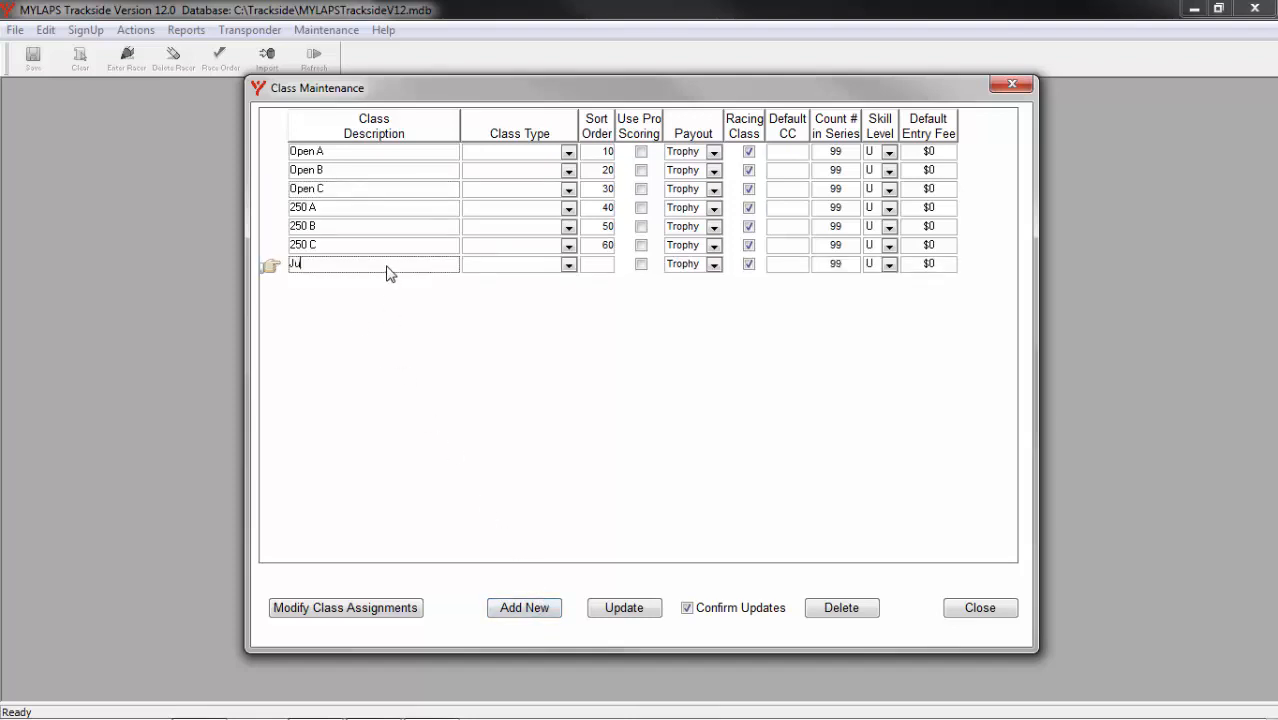
pyautogui.write('ni')
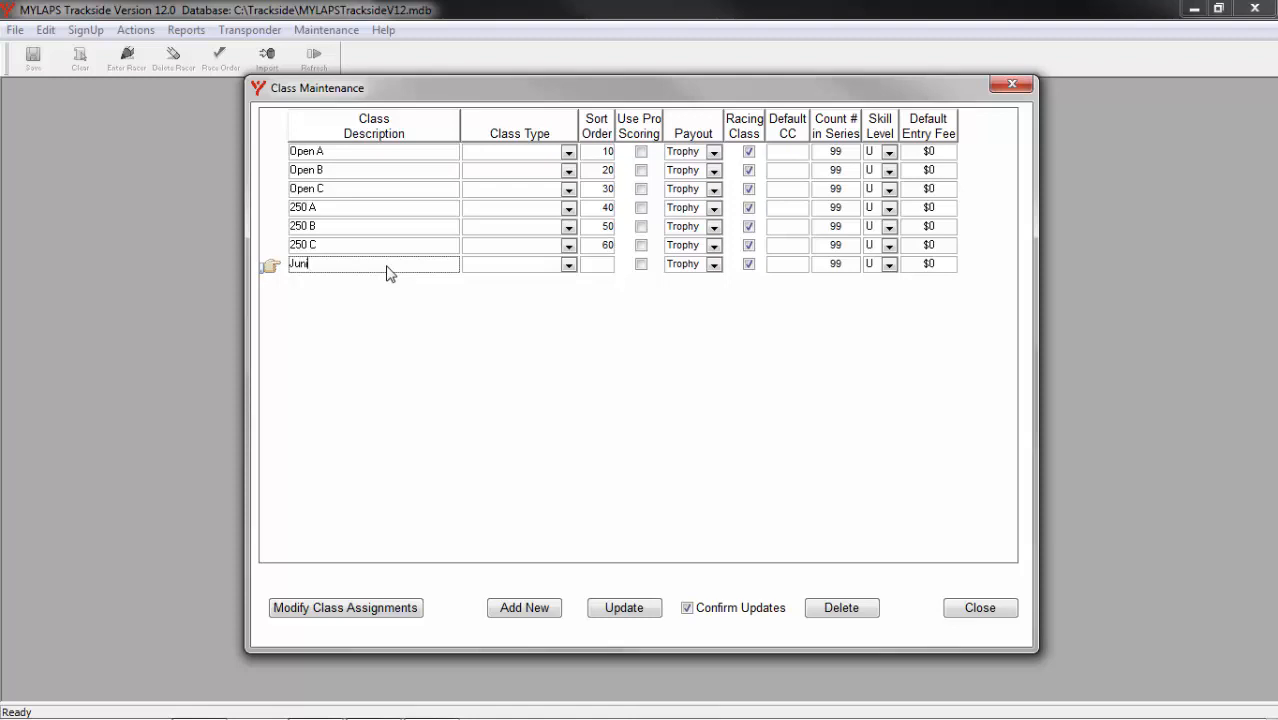
pyautogui.write('or')
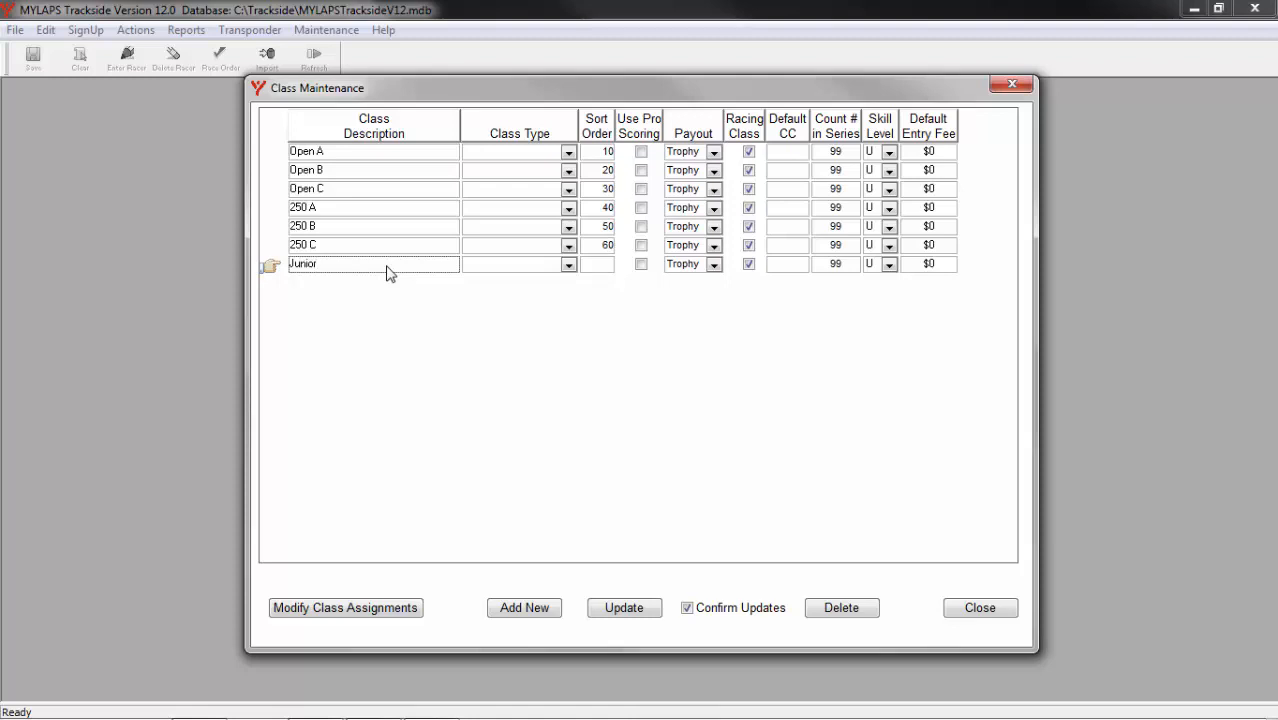
pyautogui.write('Pl')
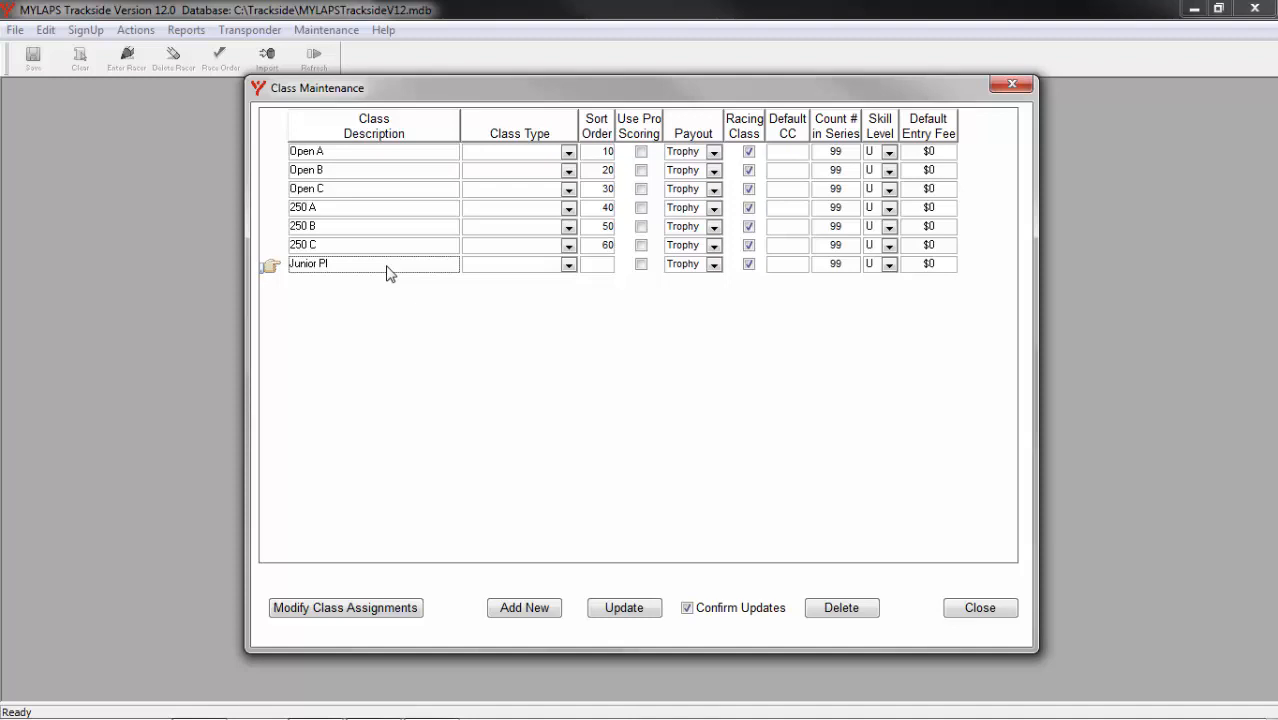
pyautogui.write('us')
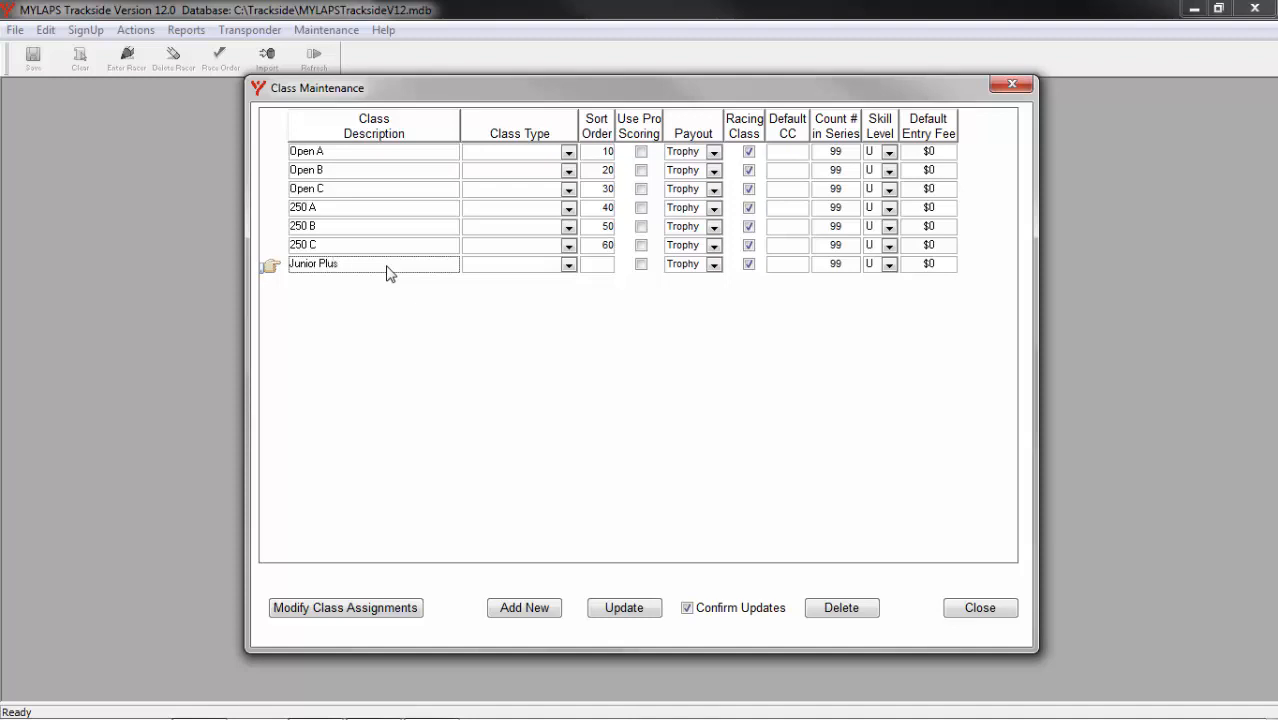
pyautogui.write('25')
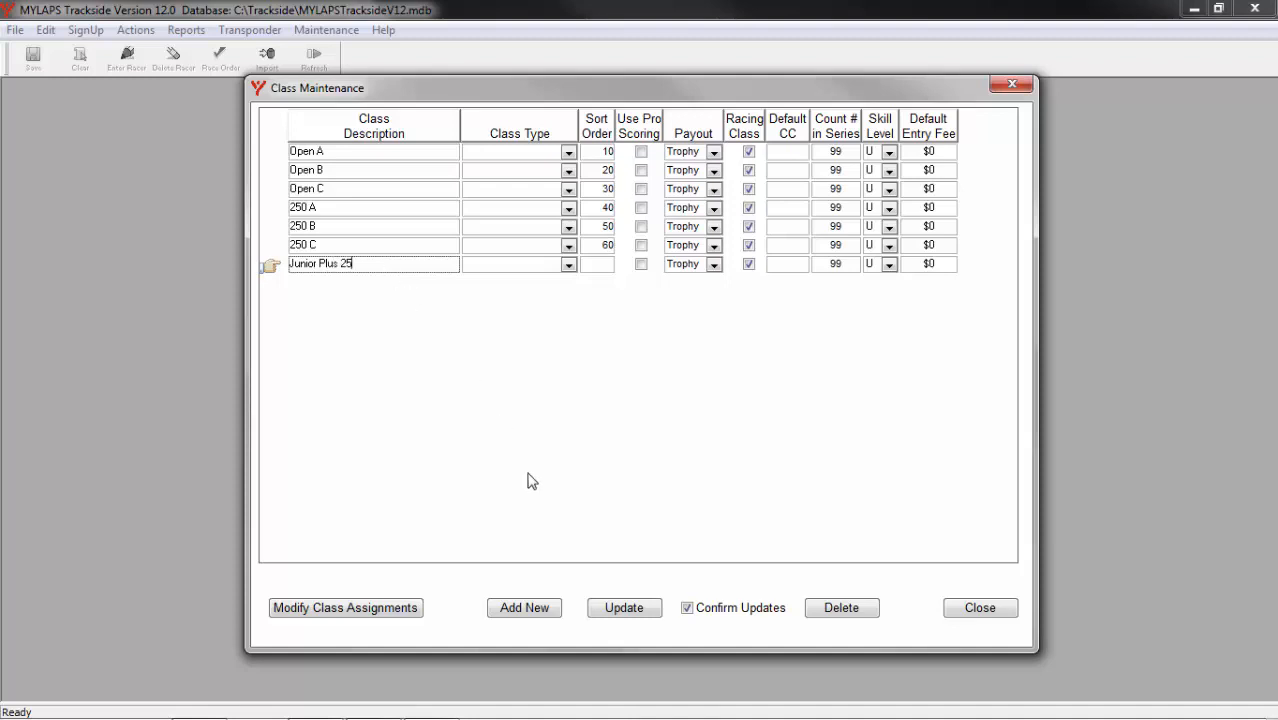
# Add a second new class named Senior Plus 40.
pyautogui.click(524, 607)
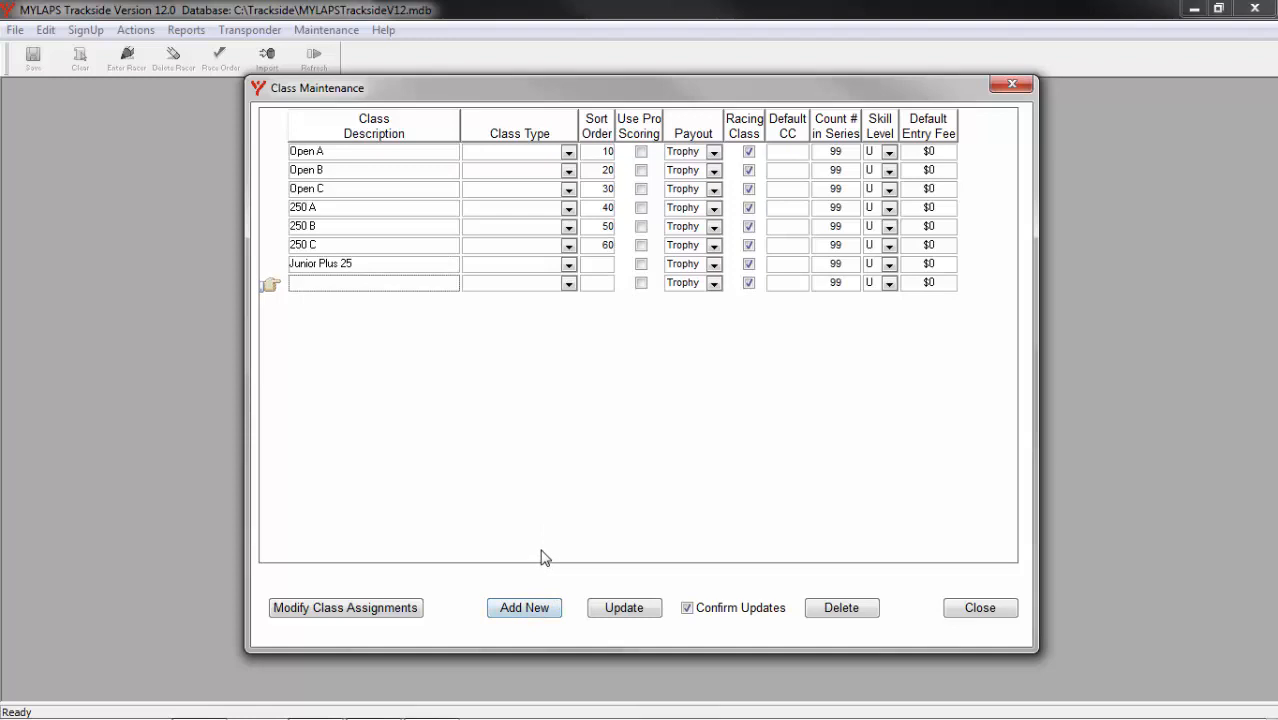
pyautogui.write('Senio')
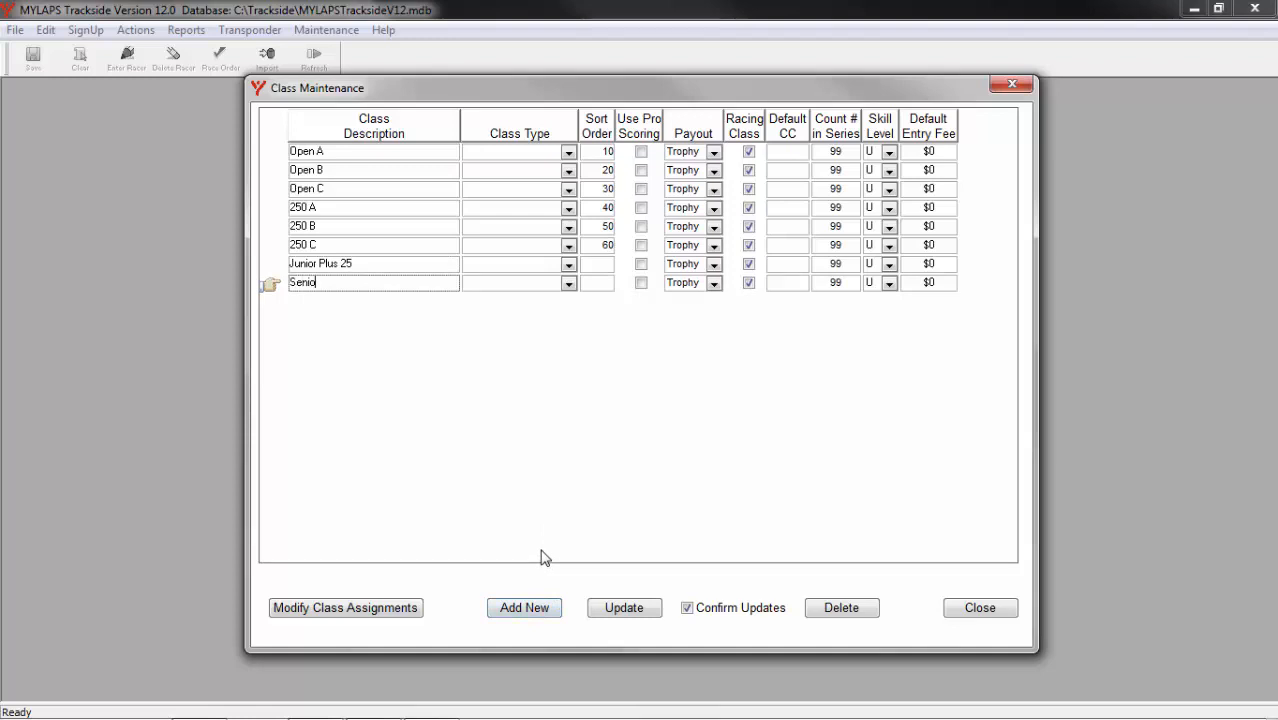
pyautogui.write('r')
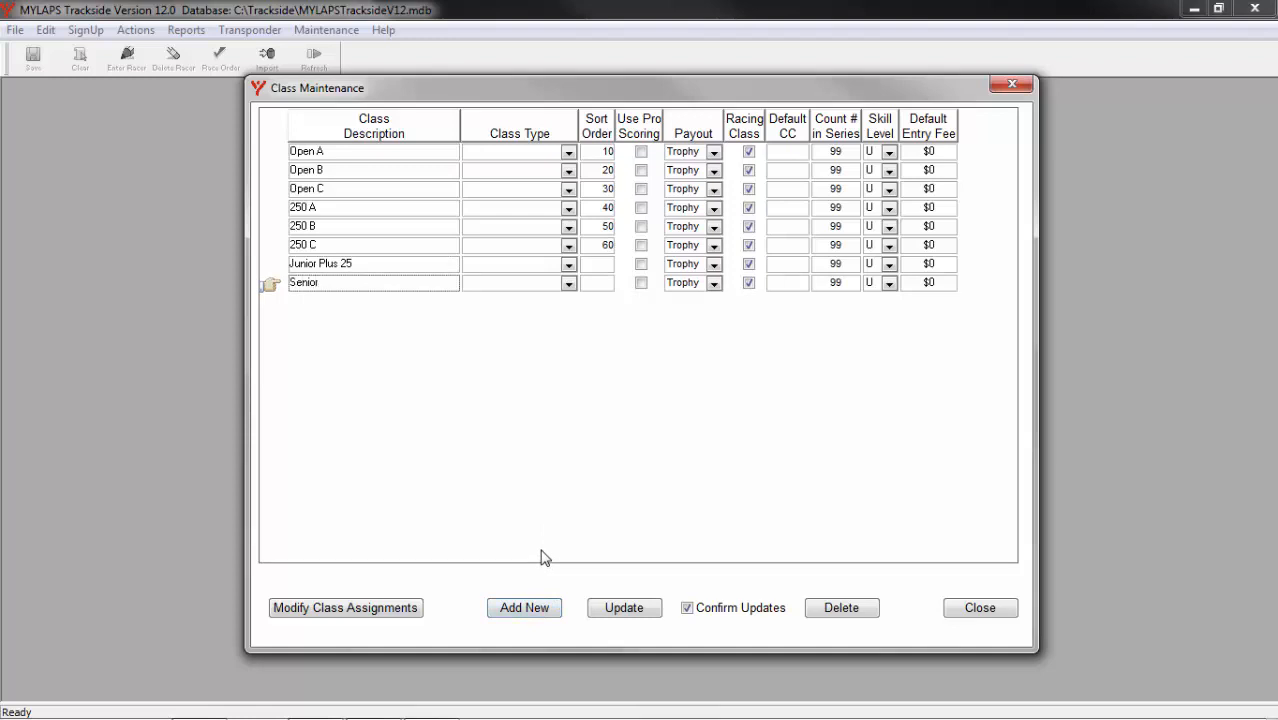
pyautogui.write('Plus')
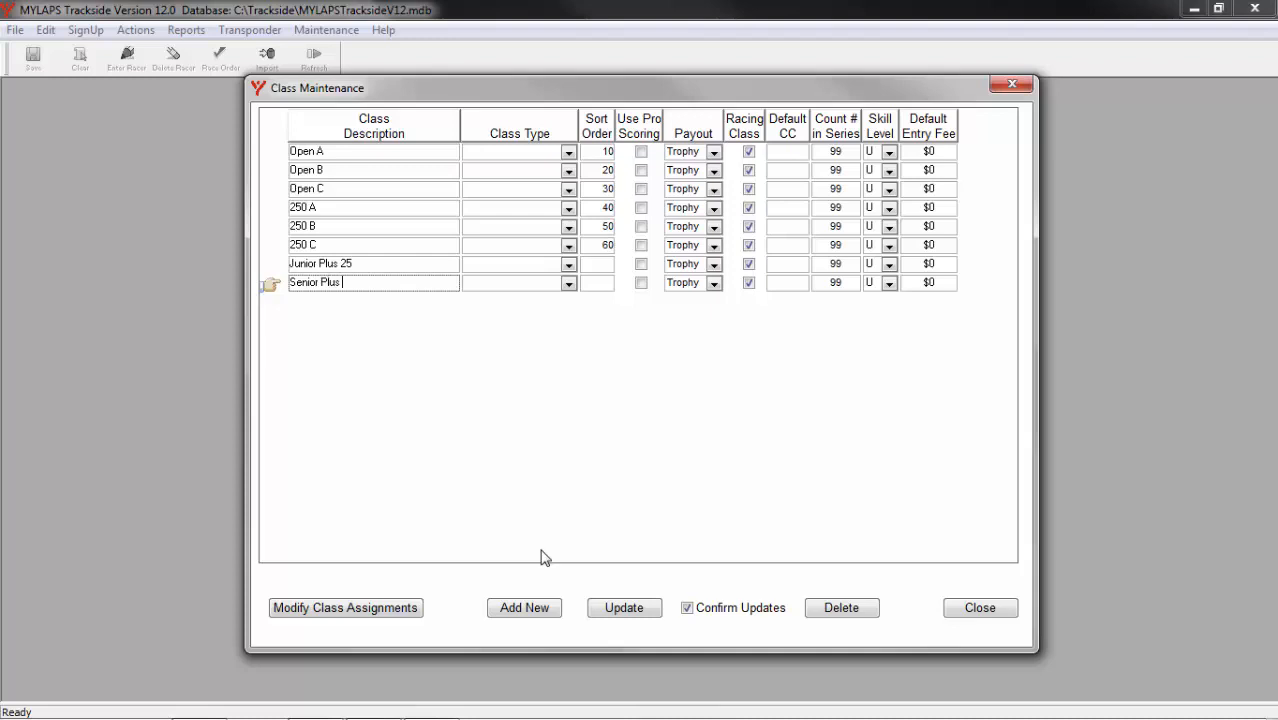
pyautogui.write('40')
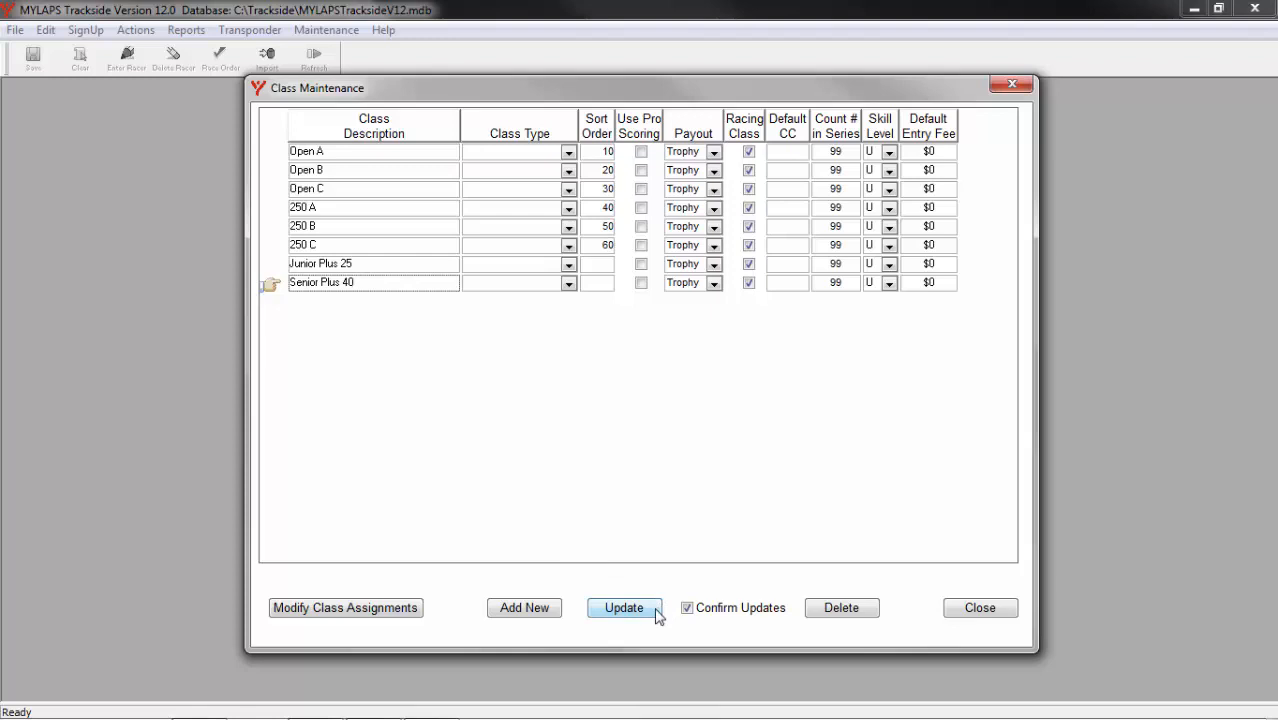
pyautogui.click(373, 282)
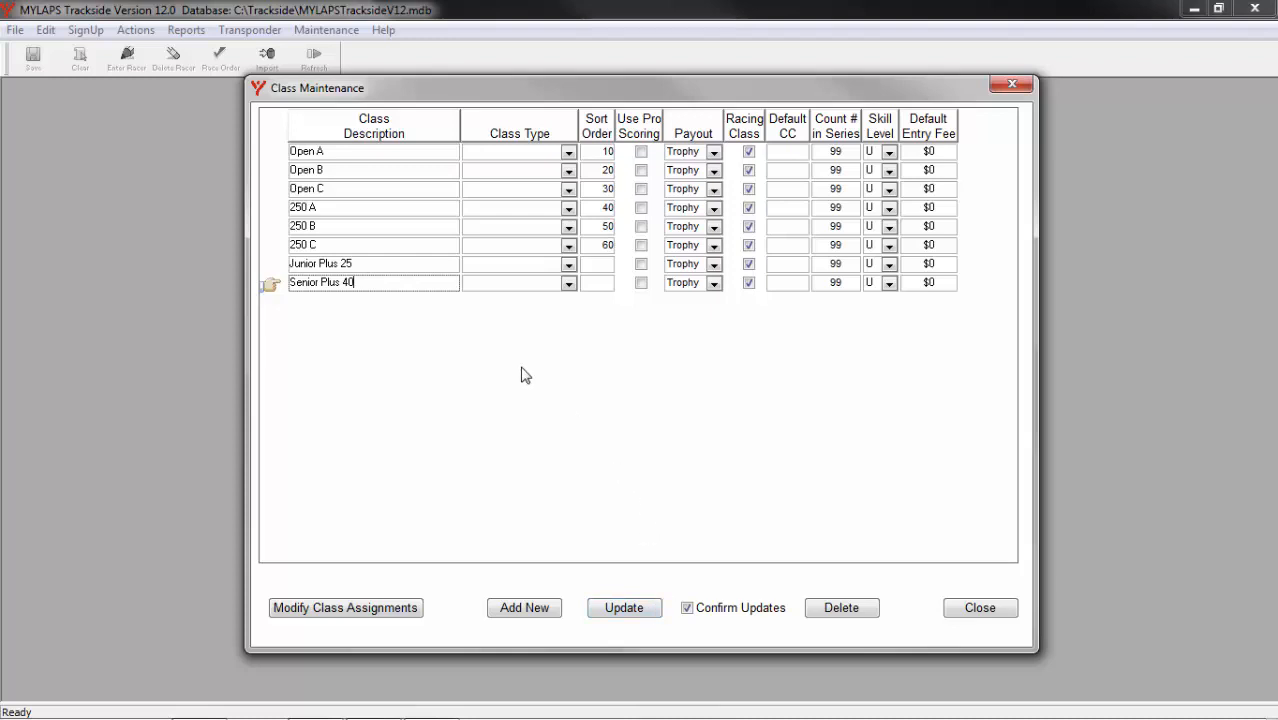
pyautogui.moveTo(882, 371)
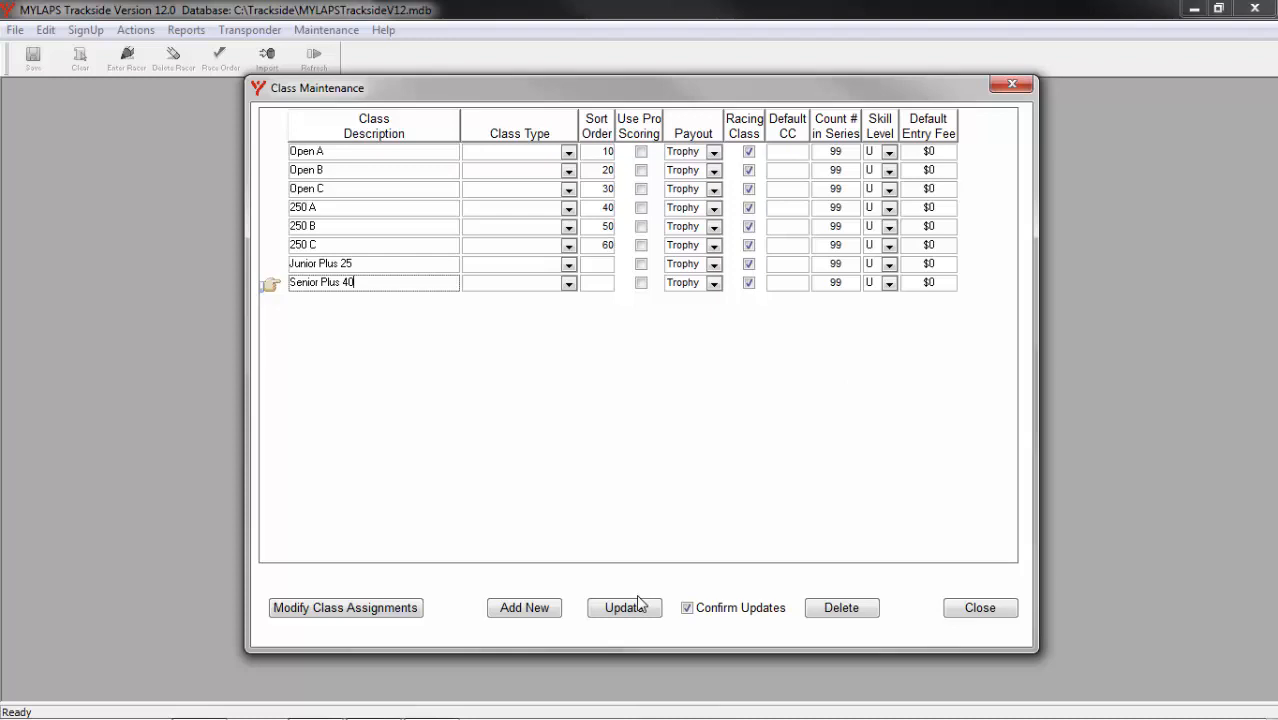
# Save the class changes, acknowledge the confirmation, and close the class window.
pyautogui.click(624, 607)
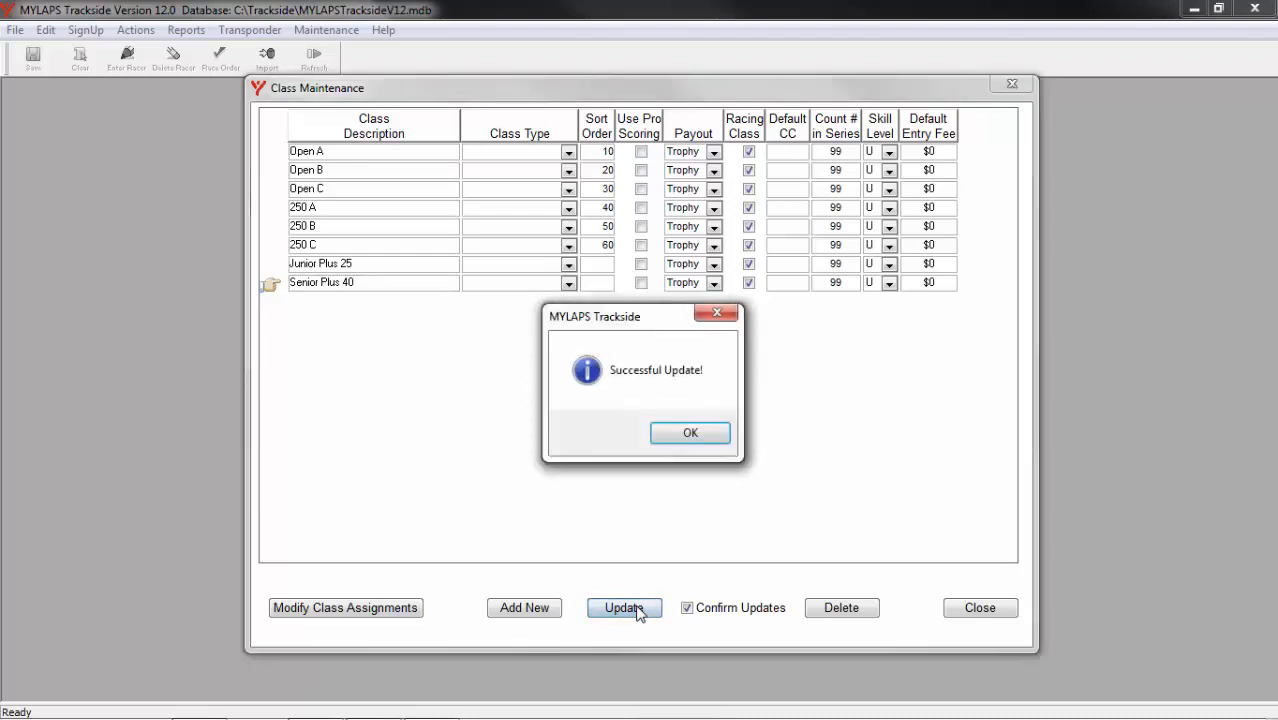
pyautogui.click(689, 432)
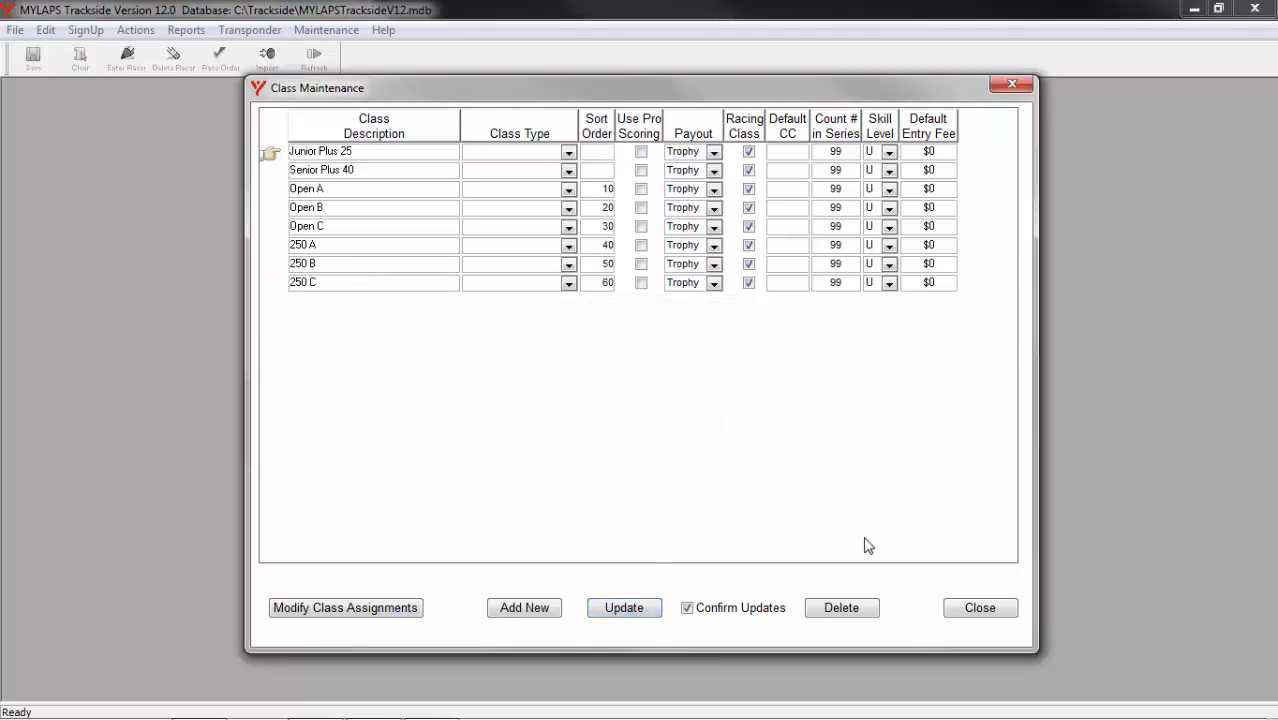
pyautogui.click(979, 607)
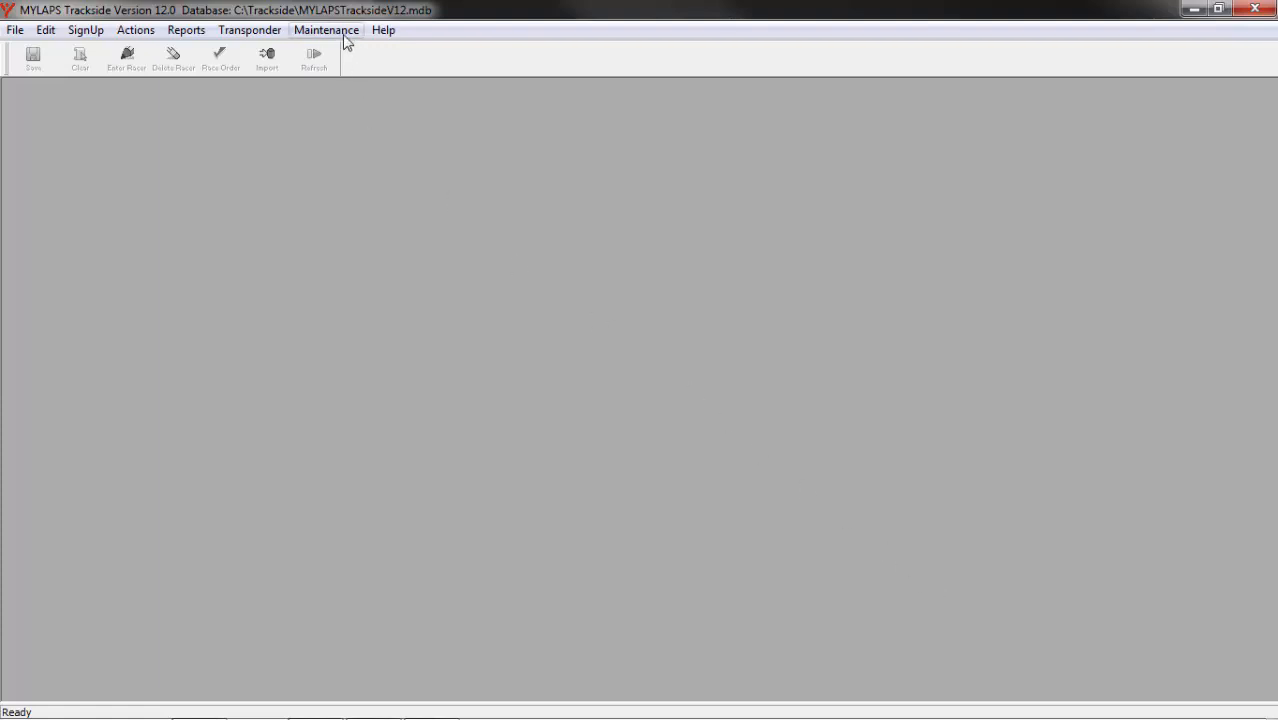
pyautogui.click(326, 29)
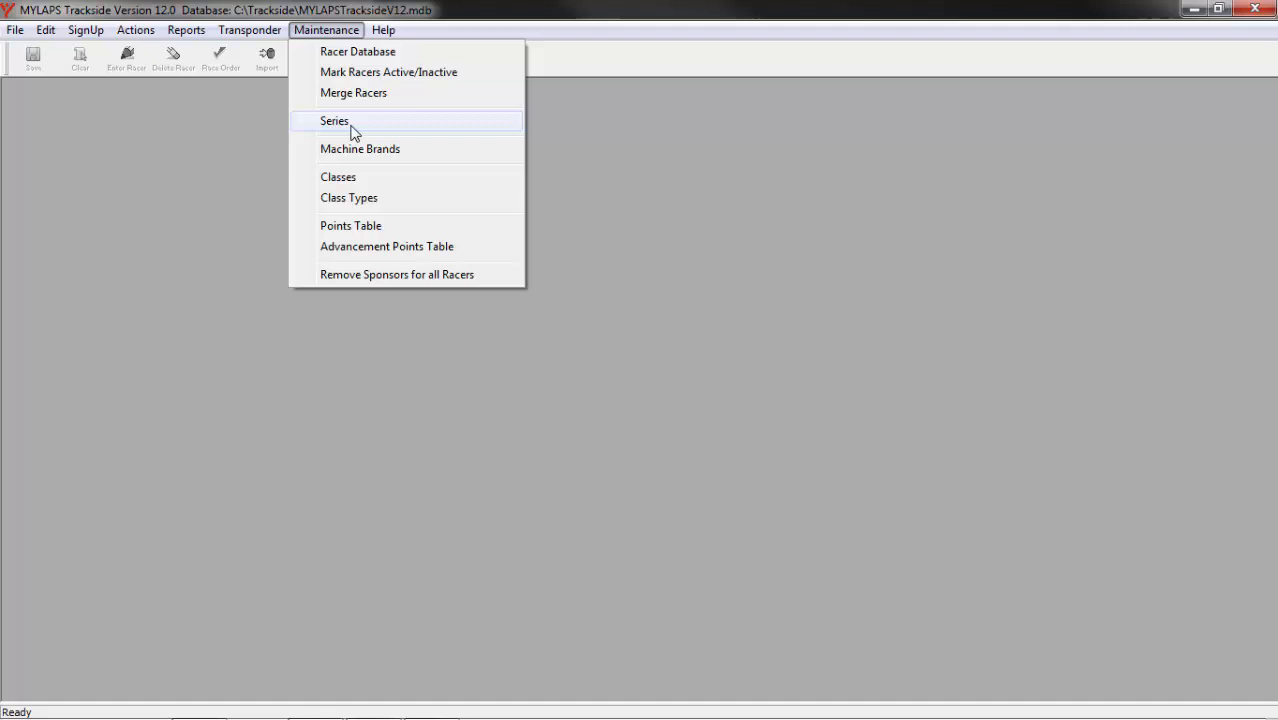
pyautogui.click(359, 149)
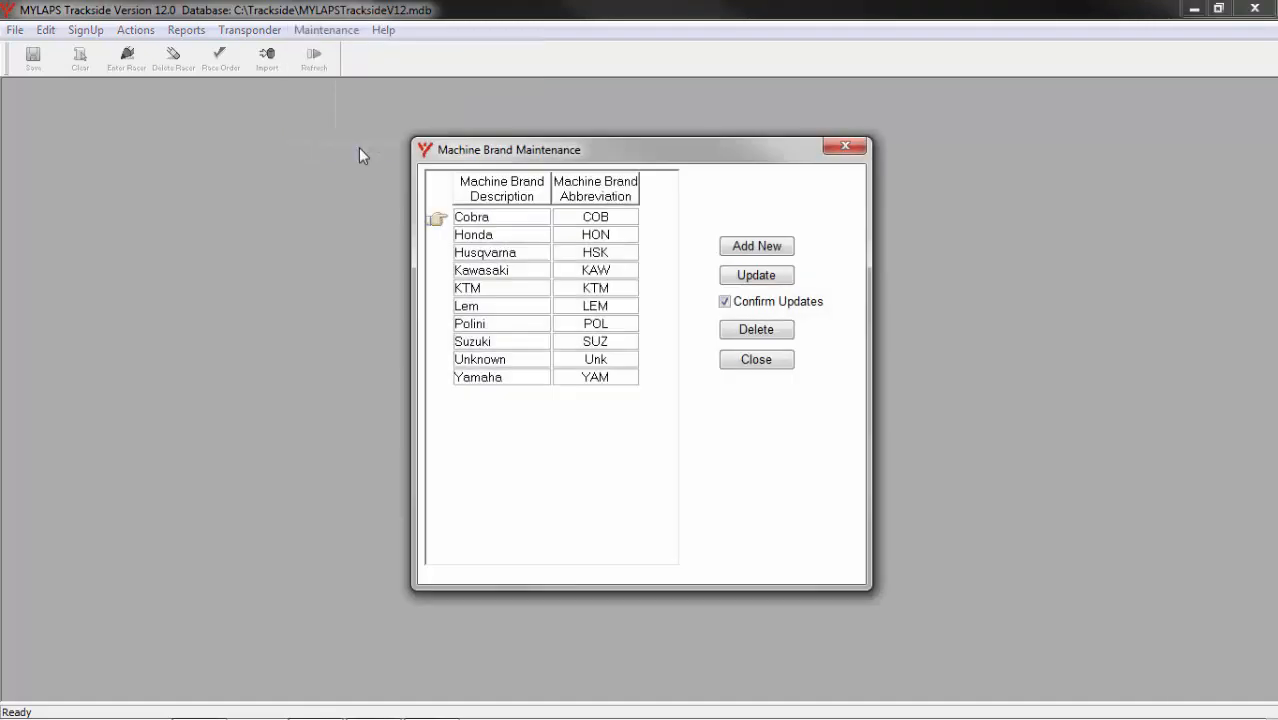
pyautogui.moveTo(374, 177)
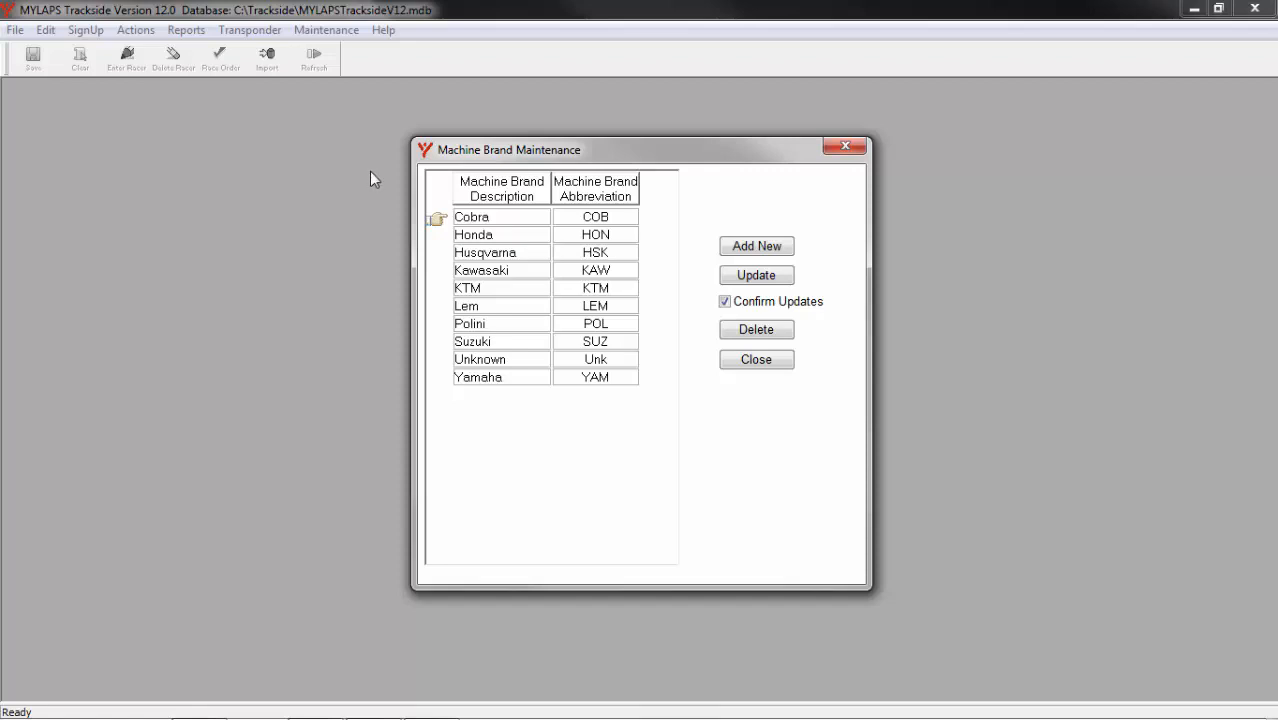
pyautogui.moveTo(575, 458)
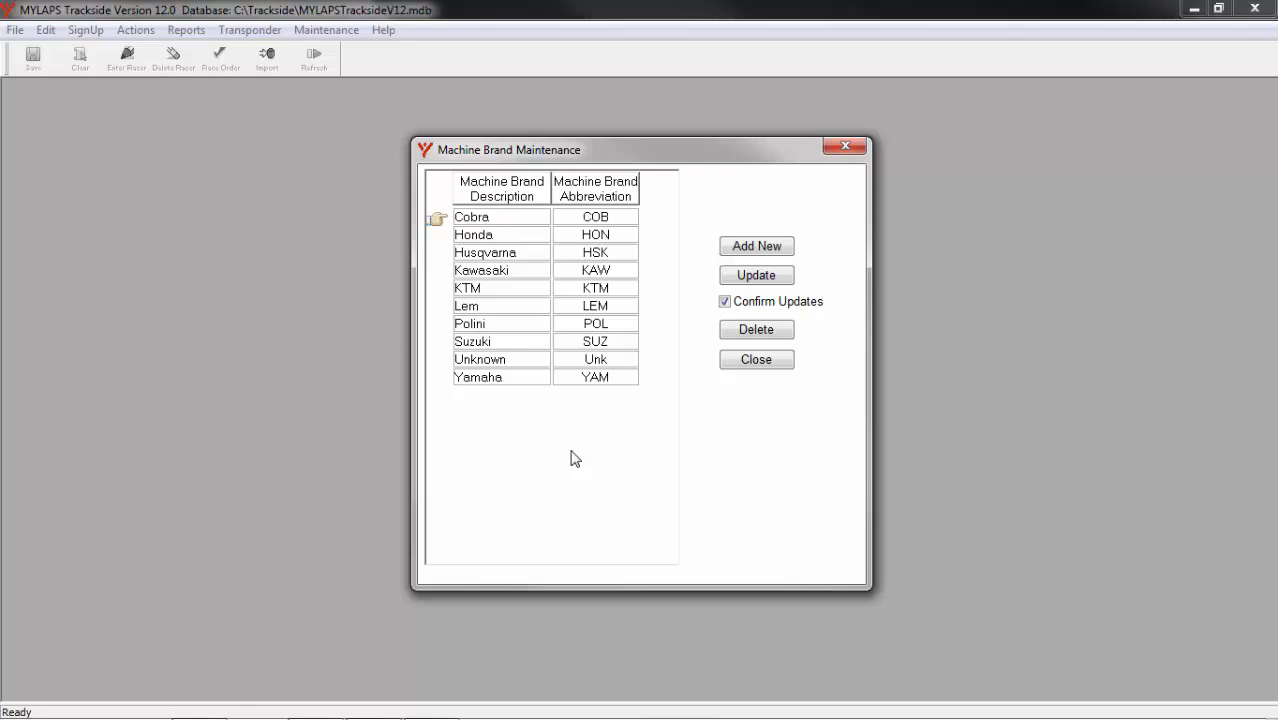
pyautogui.moveTo(533, 434)
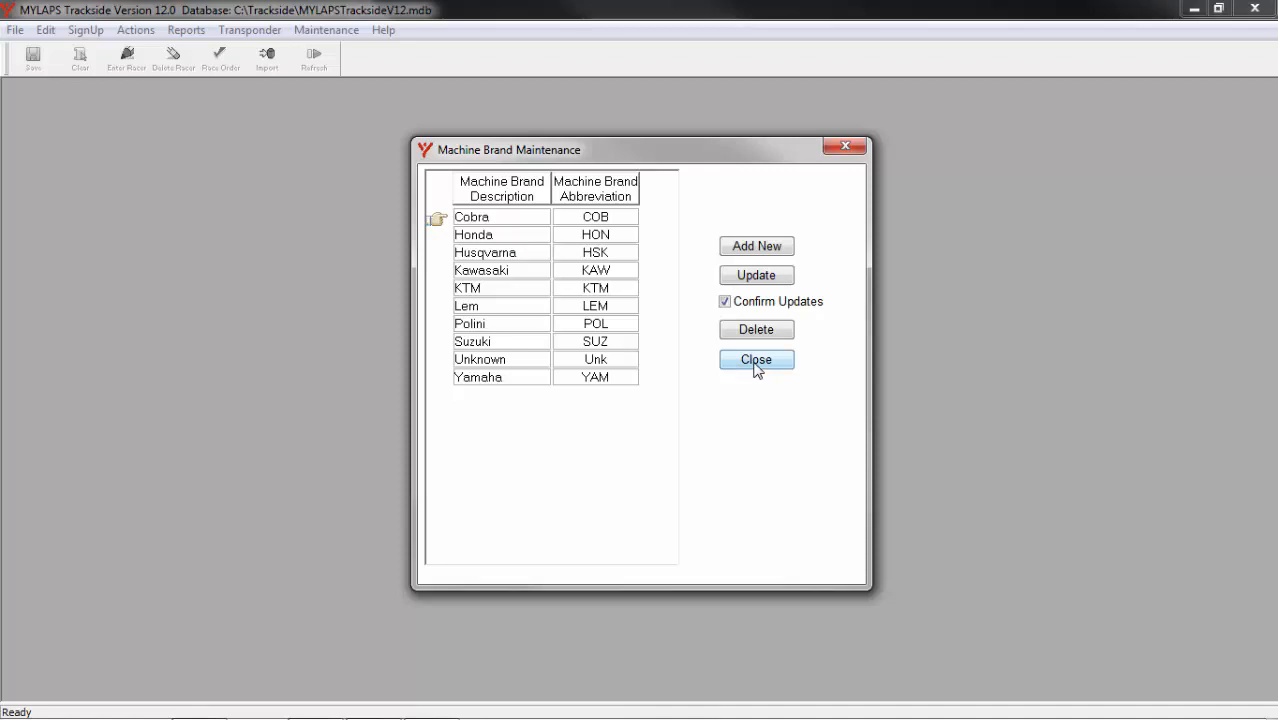
pyautogui.click(756, 359)
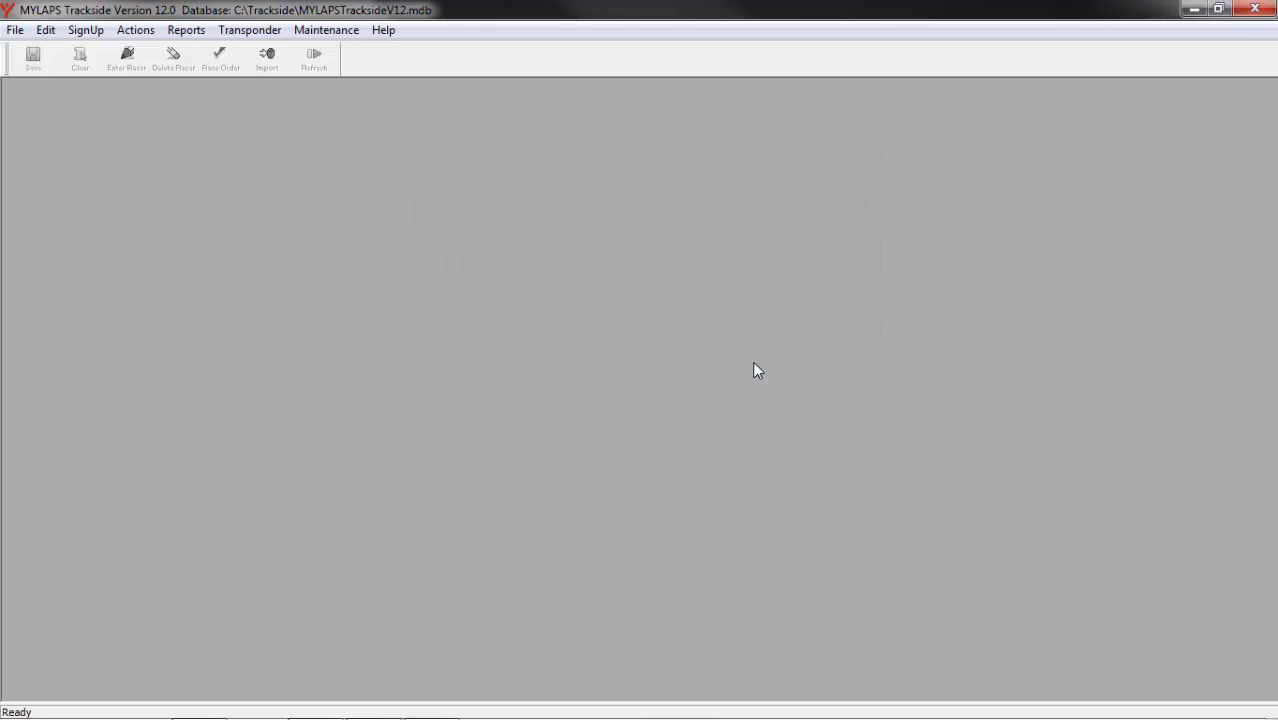
pyautogui.moveTo(339, 65)
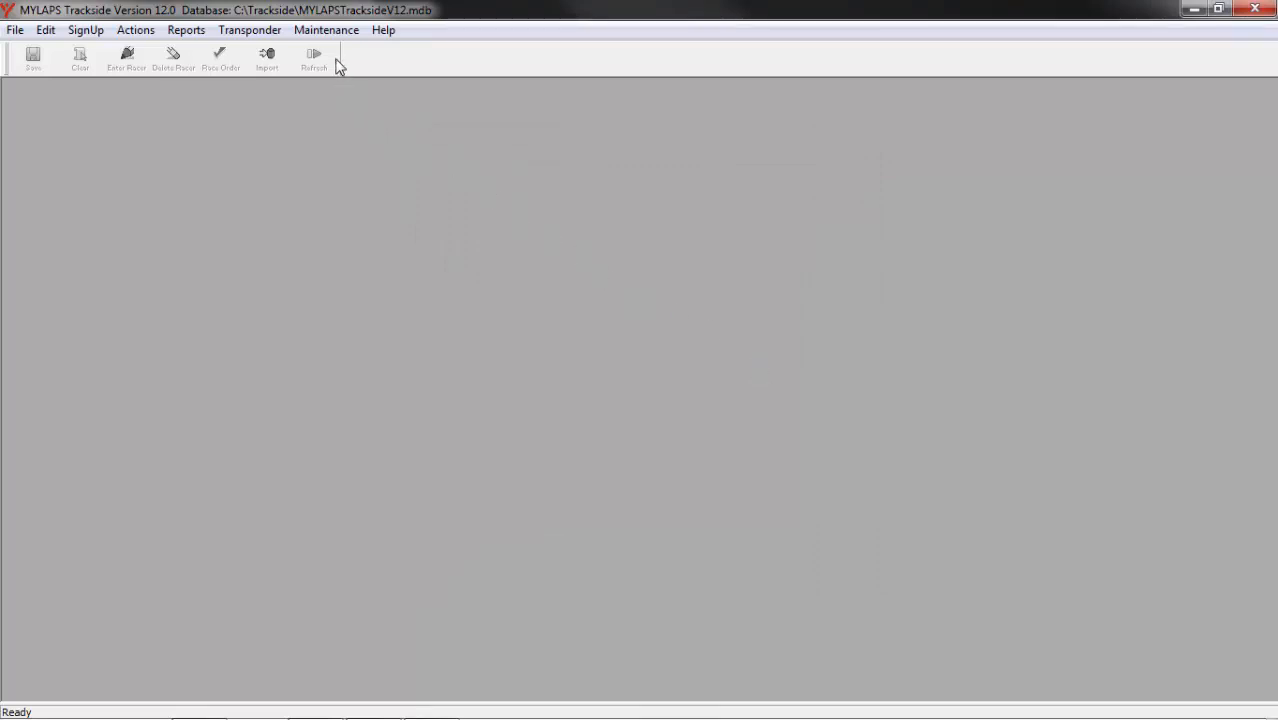
# Add 'Spring Series' under Maintenance > Series, save it, and close the window.
pyautogui.click(326, 29)
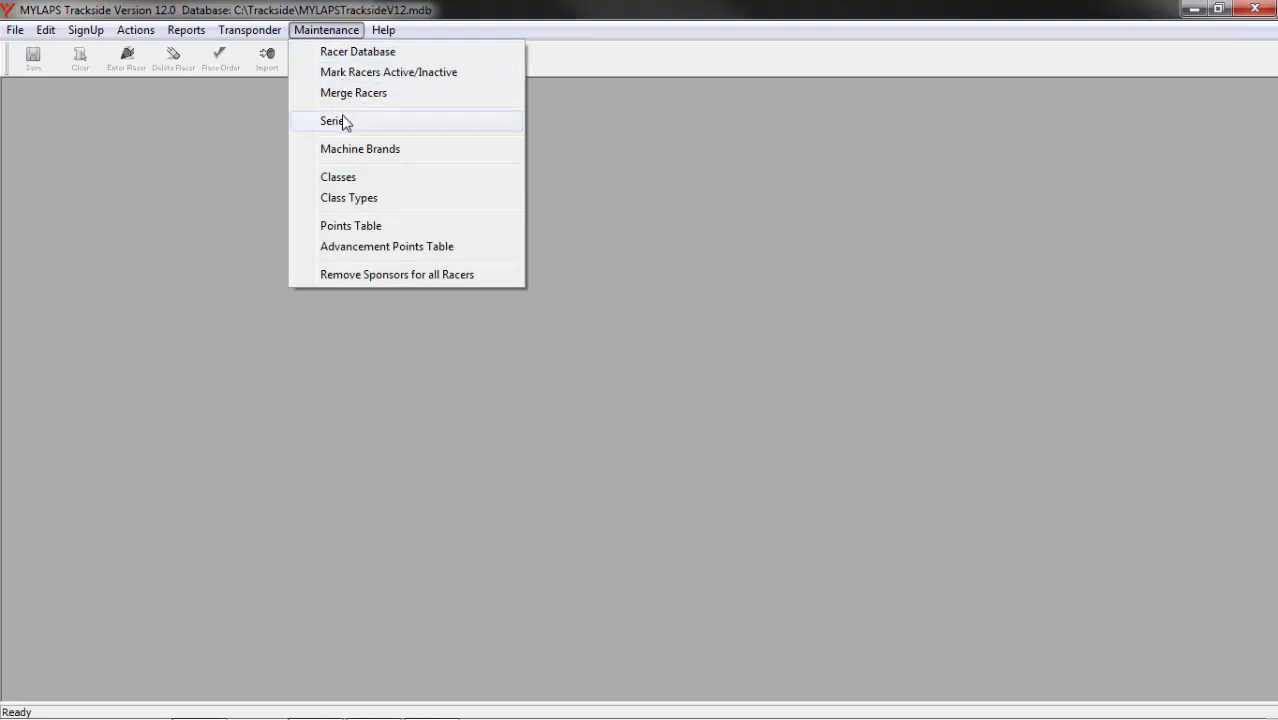
pyautogui.click(333, 120)
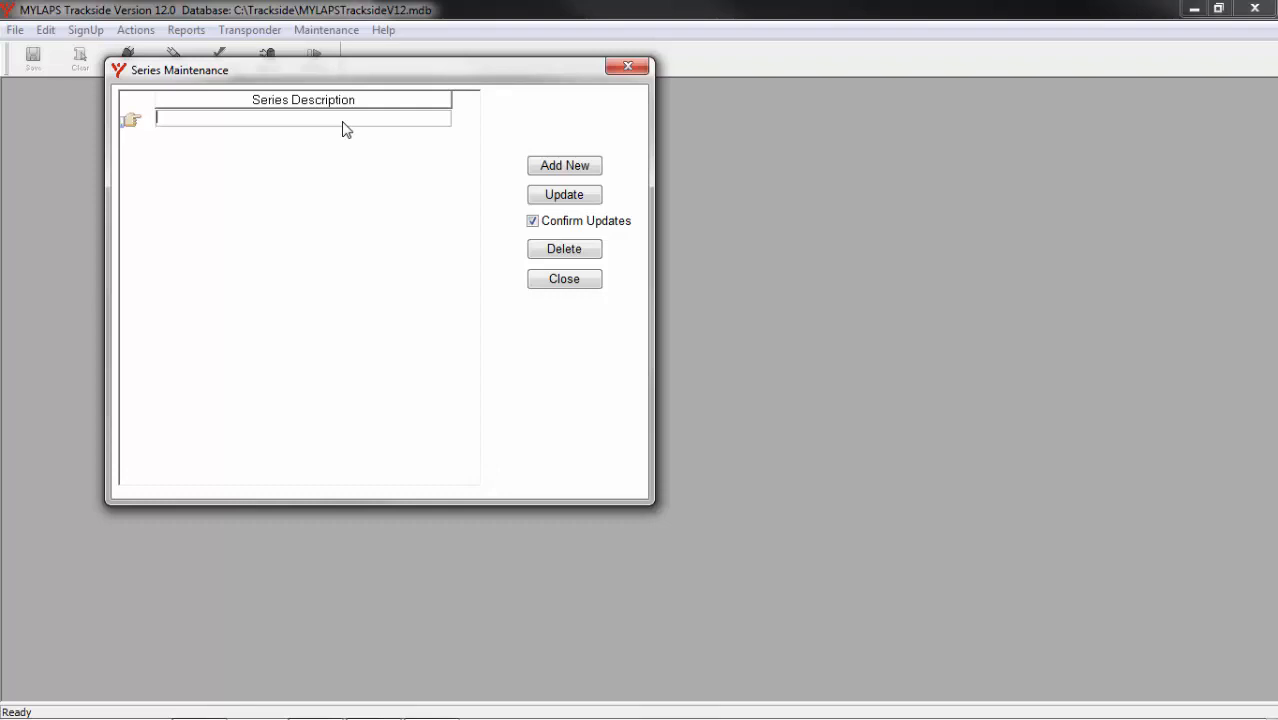
pyautogui.write('Spring')
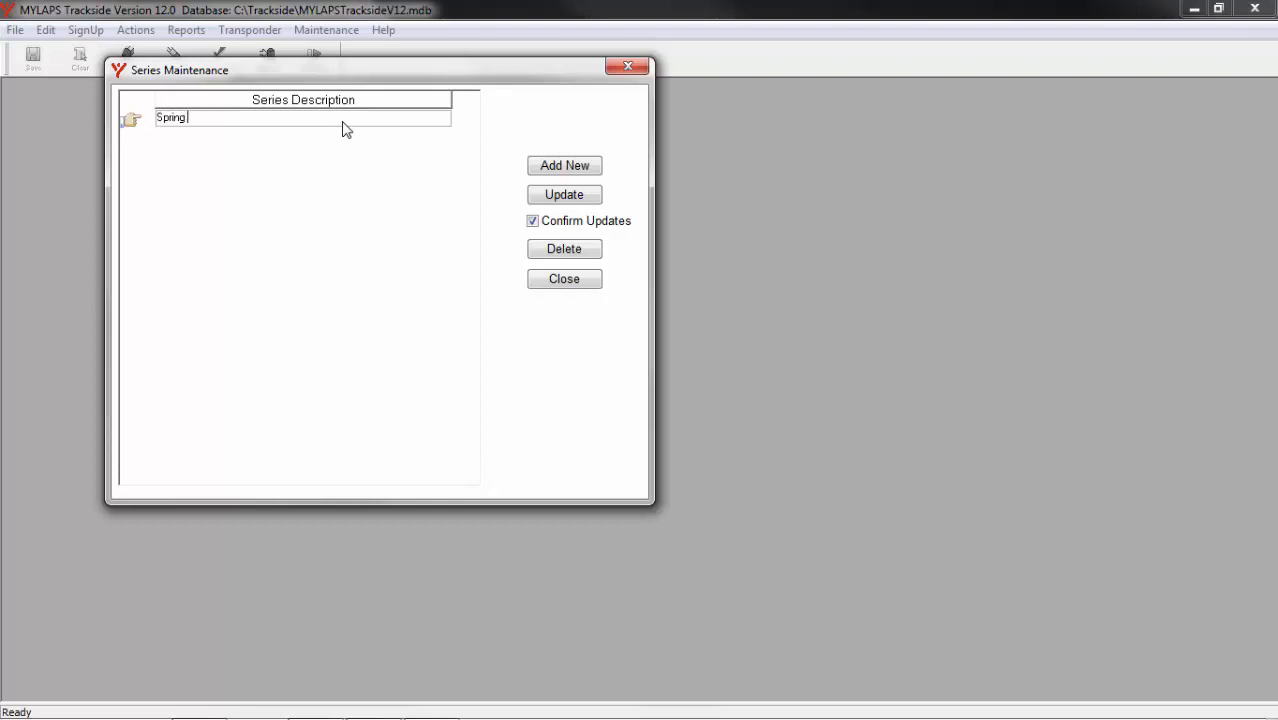
pyautogui.write('Serie')
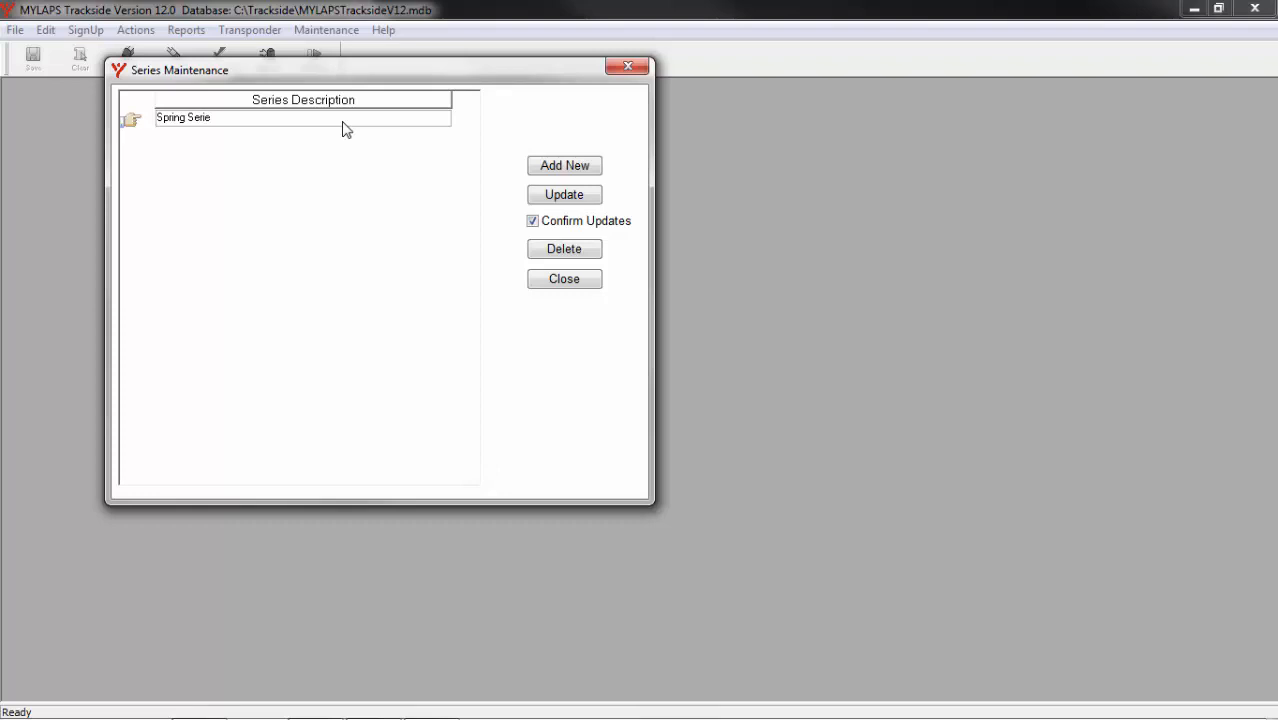
pyautogui.write('s')
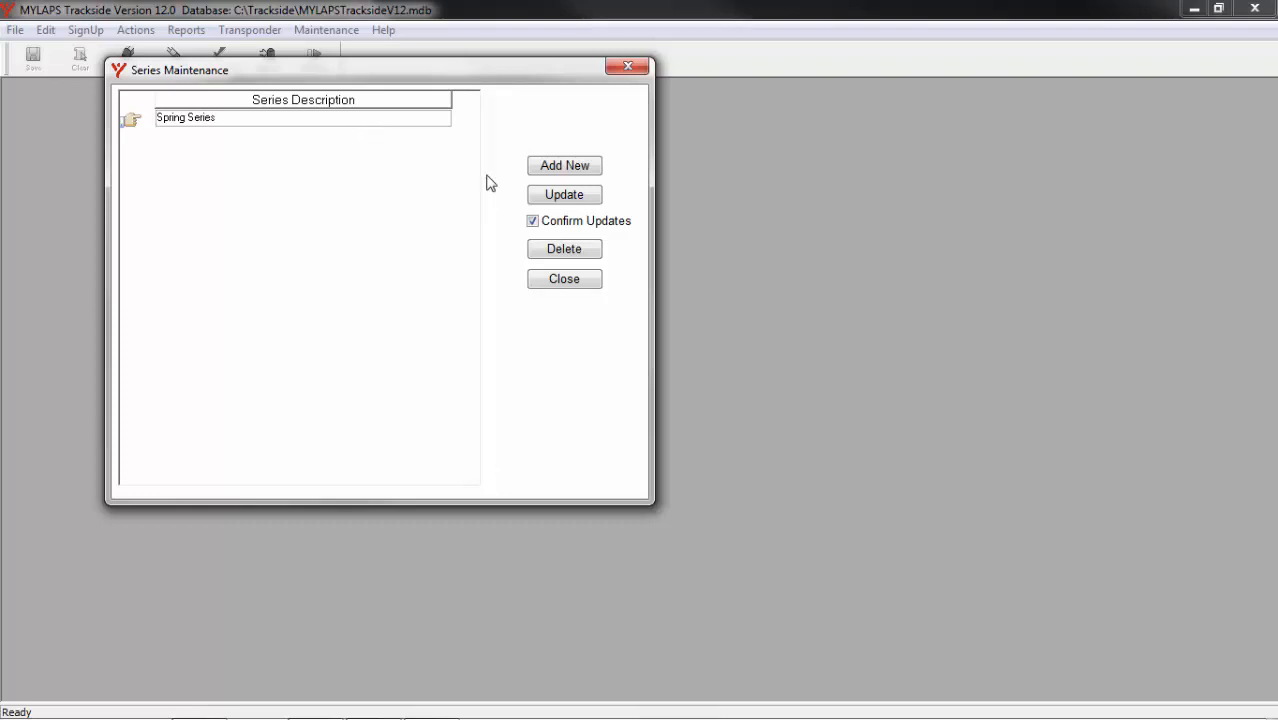
pyautogui.click(564, 194)
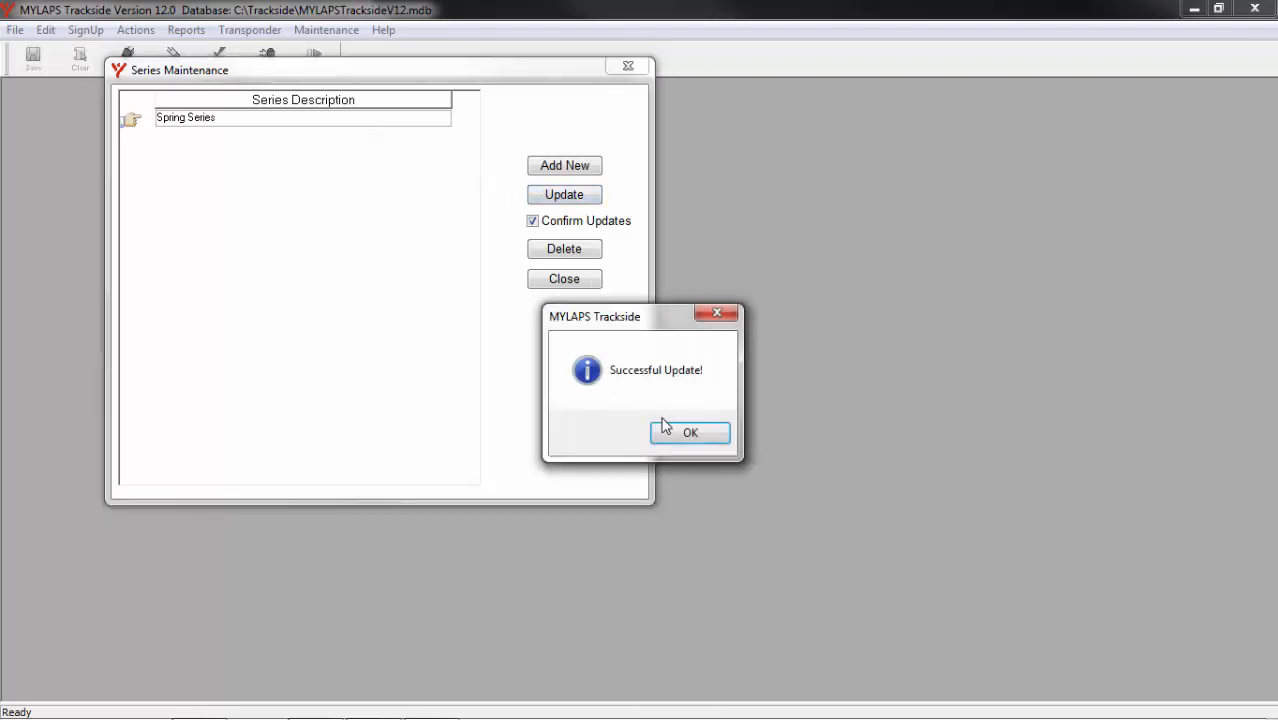
pyautogui.click(690, 432)
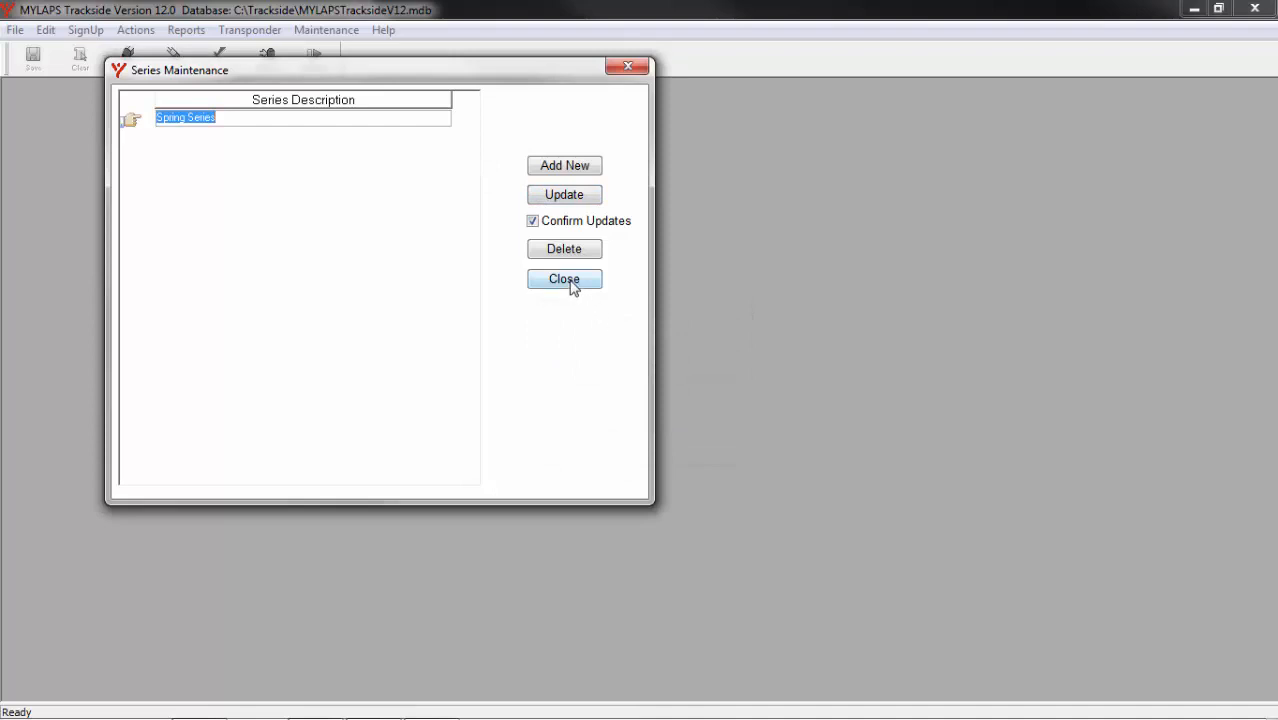
pyautogui.click(564, 279)
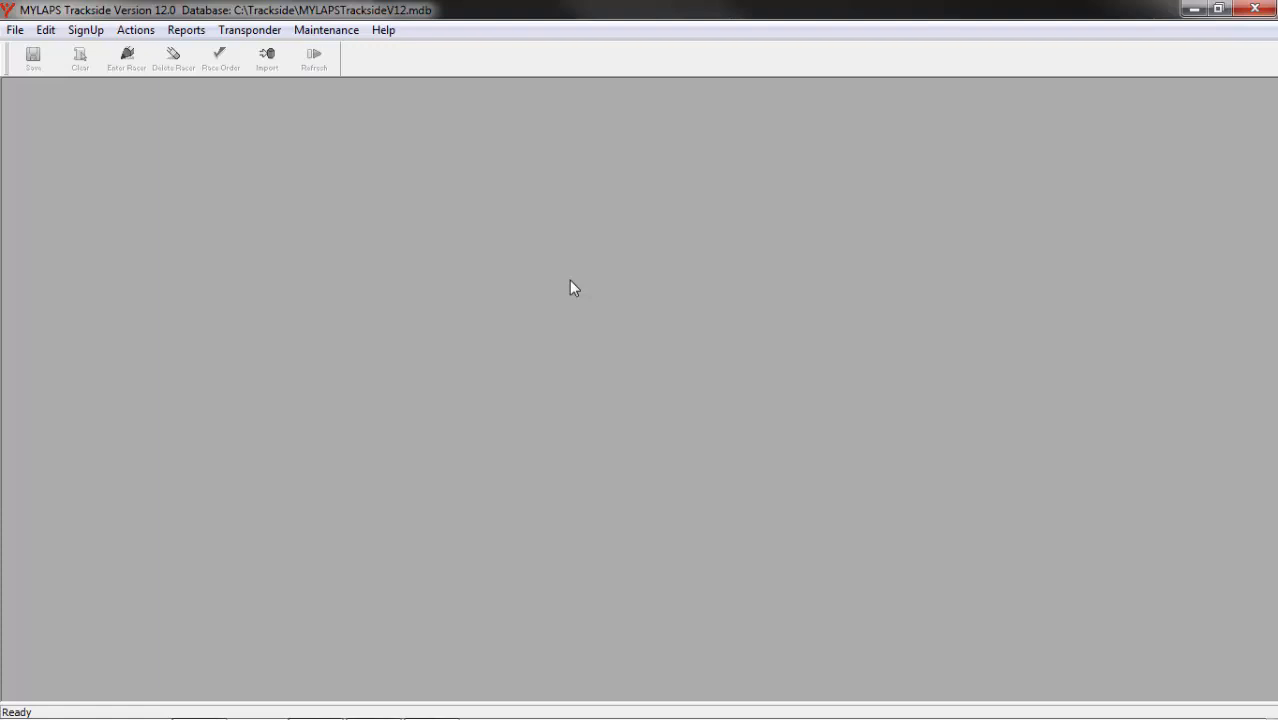
pyautogui.moveTo(345, 64)
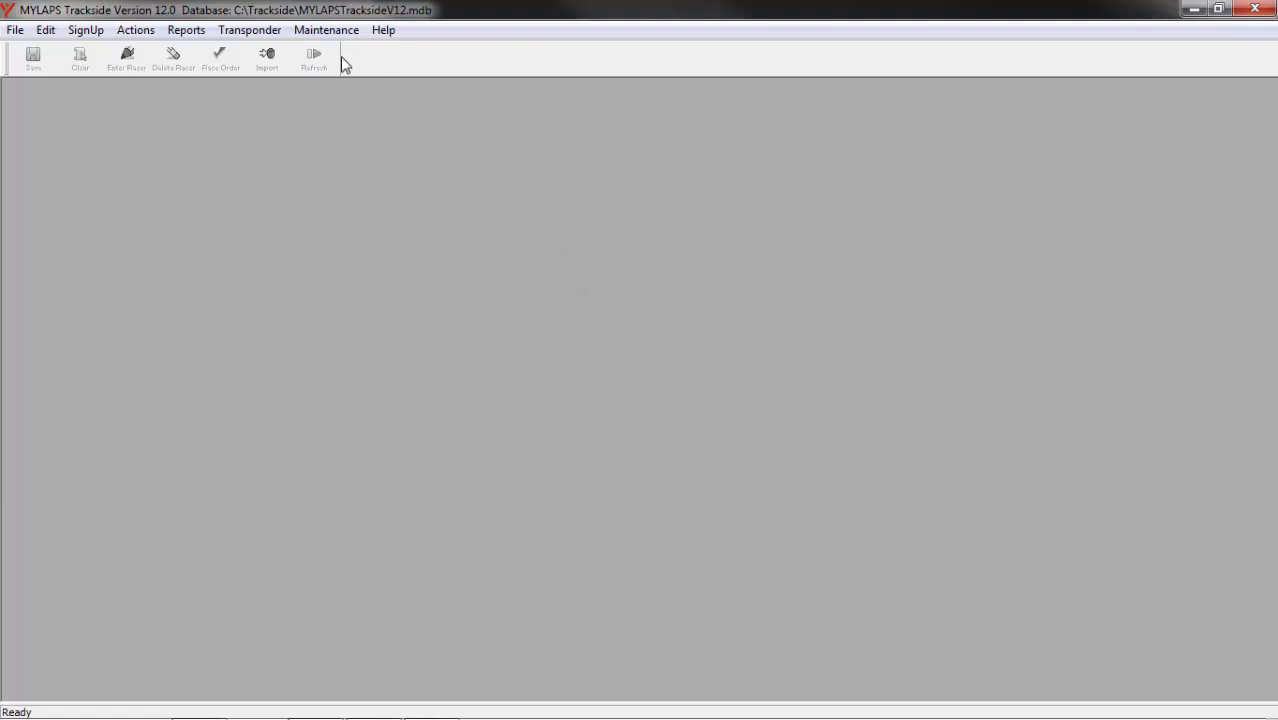
# Open Maintenance > Points Table, view Points Table B, then return to Table A.
pyautogui.click(326, 29)
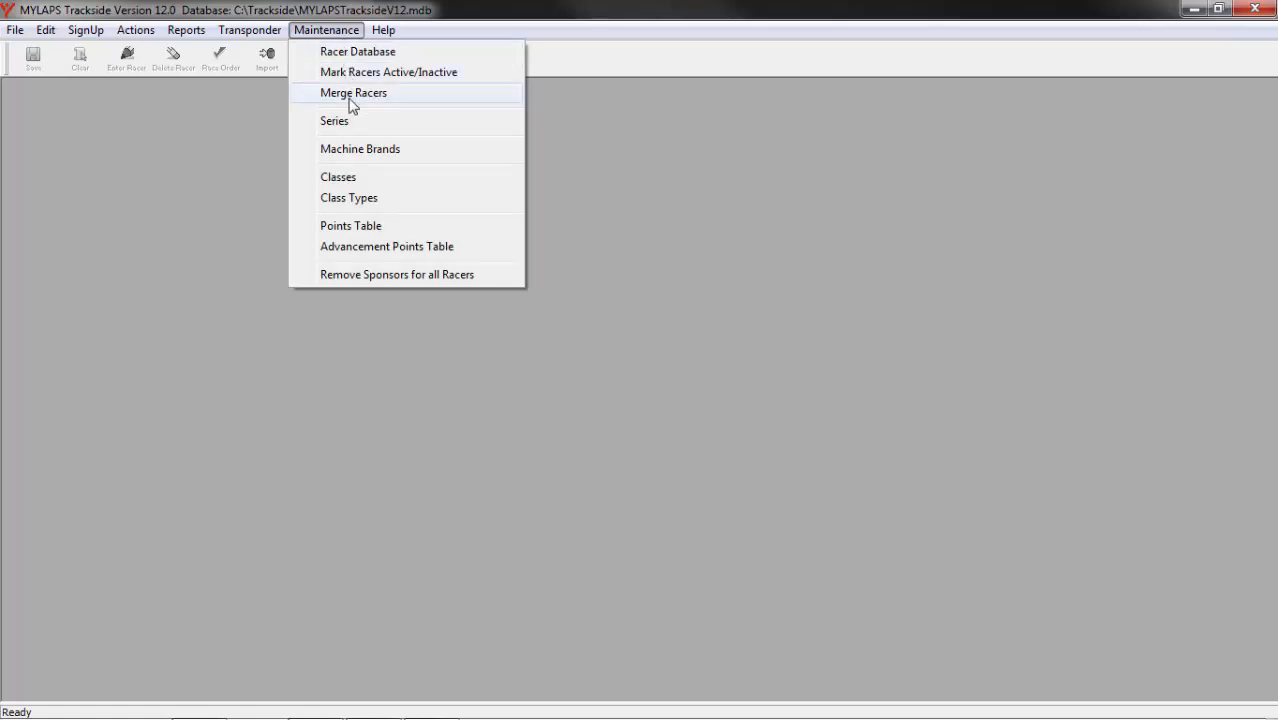
pyautogui.moveTo(363, 225)
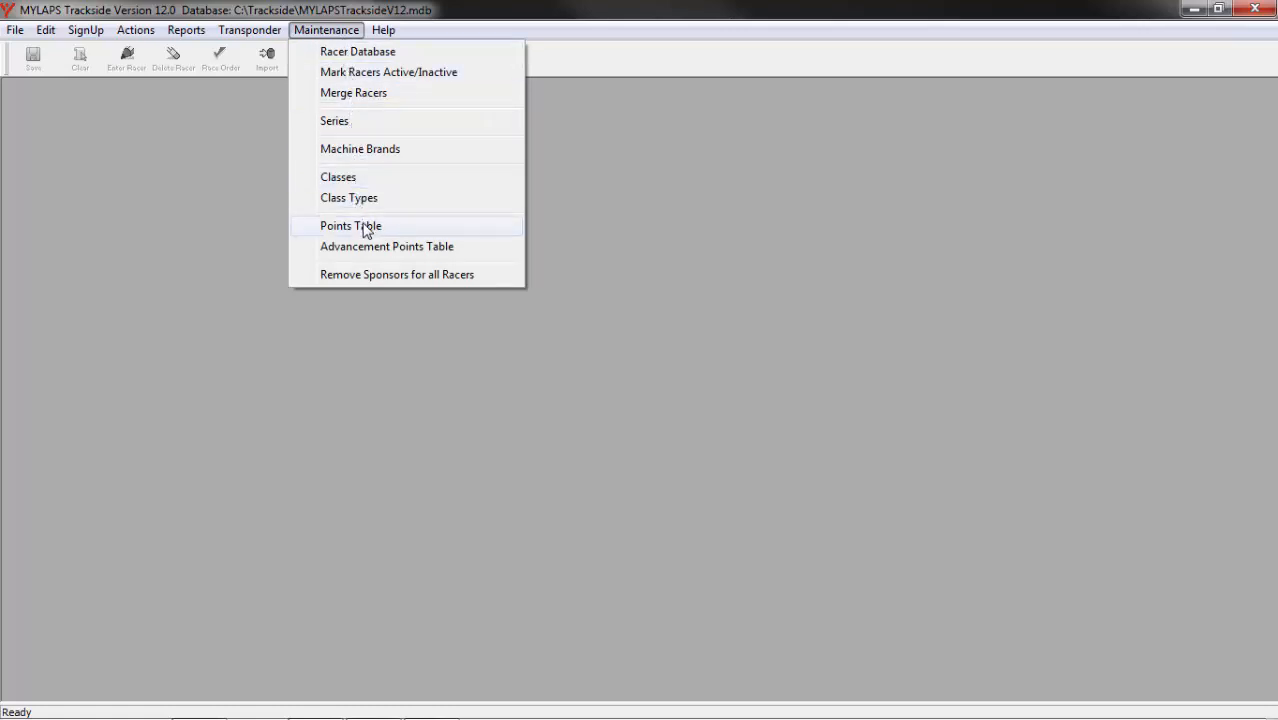
pyautogui.click(350, 225)
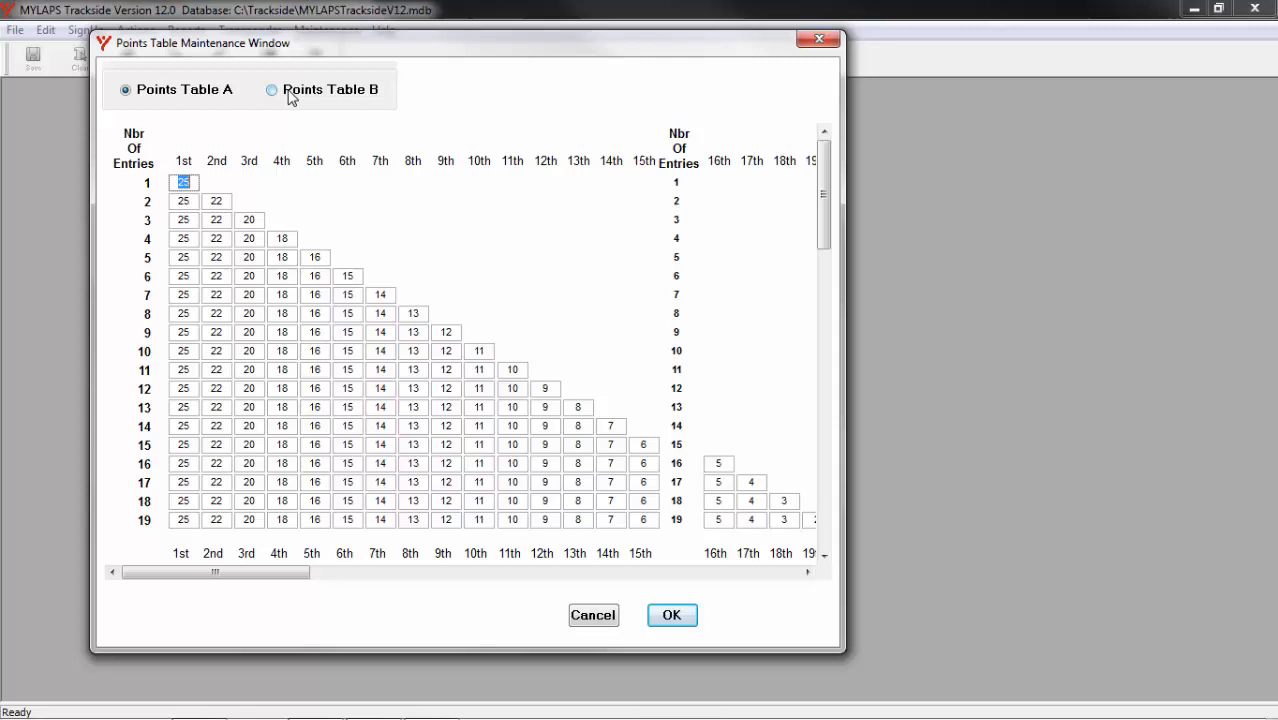
pyautogui.click(271, 90)
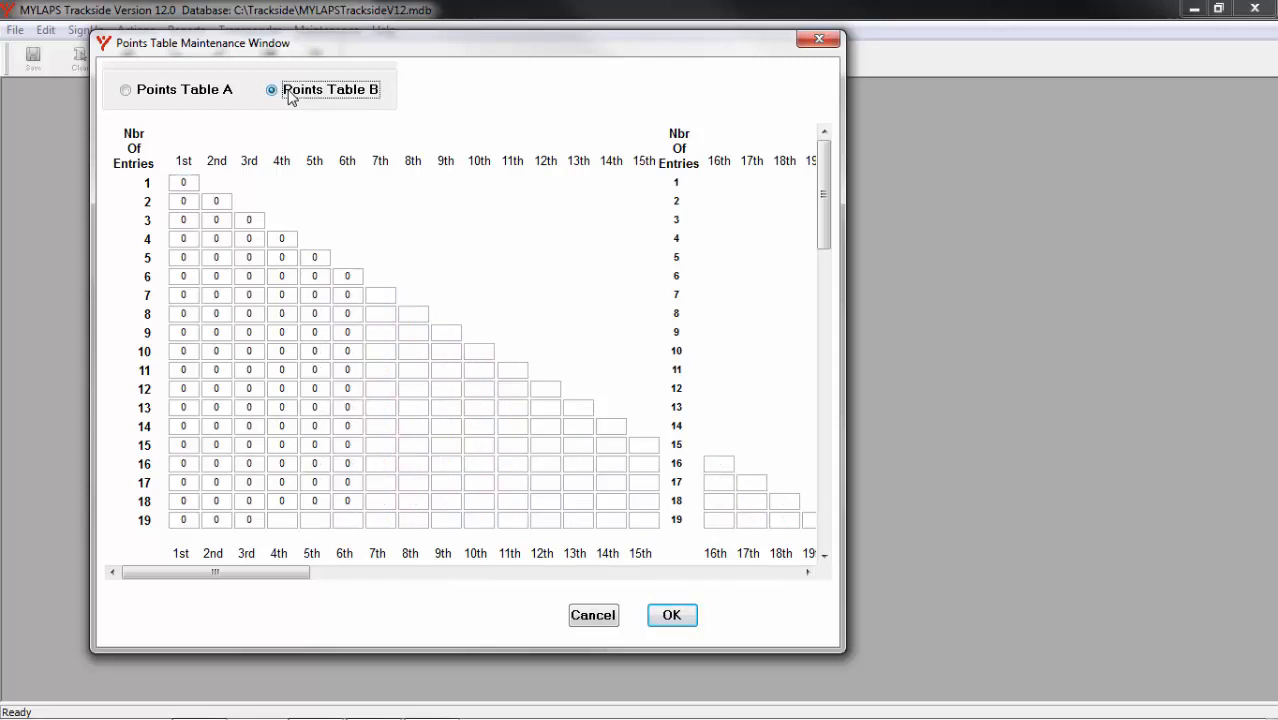
pyautogui.click(125, 90)
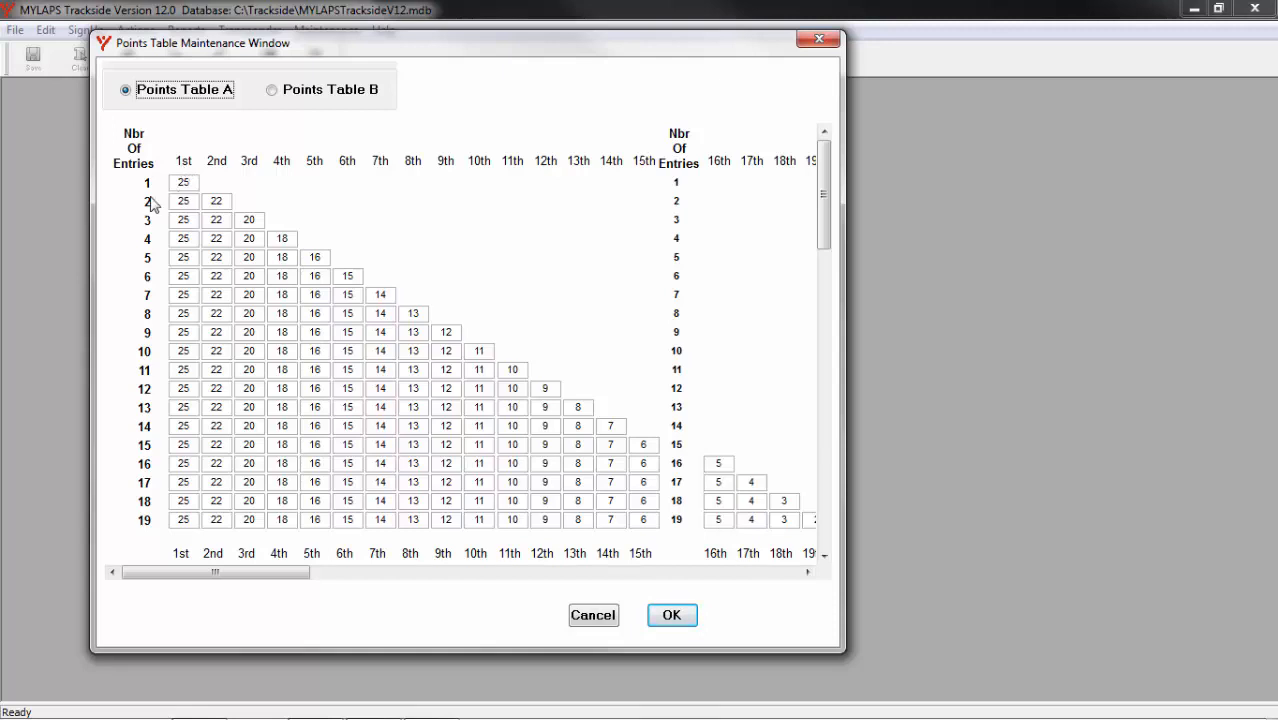
pyautogui.moveTo(140, 290)
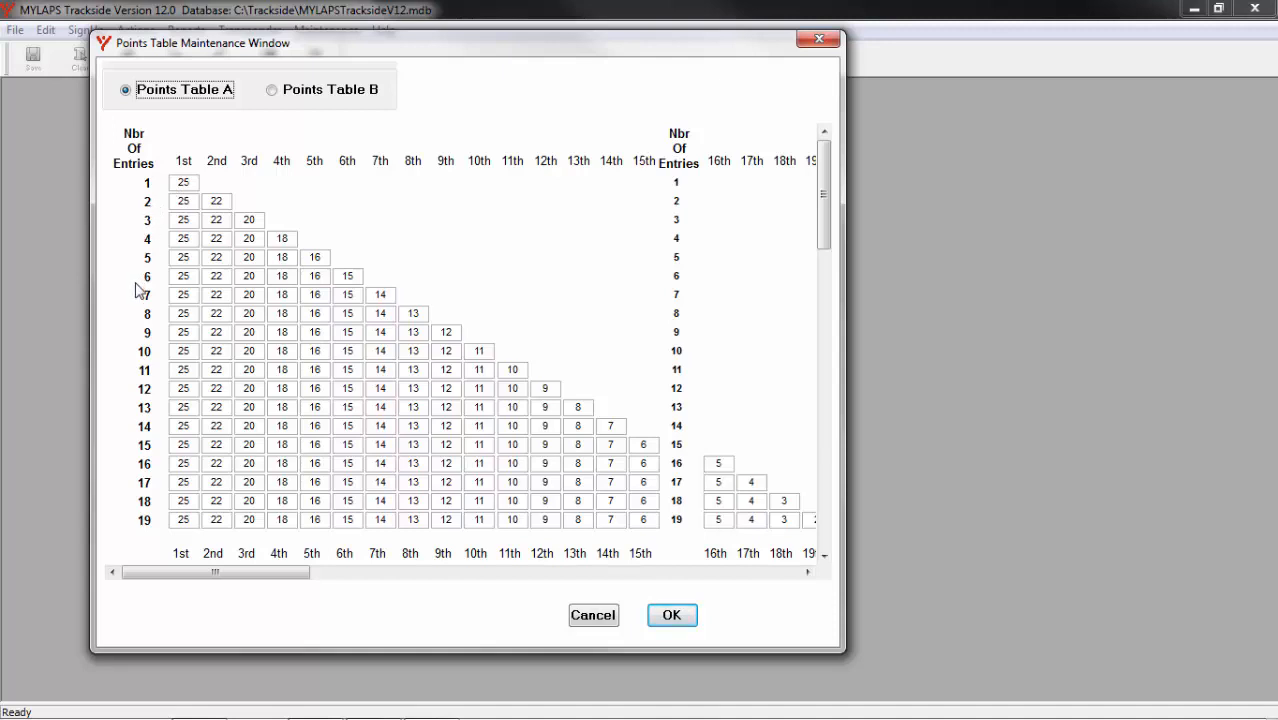
pyautogui.moveTo(138, 300)
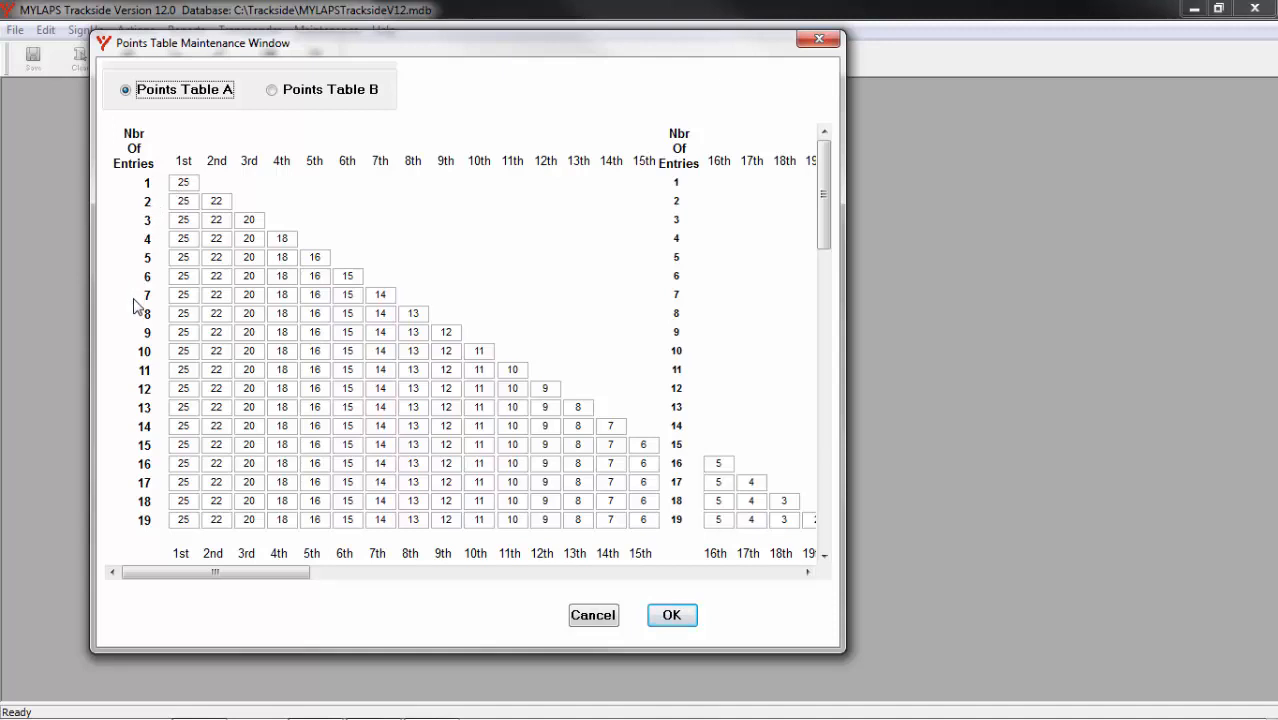
pyautogui.moveTo(133, 323)
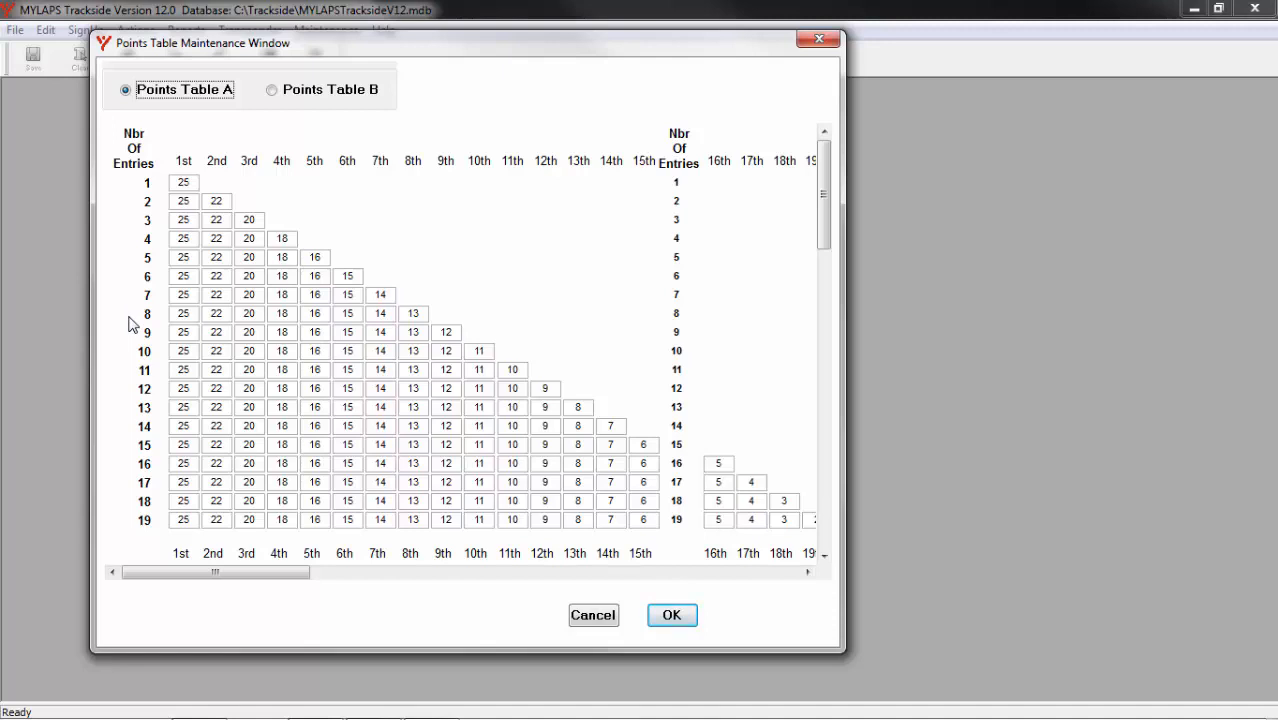
pyautogui.moveTo(833, 240)
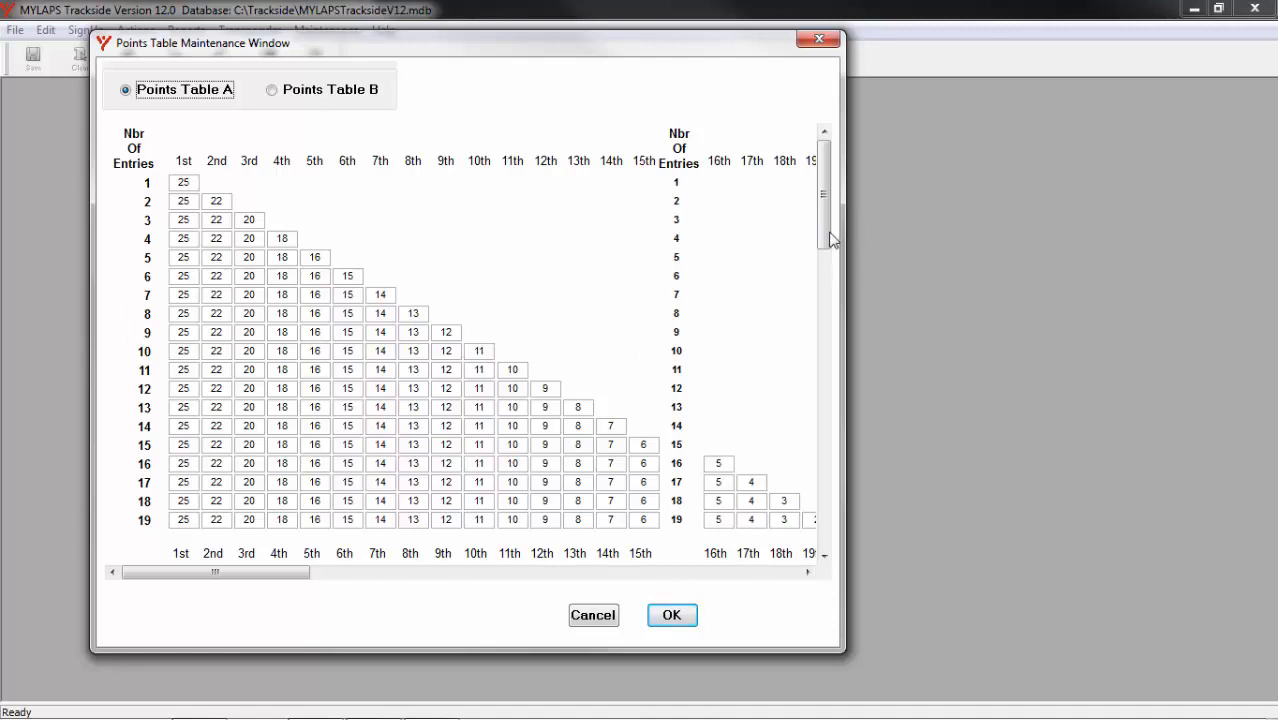
pyautogui.scroll(-3)
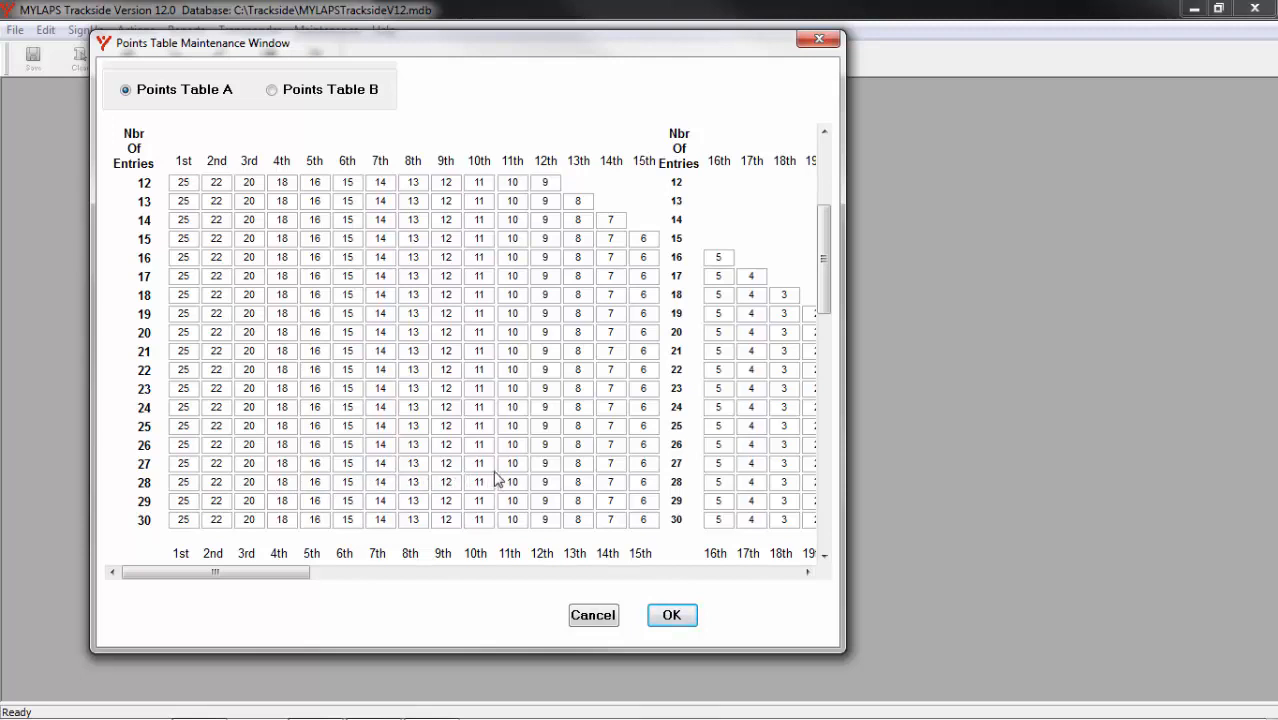
pyautogui.click(545, 482)
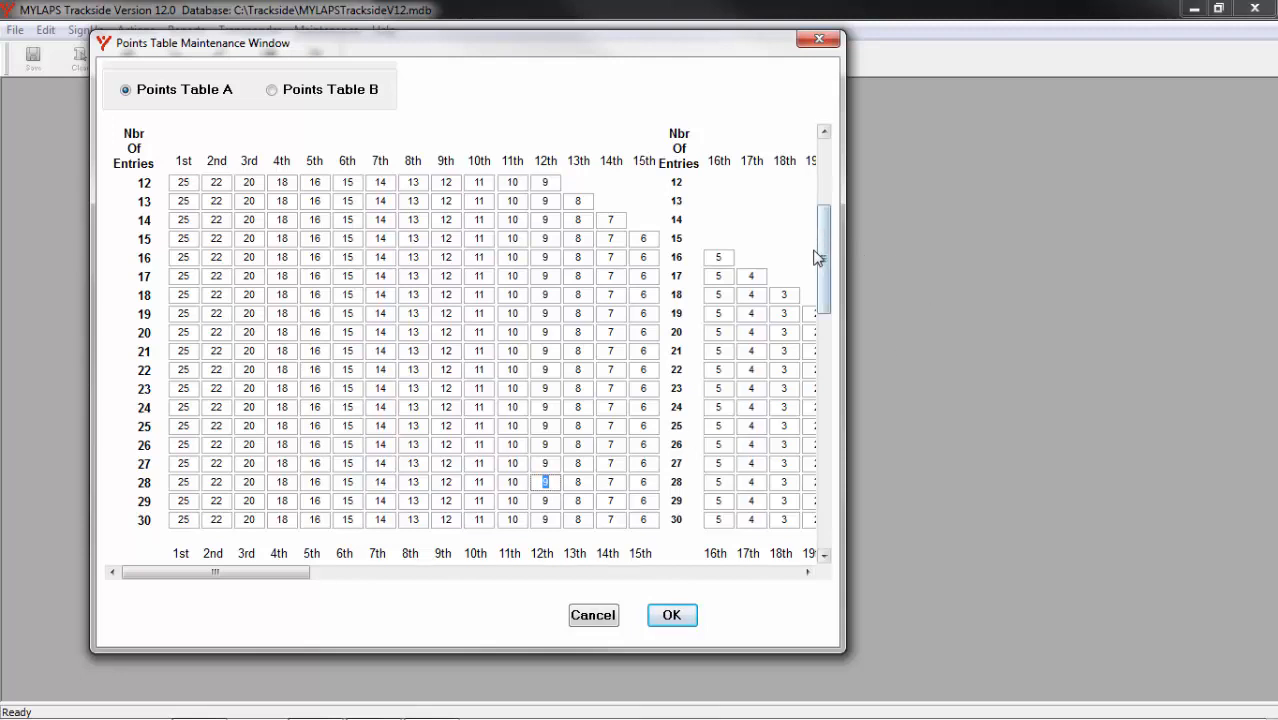
pyautogui.scroll(-3)
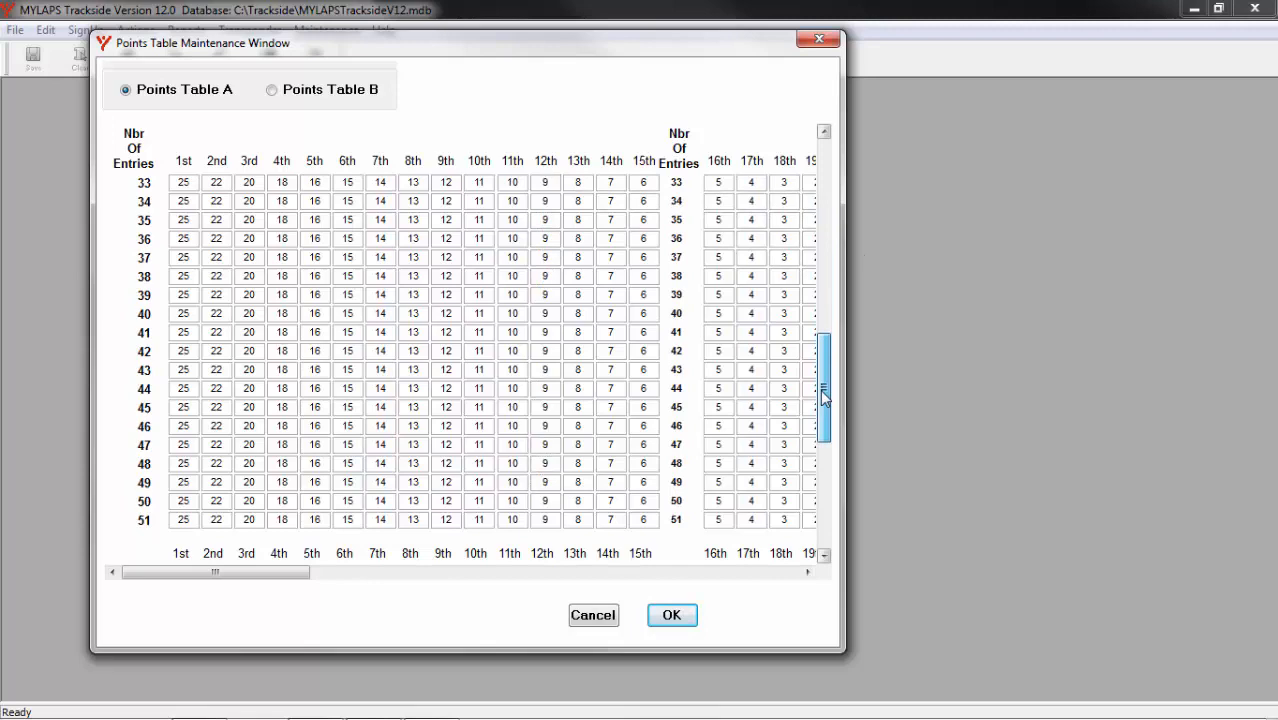
pyautogui.scroll(-3)
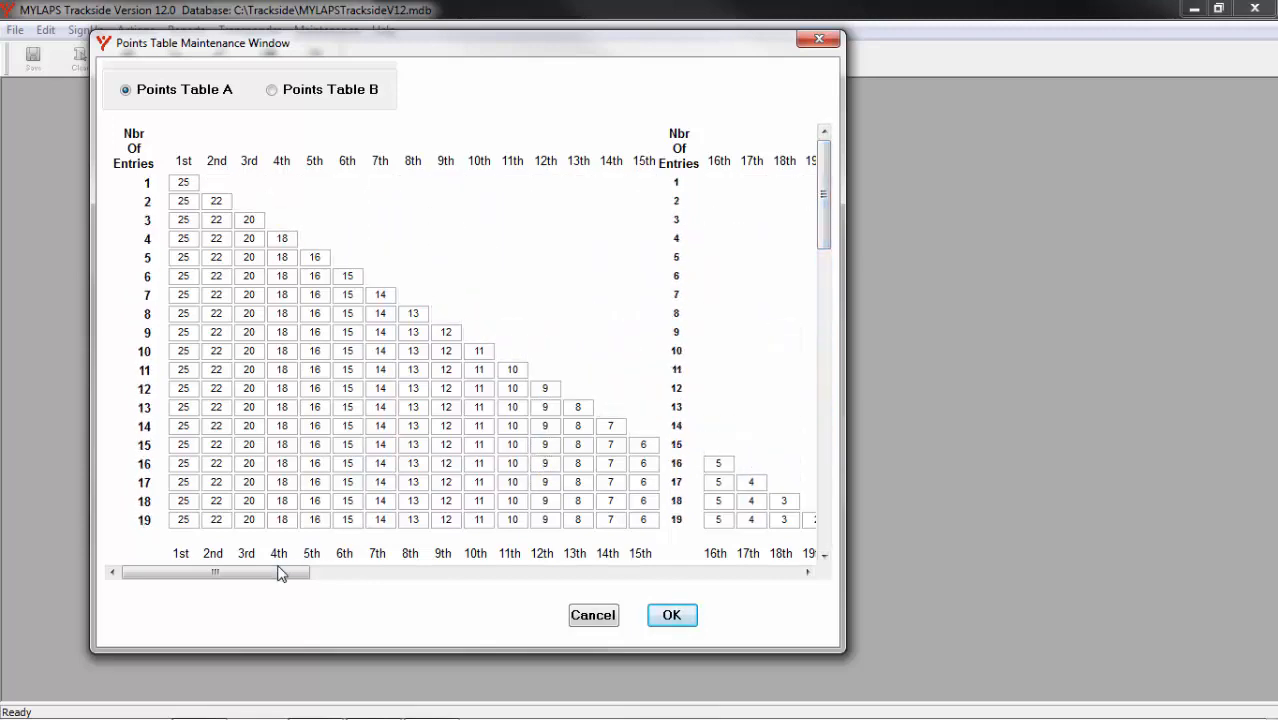
pyautogui.moveTo(215, 571); pyautogui.dragTo(370, 571)
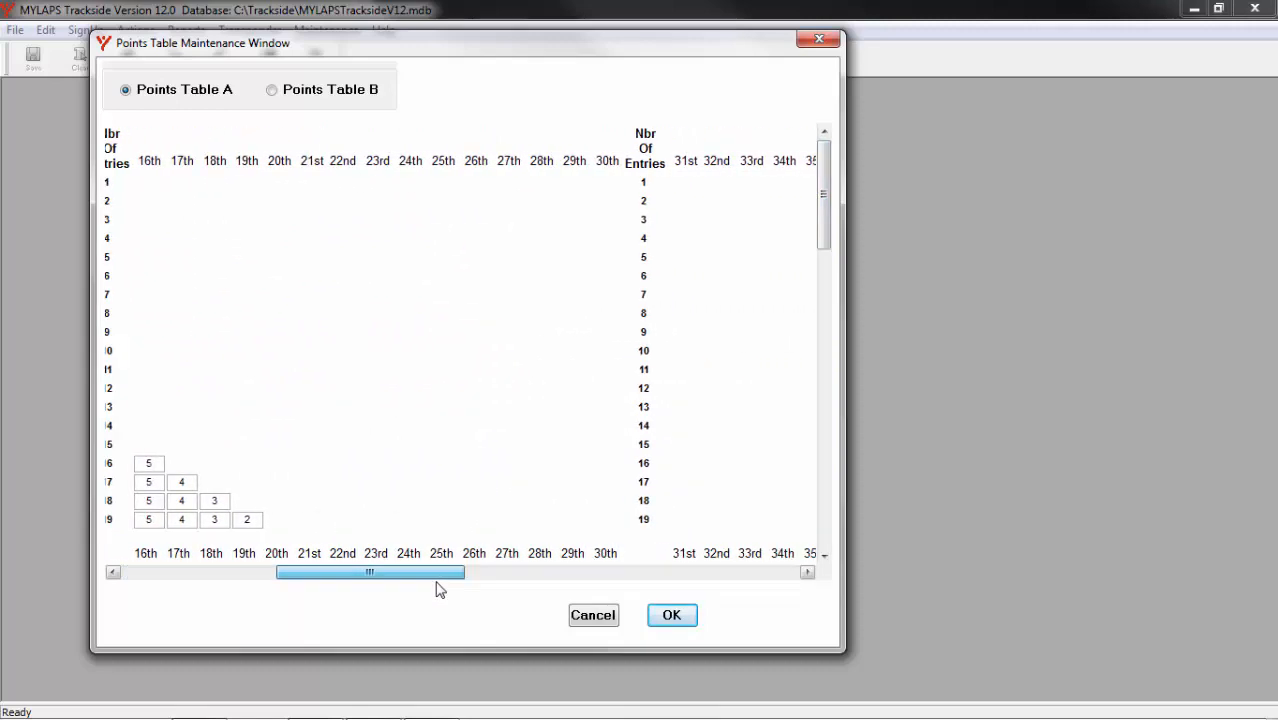
pyautogui.moveTo(370, 571); pyautogui.dragTo(543, 571)
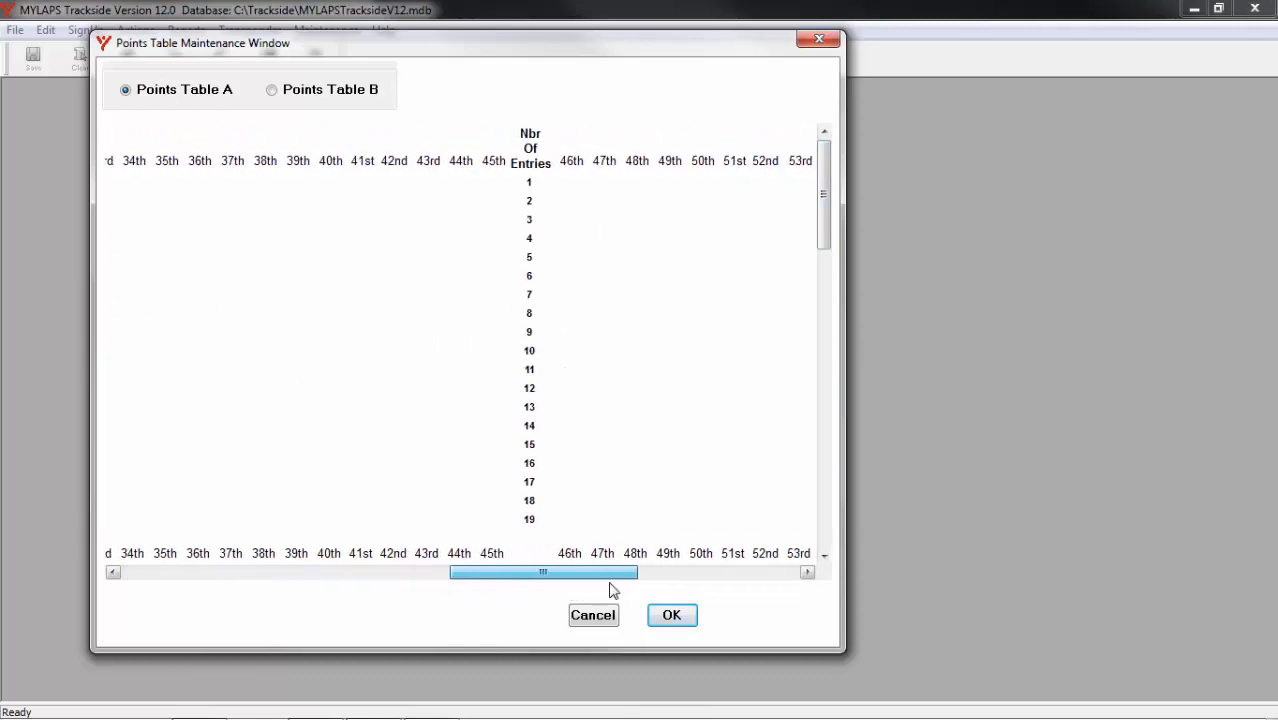
pyautogui.moveTo(543, 571); pyautogui.dragTo(214, 571)
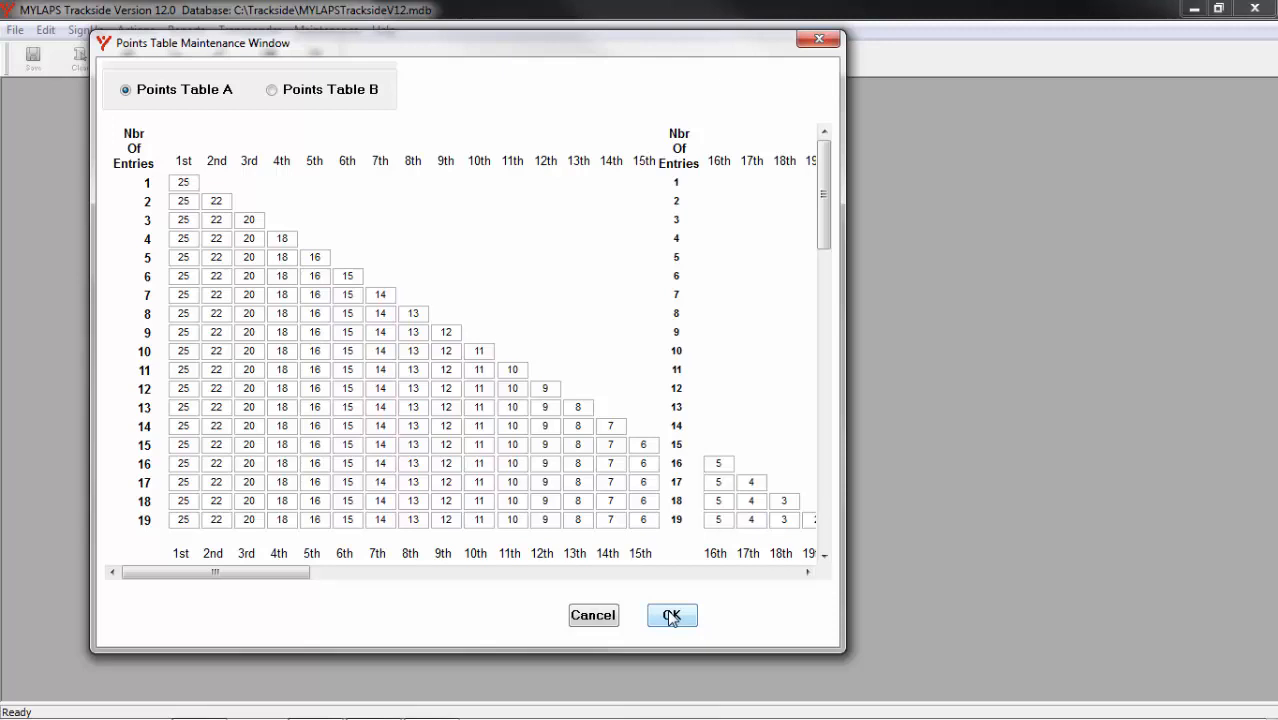
# Accept the Points Table with OK and start a new event via File > New.
pyautogui.click(671, 615)
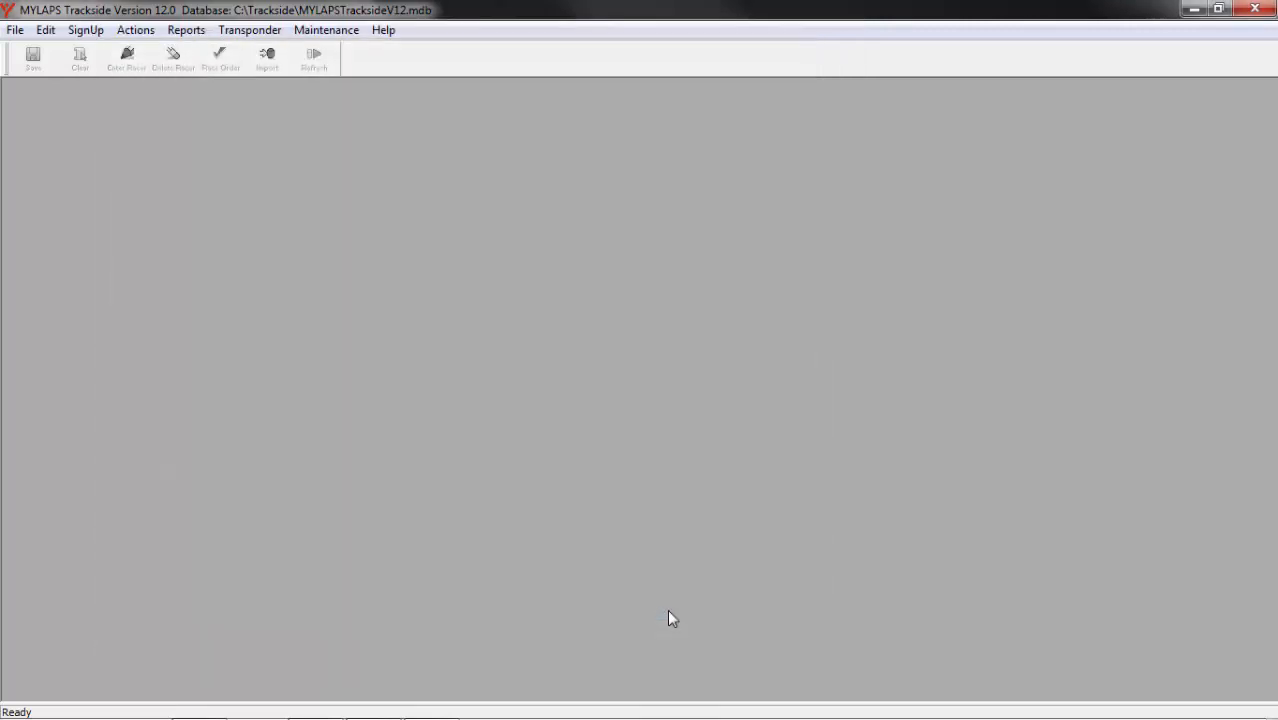
pyautogui.click(15, 29)
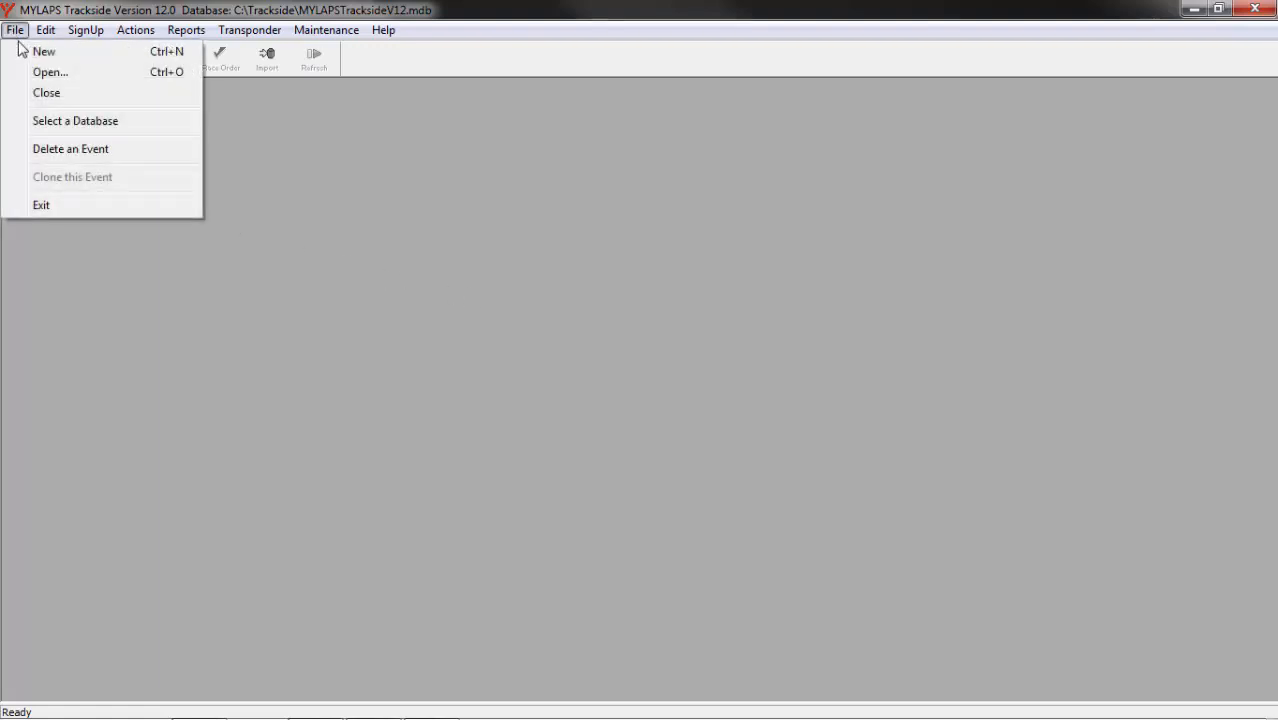
pyautogui.click(43, 51)
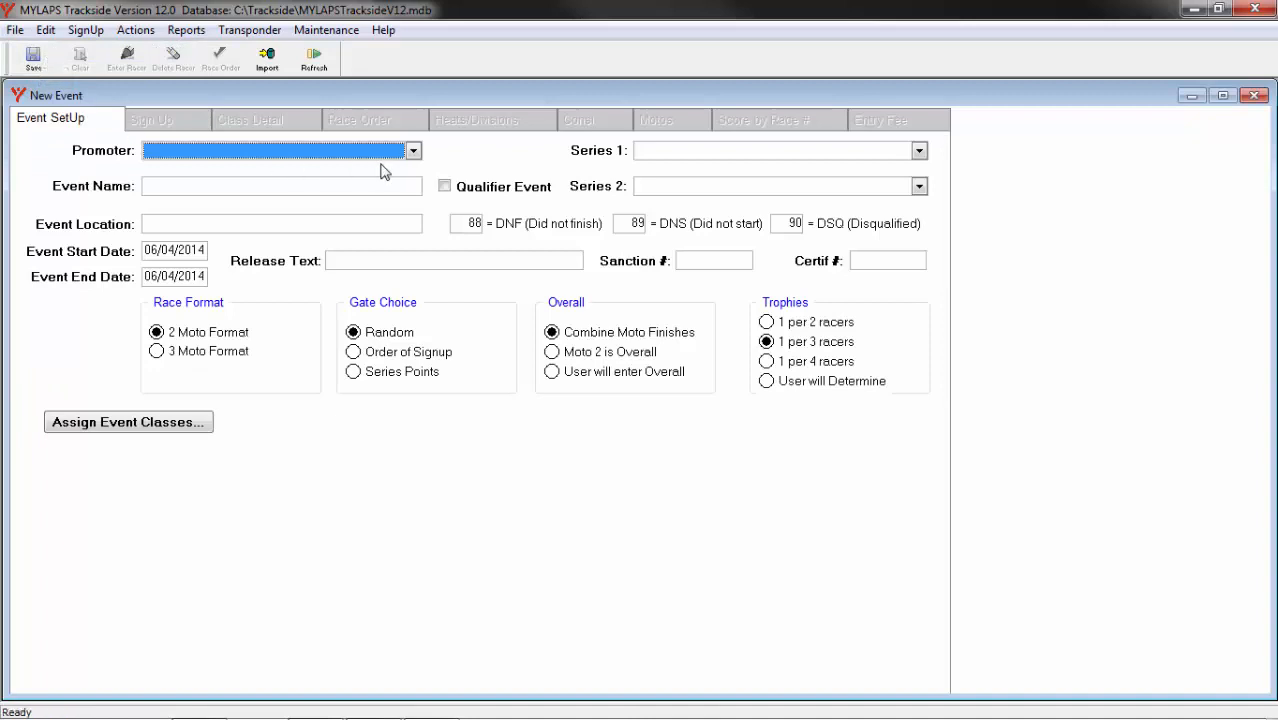
# Set the promoter to Mylaps Scoring Team and name the event 'Round 1'.
pyautogui.click(413, 150)
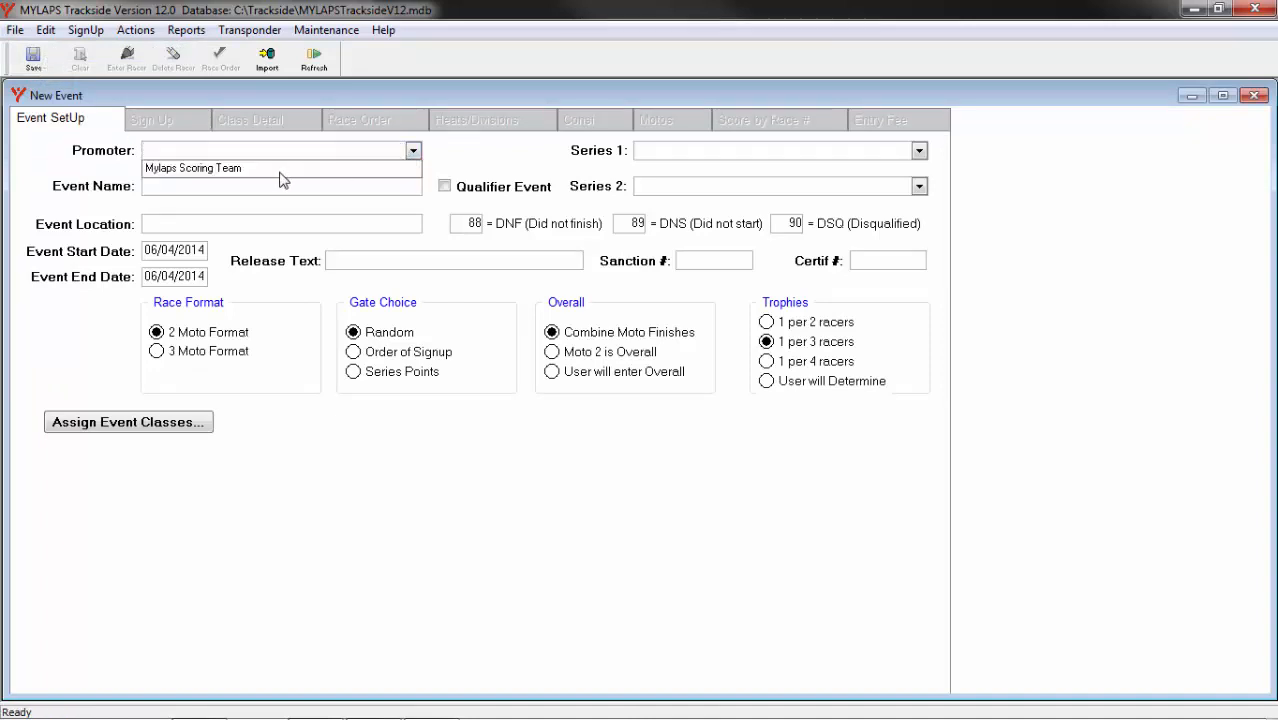
pyautogui.click(206, 168)
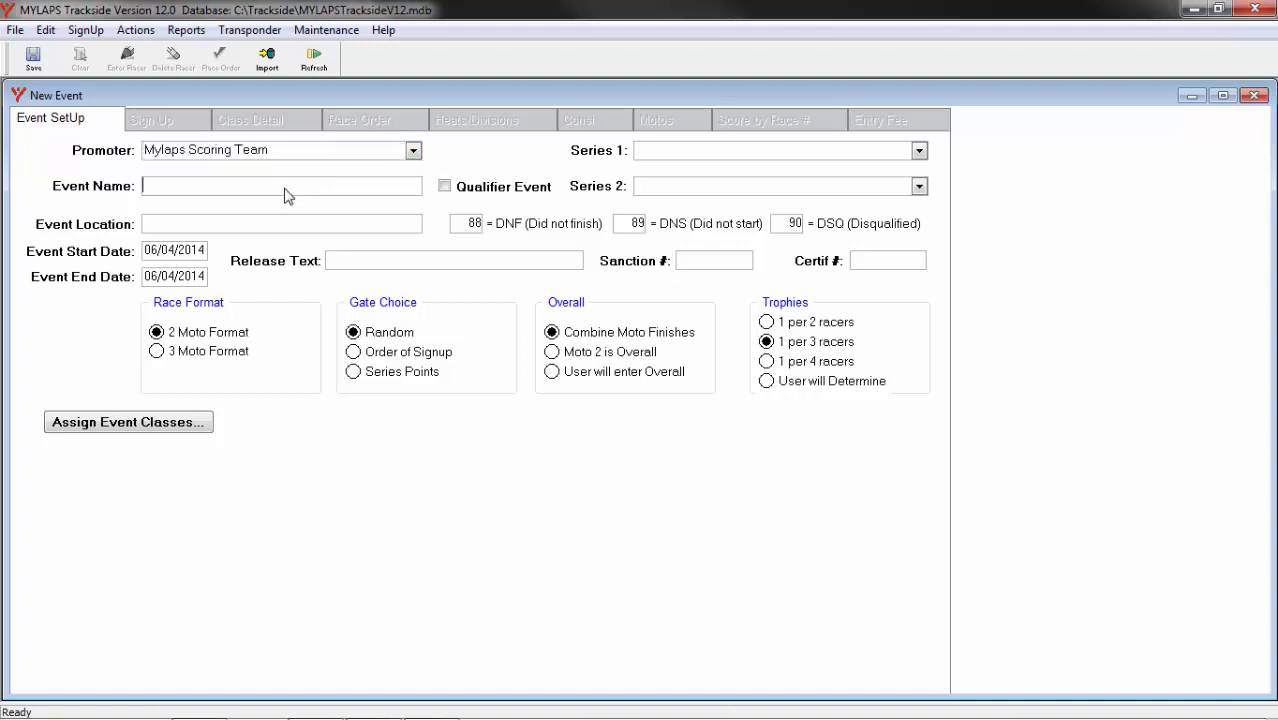
pyautogui.write('Rou')
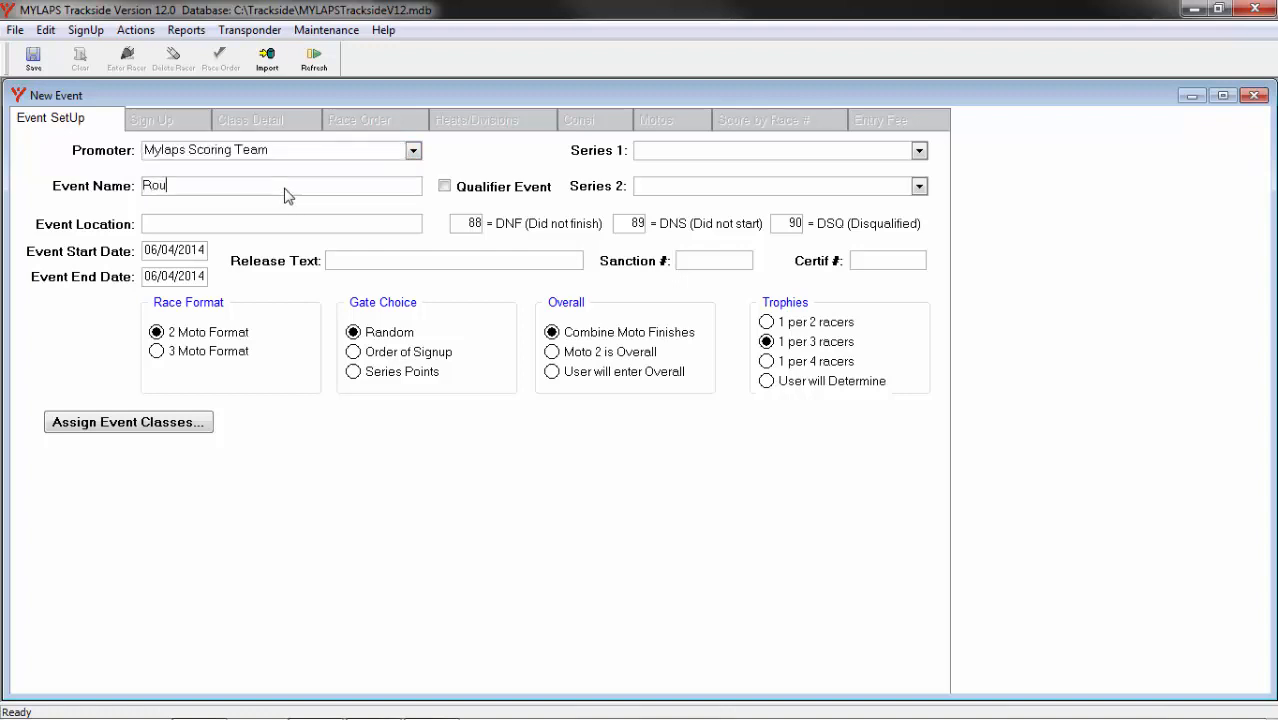
pyautogui.write('nd 1')
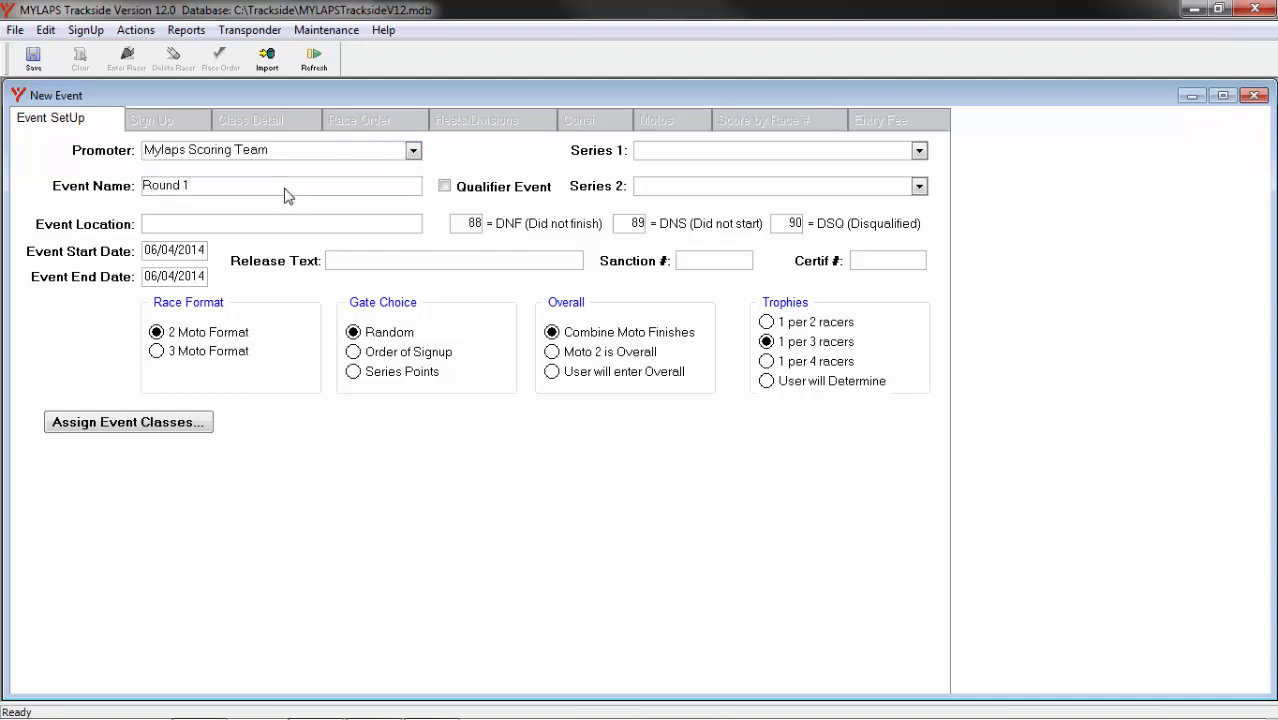
pyautogui.moveTo(293, 232)
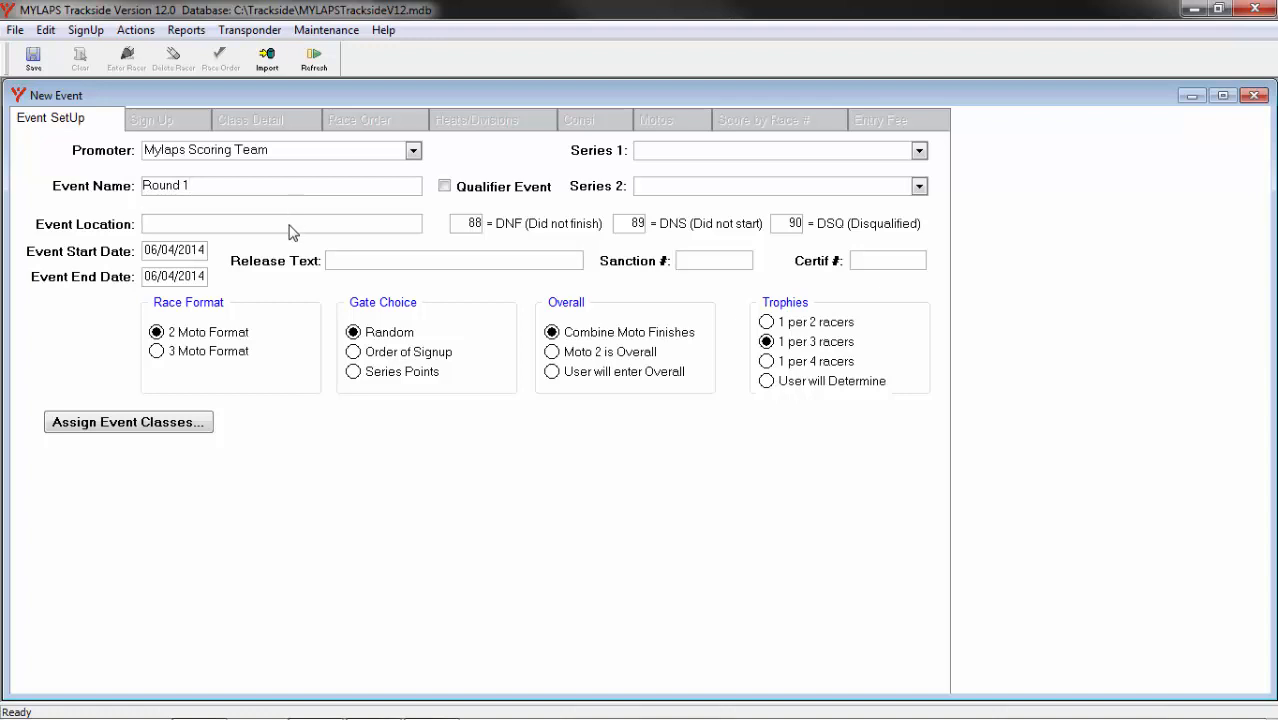
# Enter location Washington PA and start and end dates 06/16/2014.
pyautogui.click(280, 223)
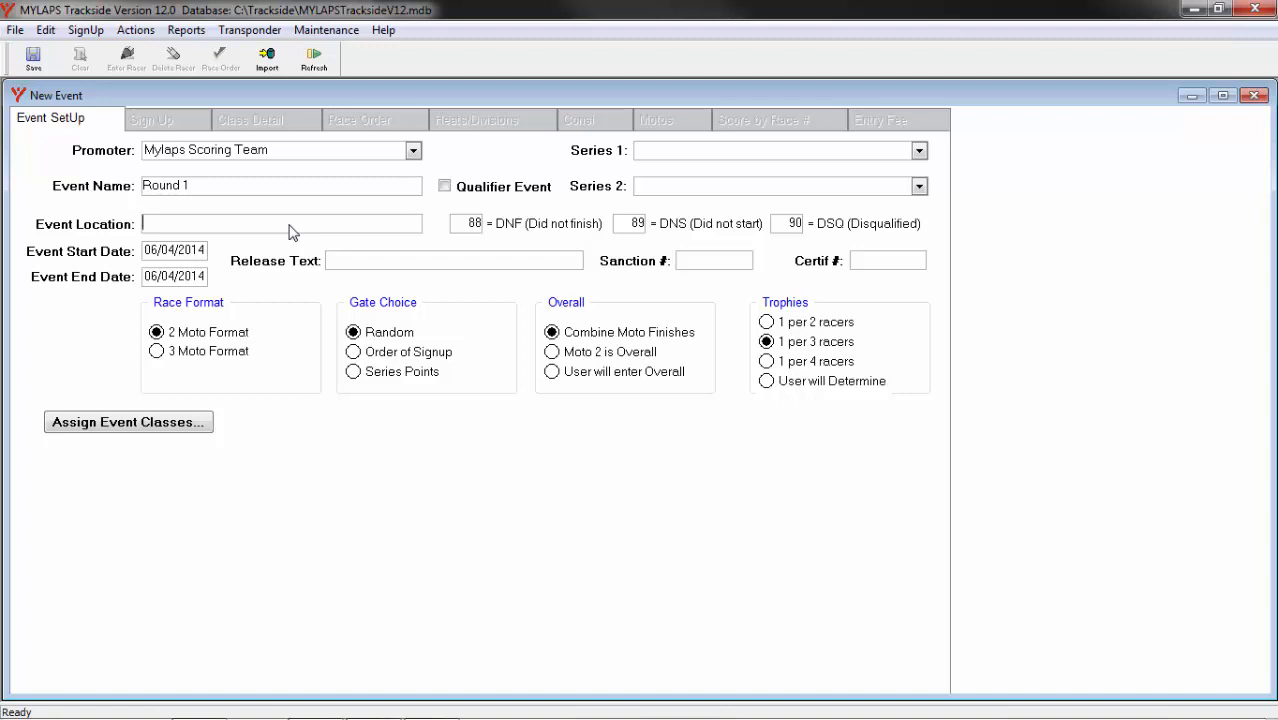
pyautogui.write('W')
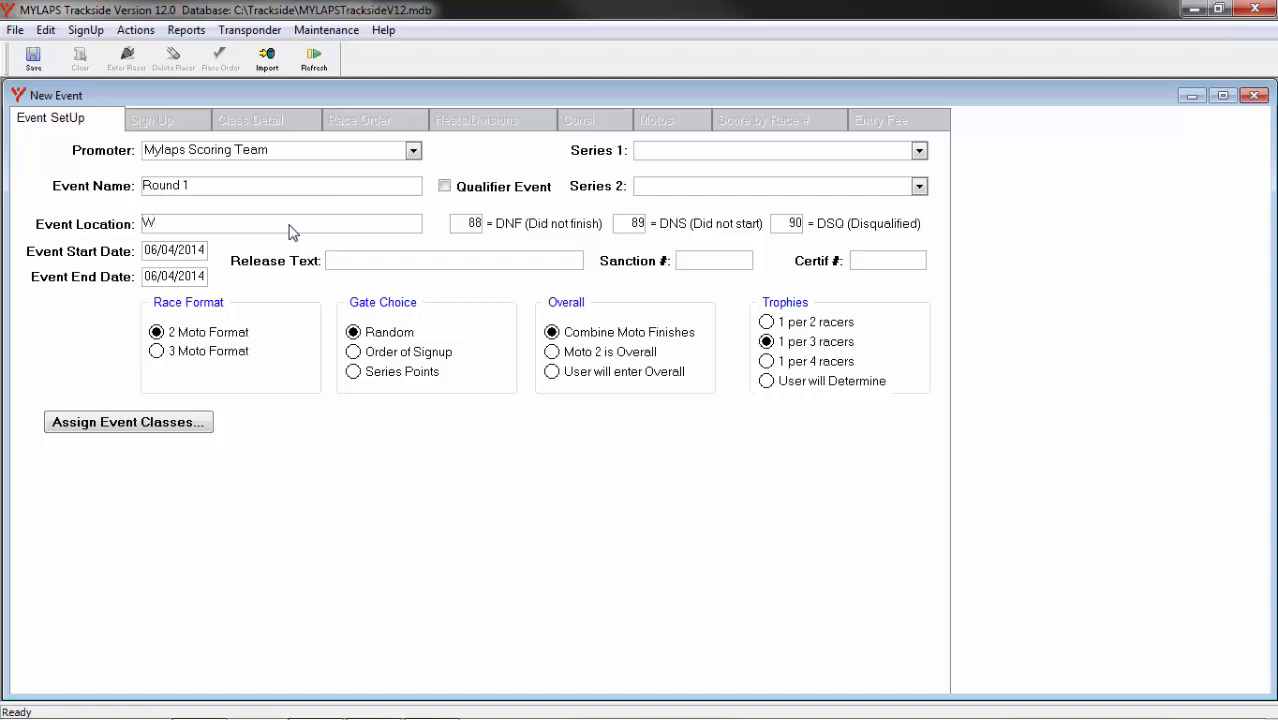
pyautogui.write('ashington PA')
pyautogui.click(174, 250)
pyautogui.write('16')
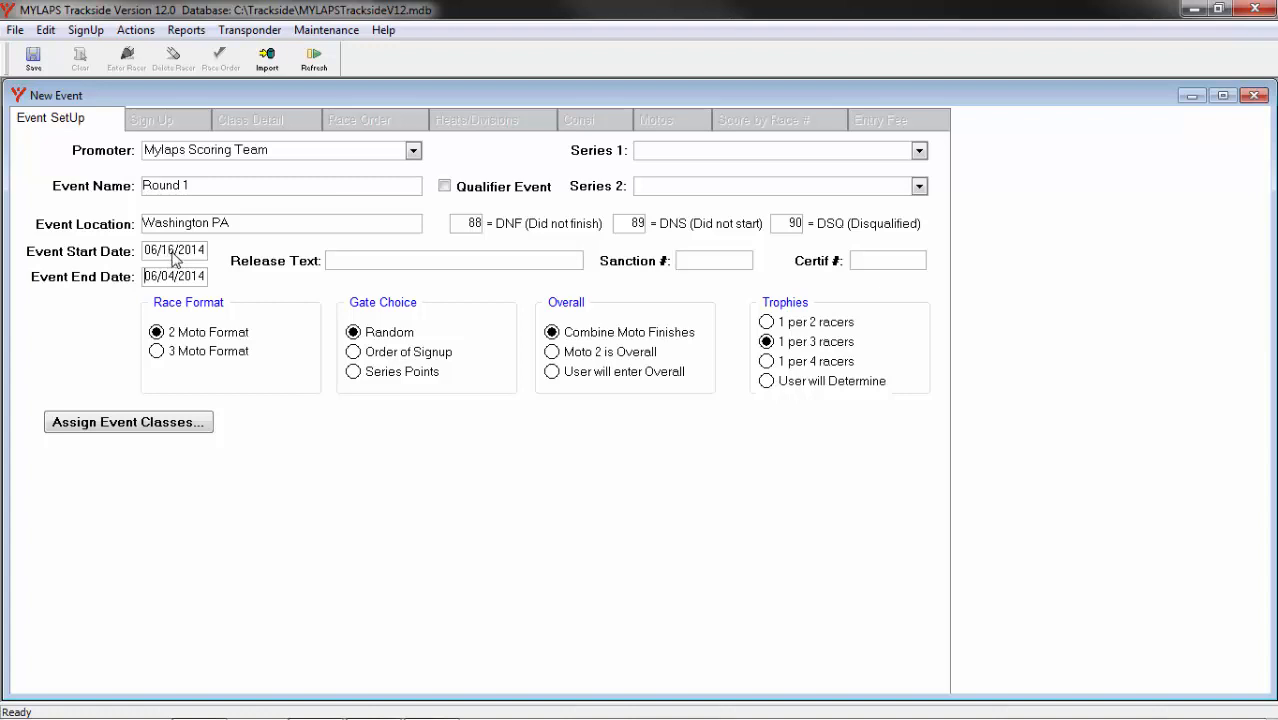
pyautogui.write('06/16/2014')
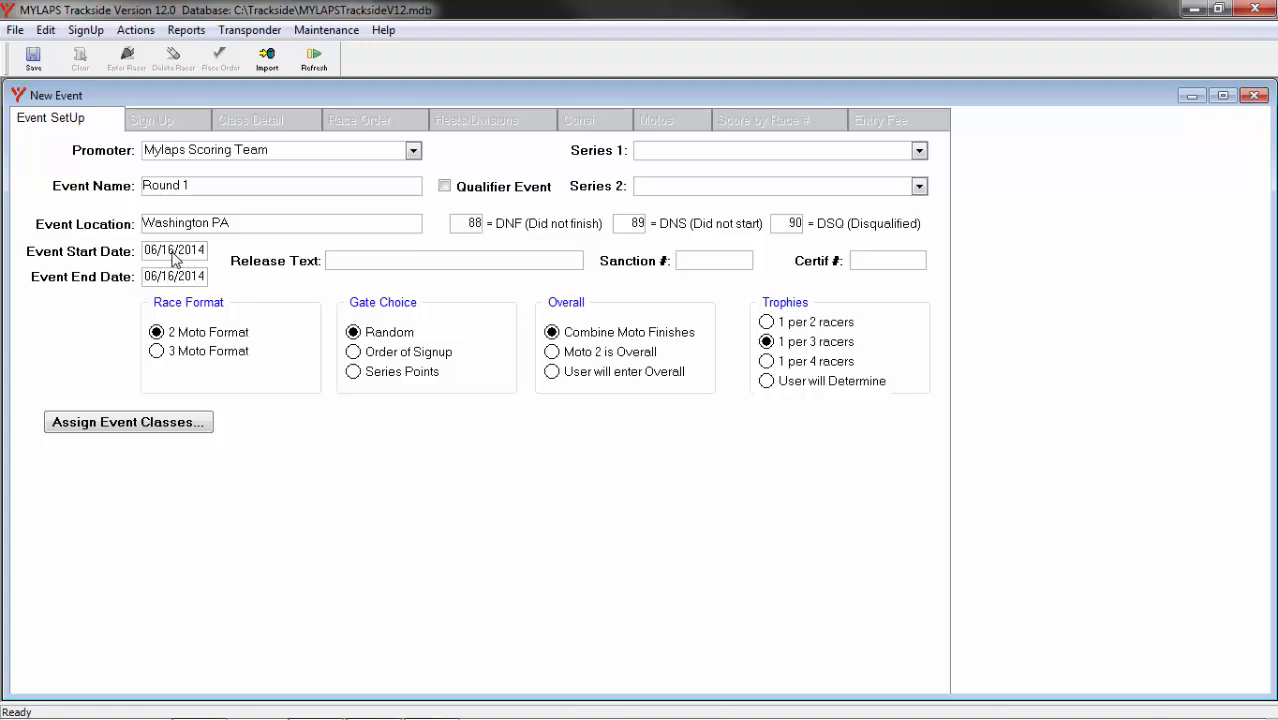
pyautogui.moveTo(550, 442)
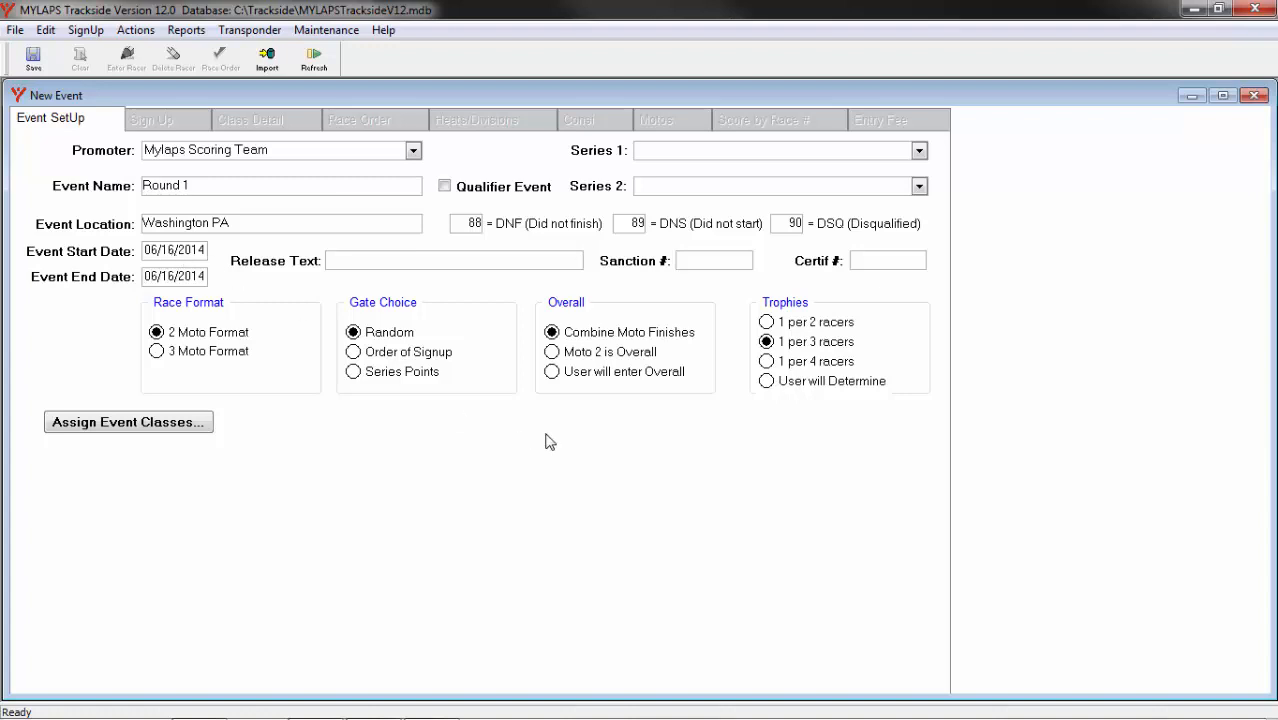
pyautogui.moveTo(710, 164)
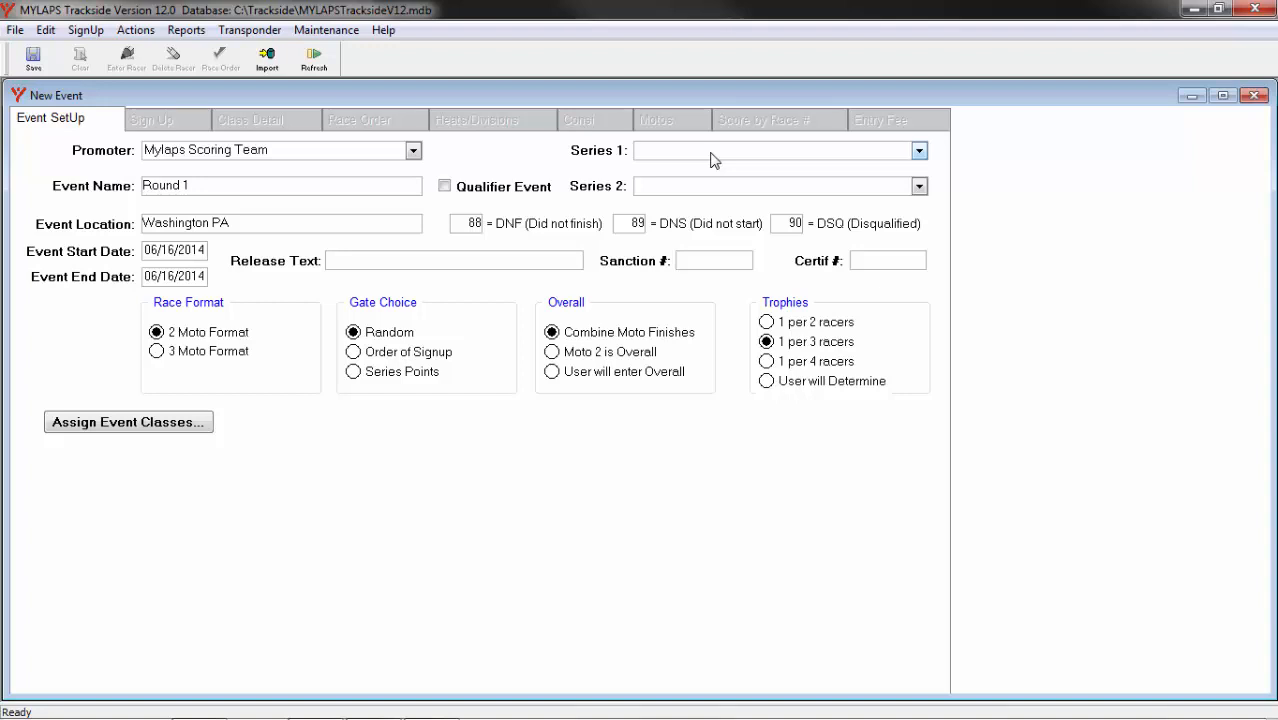
# Select Spring Series in the Series 1 dropdown.
pyautogui.click(918, 150)
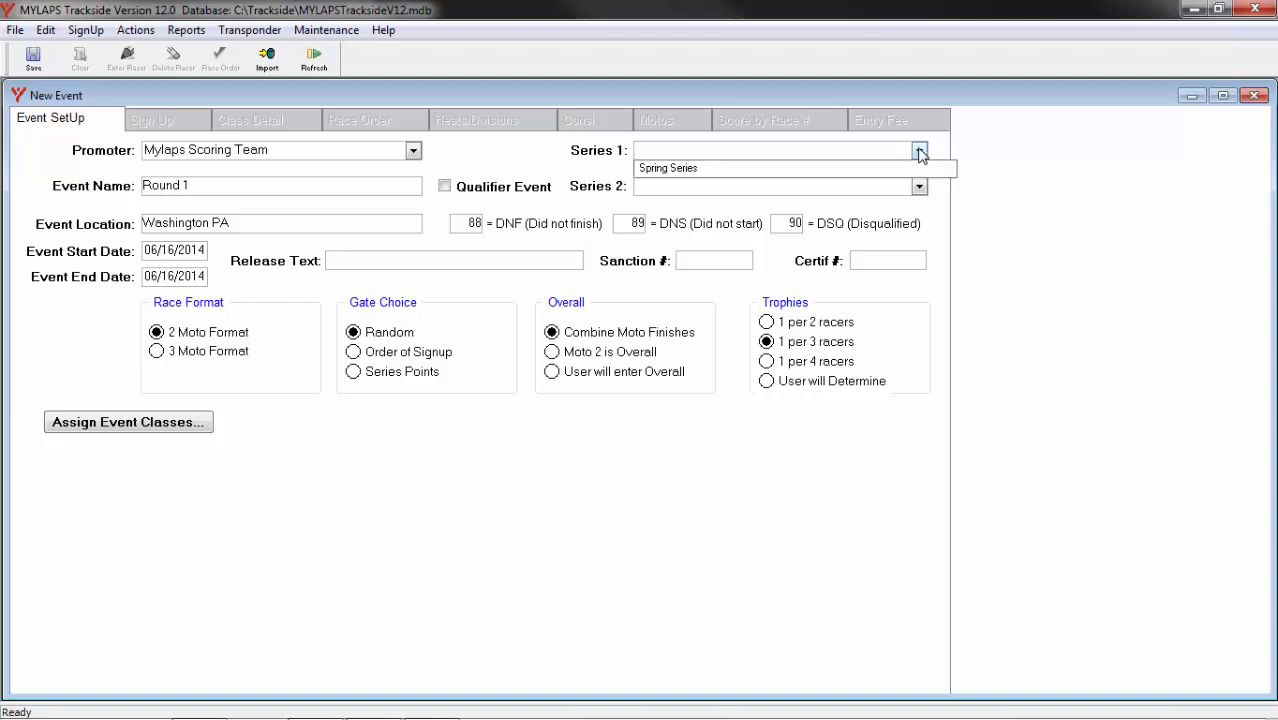
pyautogui.click(668, 167)
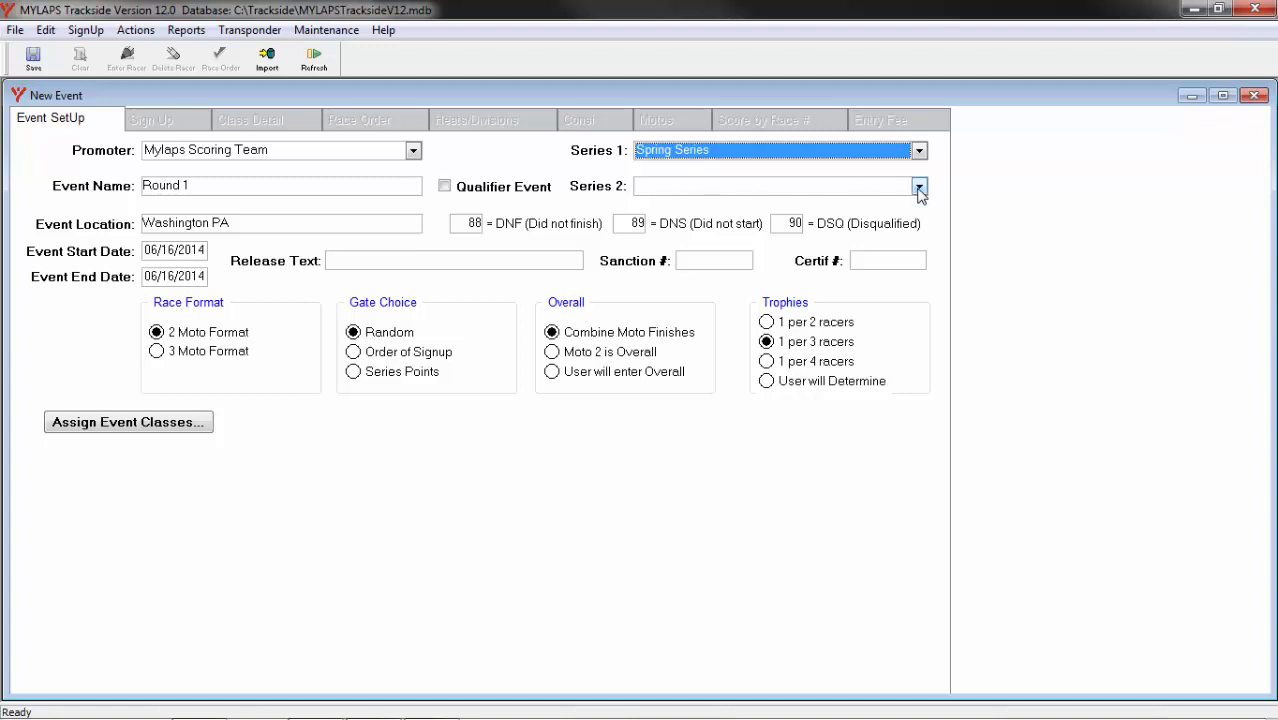
pyautogui.moveTo(910, 192)
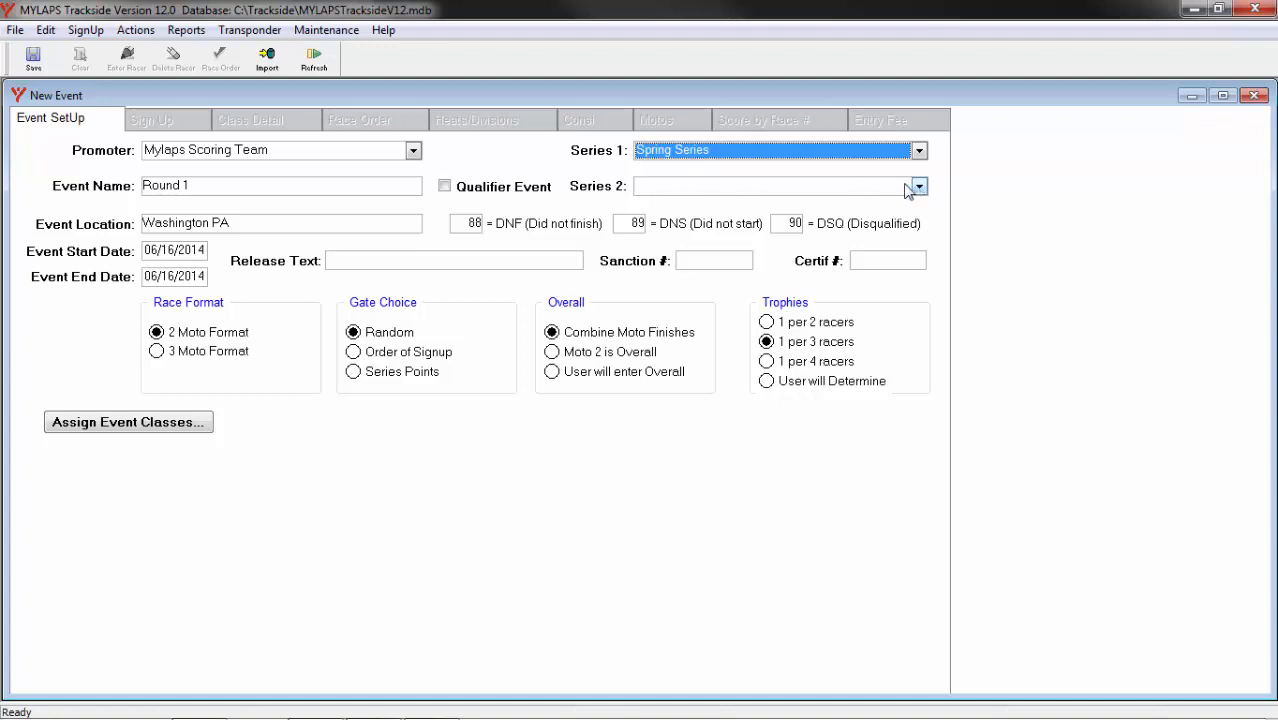
pyautogui.moveTo(683, 203)
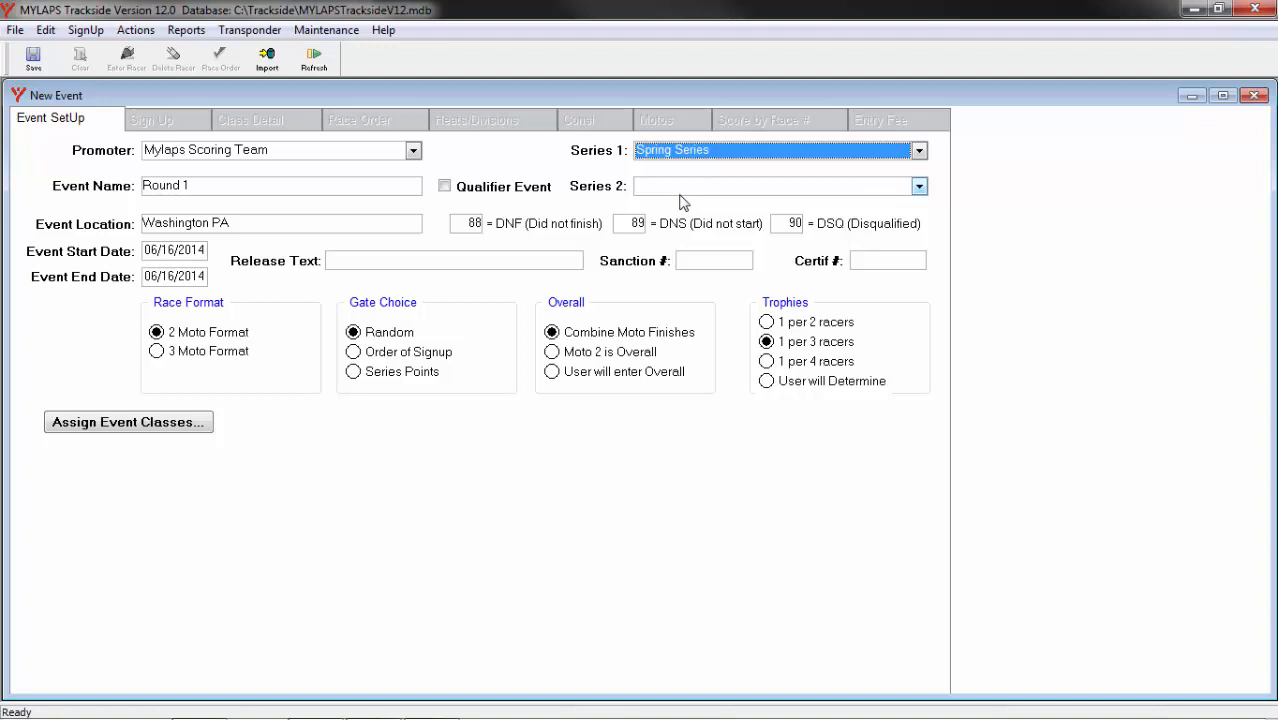
pyautogui.moveTo(472, 229)
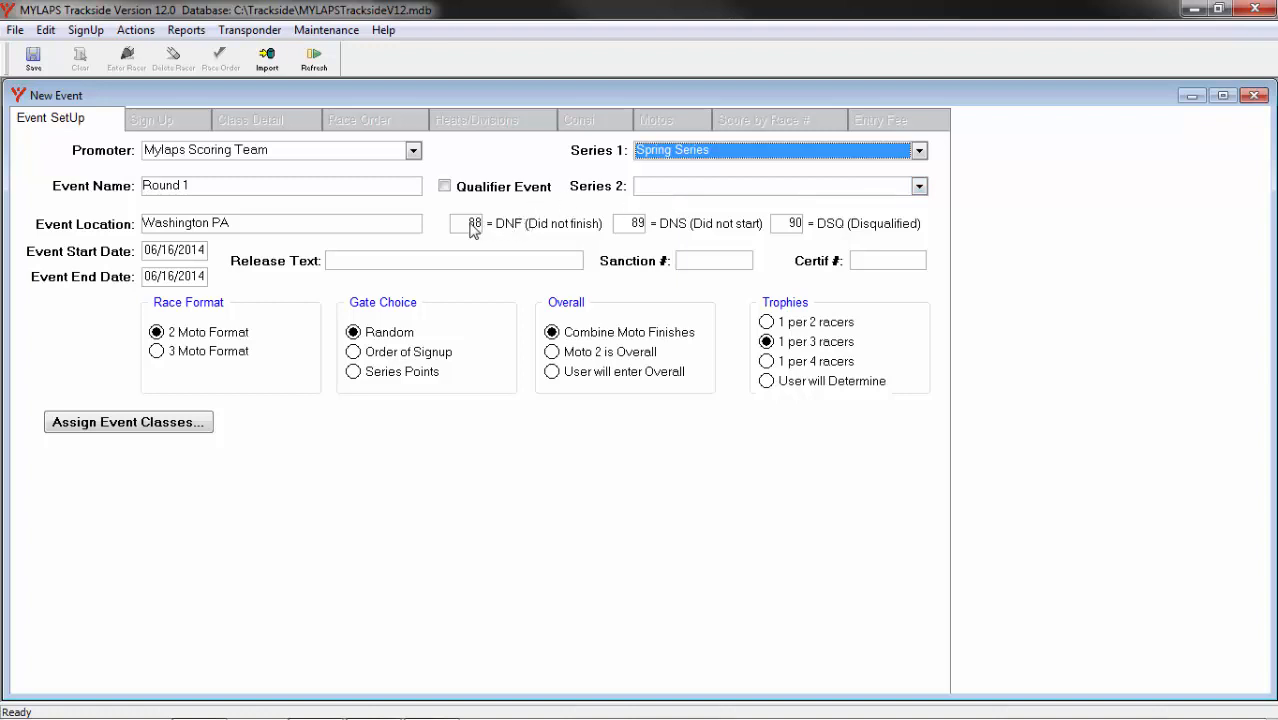
pyautogui.moveTo(694, 228)
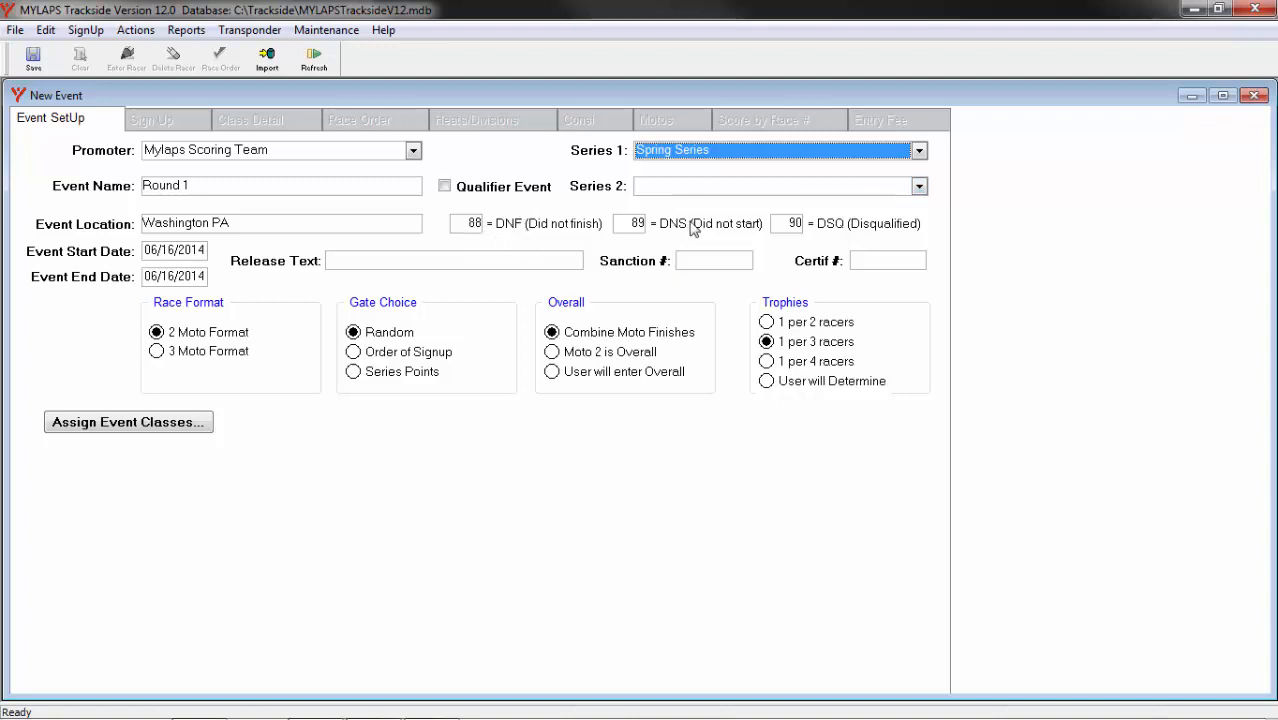
pyautogui.moveTo(519, 231)
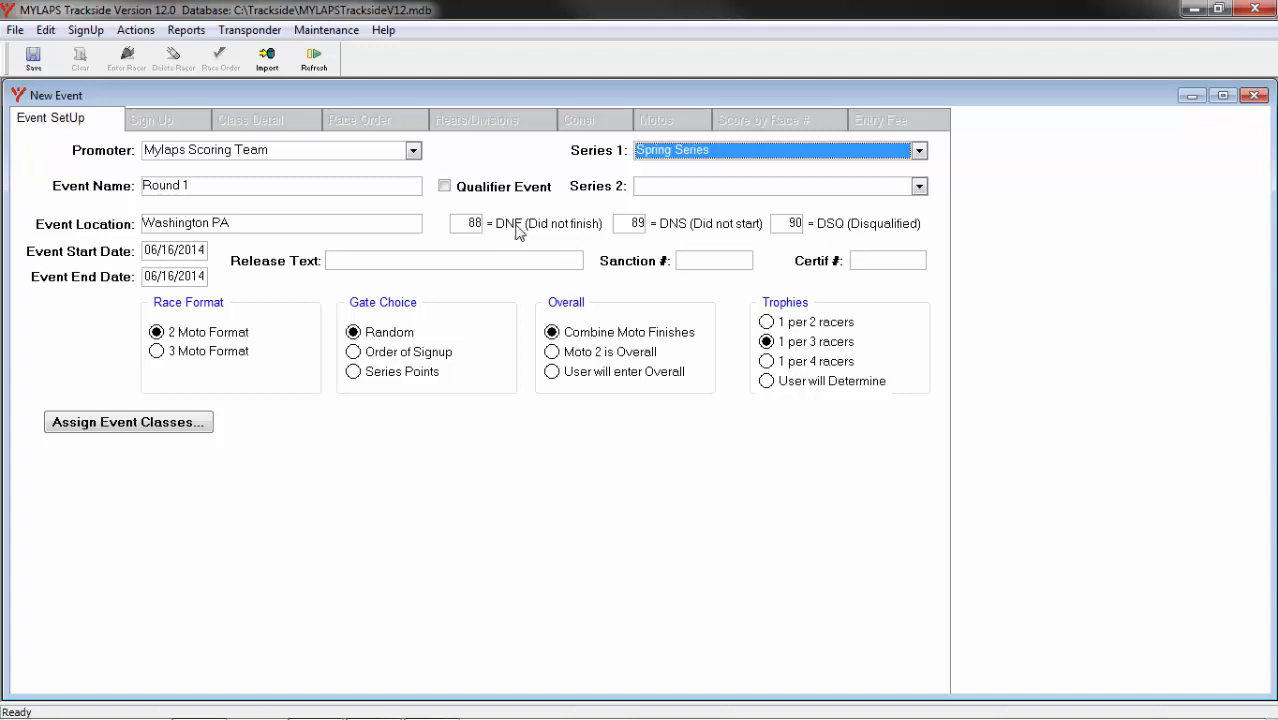
pyautogui.moveTo(480, 240)
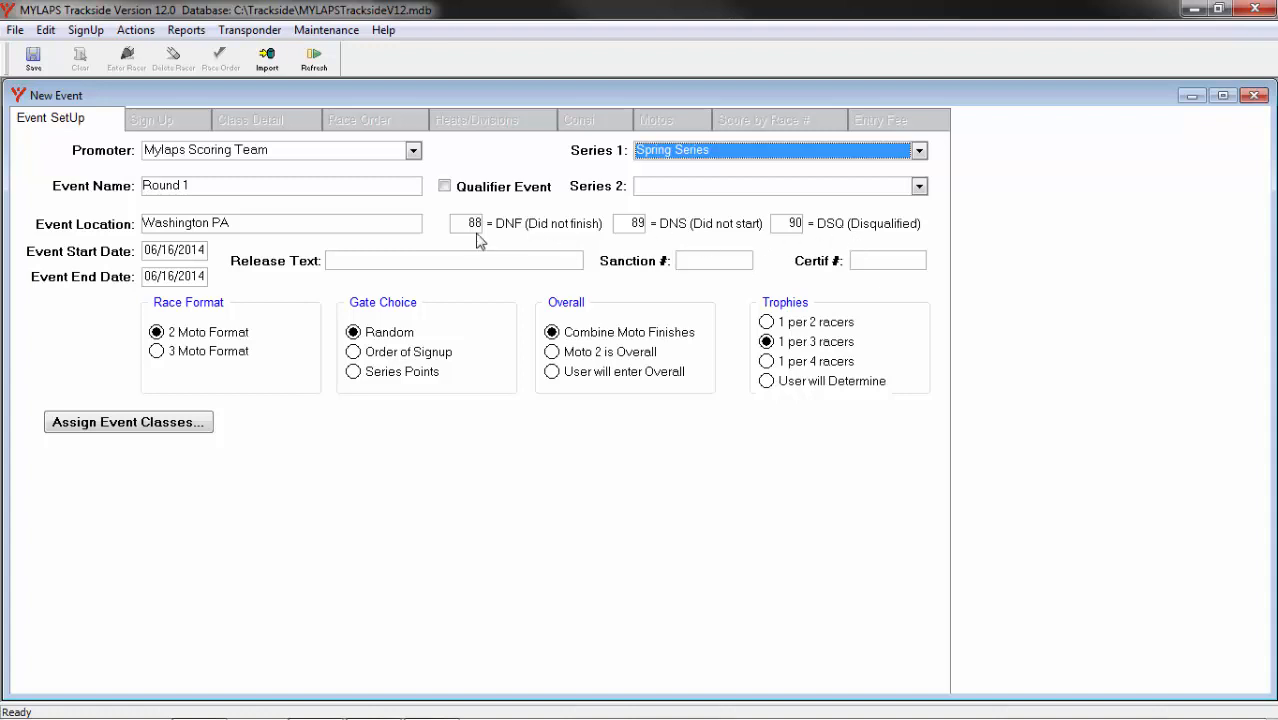
pyautogui.moveTo(475, 238)
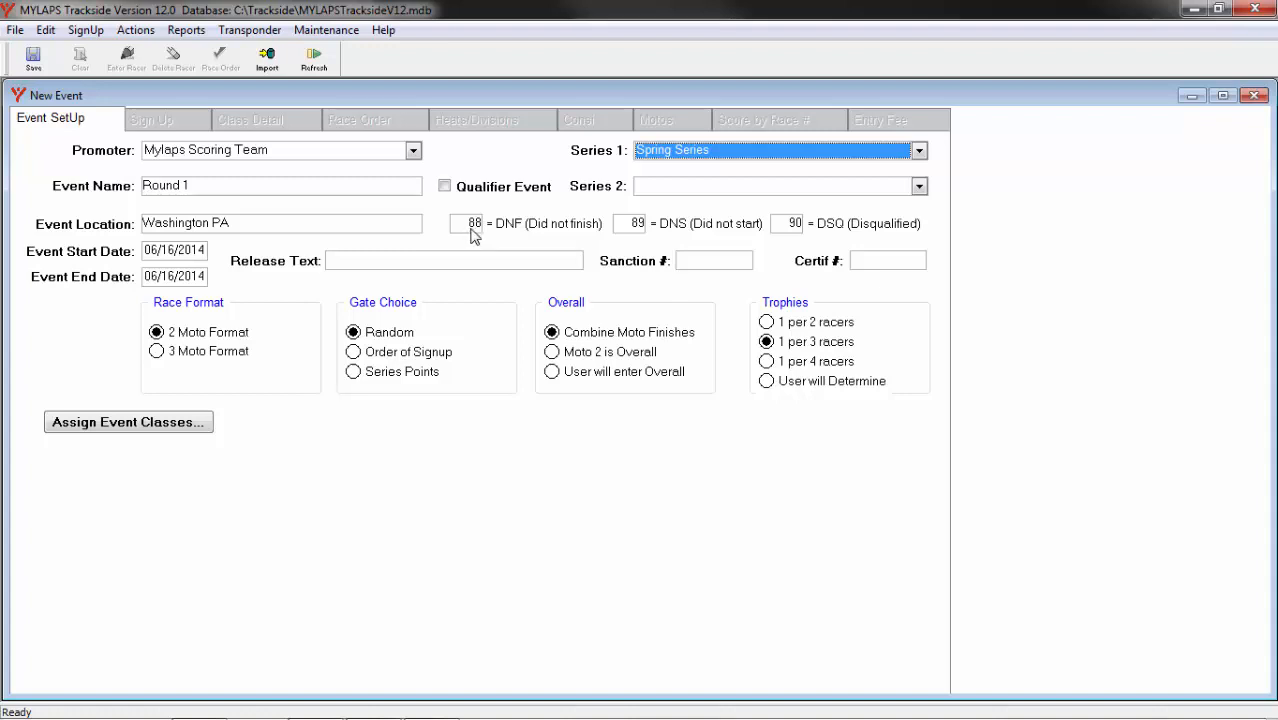
pyautogui.moveTo(785, 234)
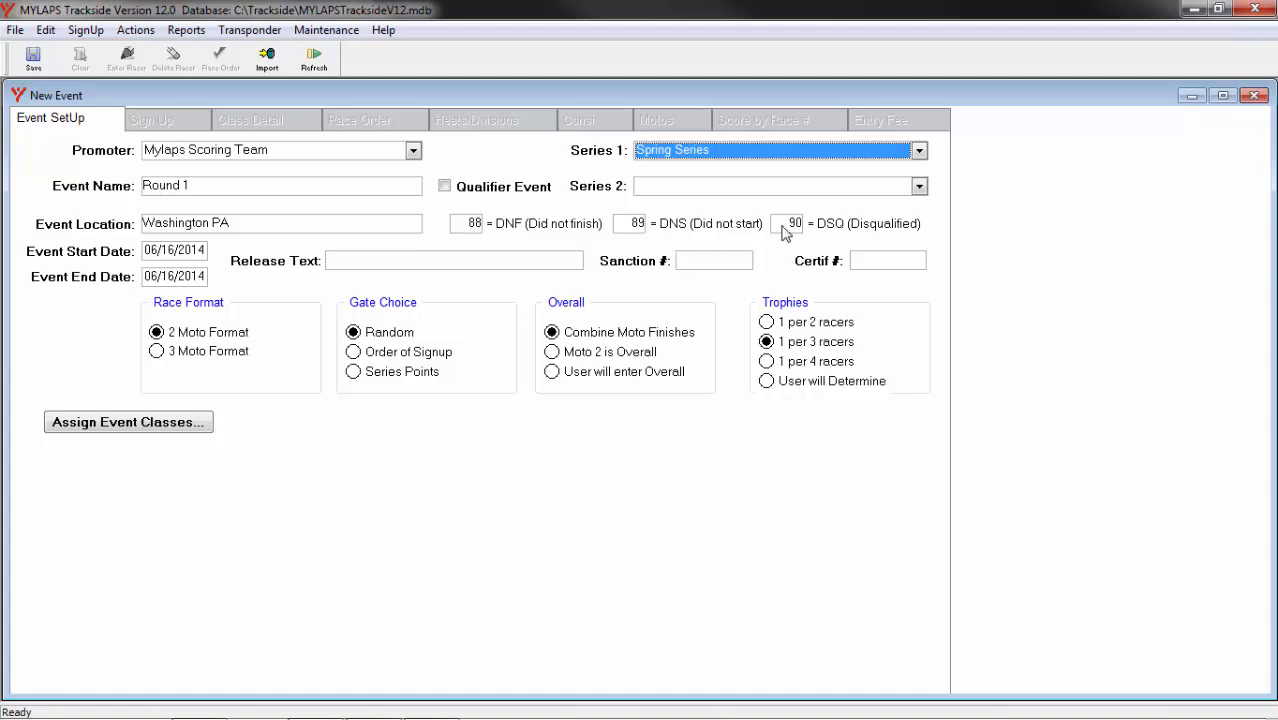
pyautogui.moveTo(485, 241)
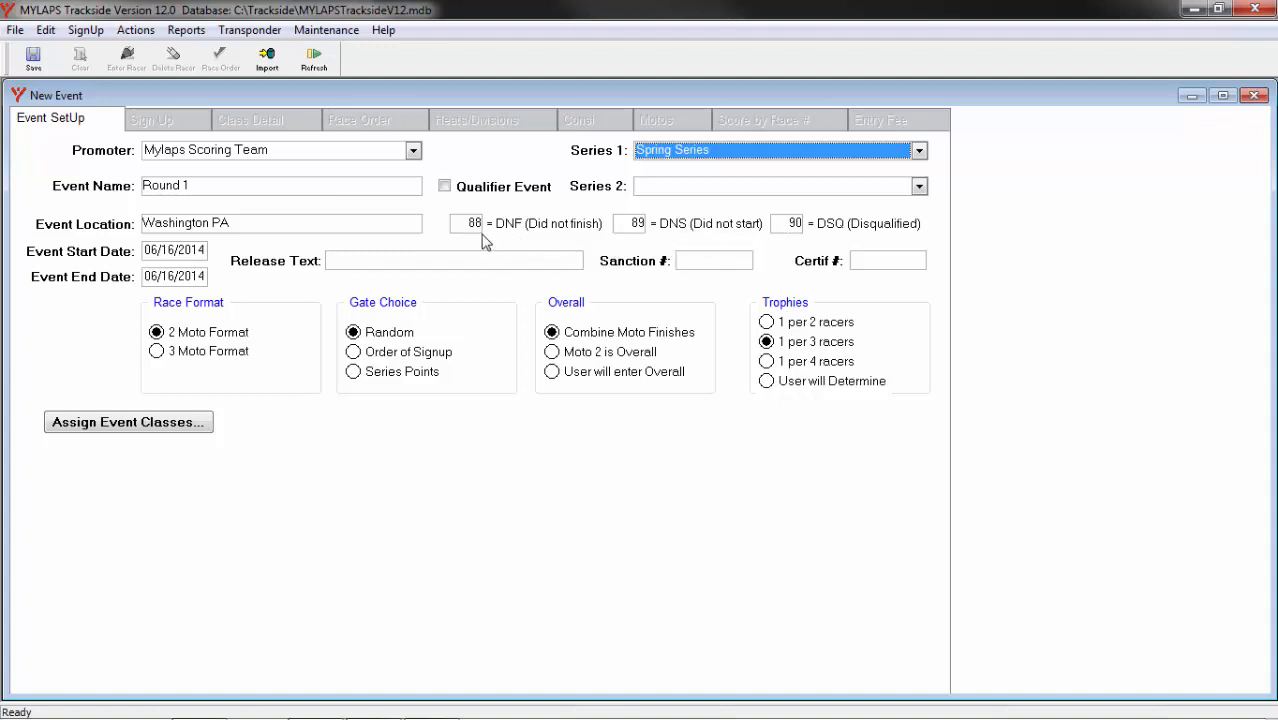
pyautogui.moveTo(482, 237)
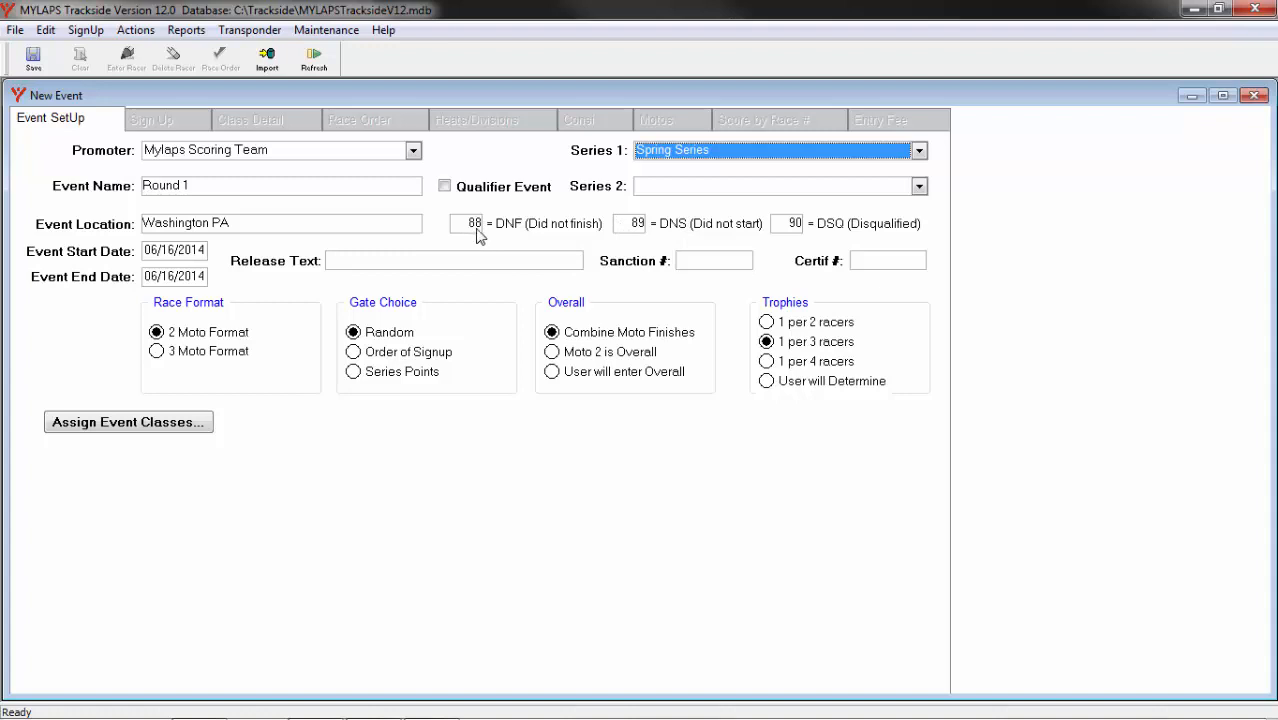
pyautogui.moveTo(508, 244)
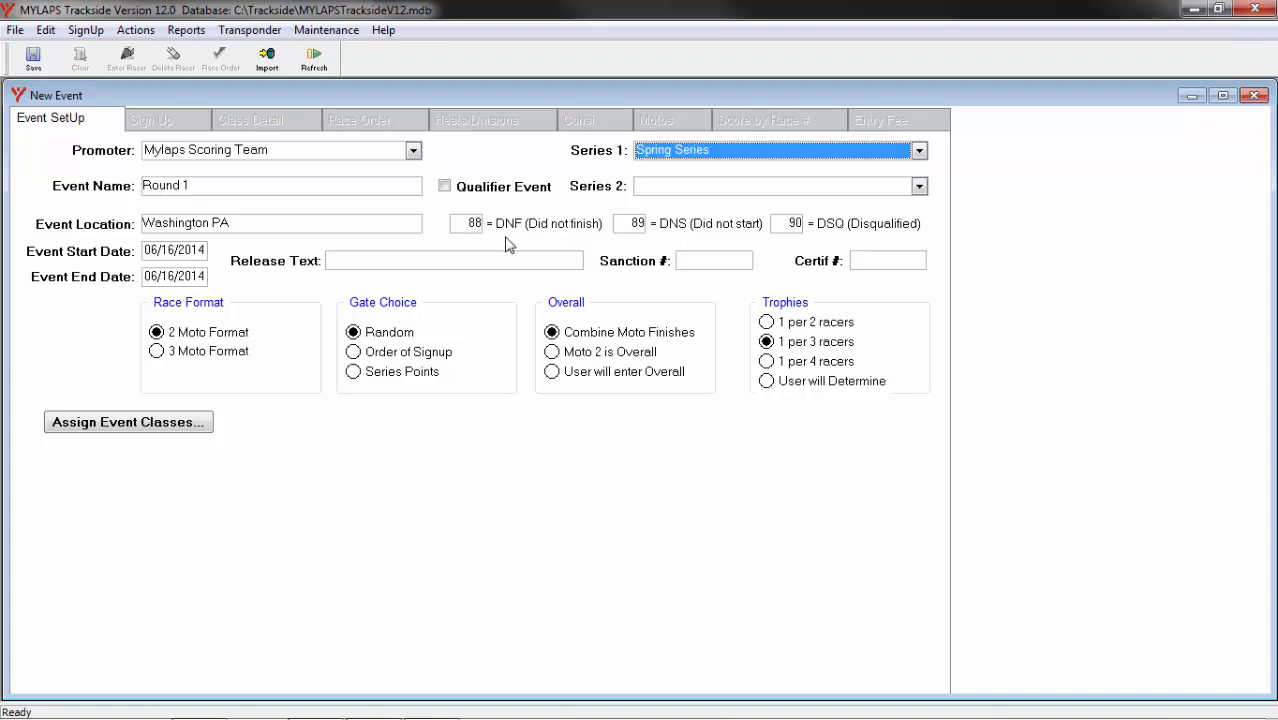
pyautogui.moveTo(512, 230)
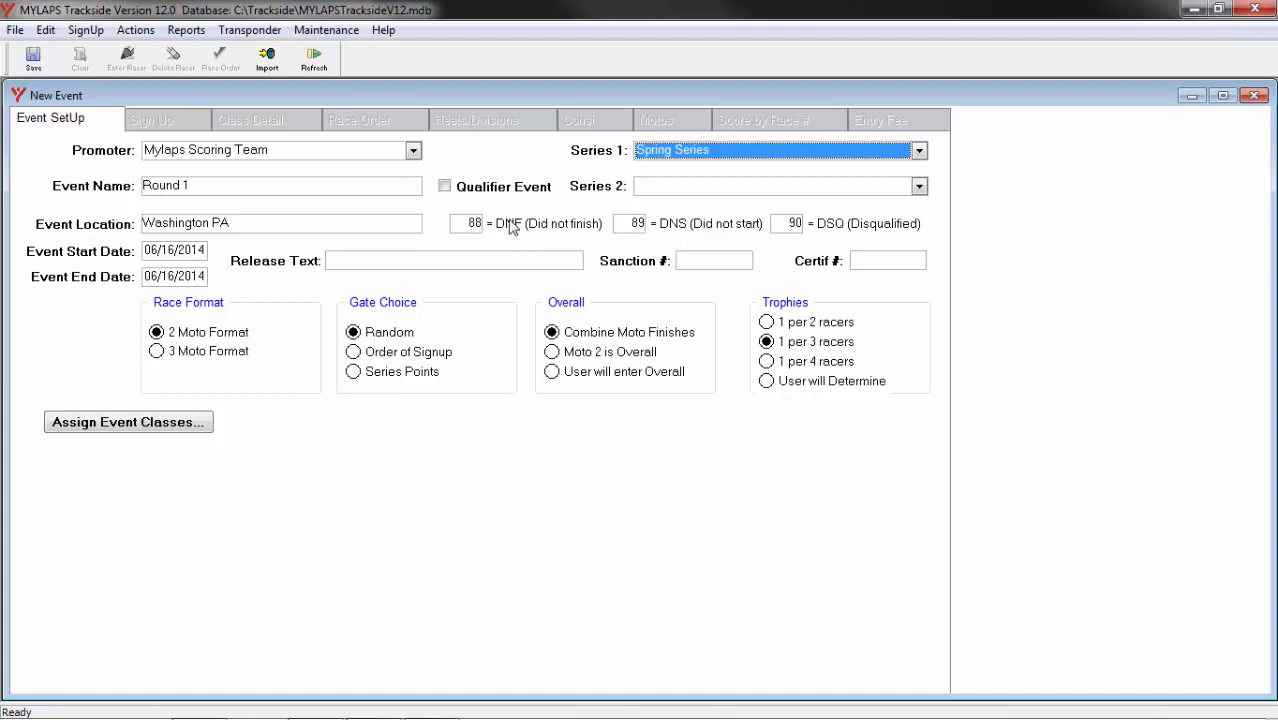
pyautogui.moveTo(512, 238)
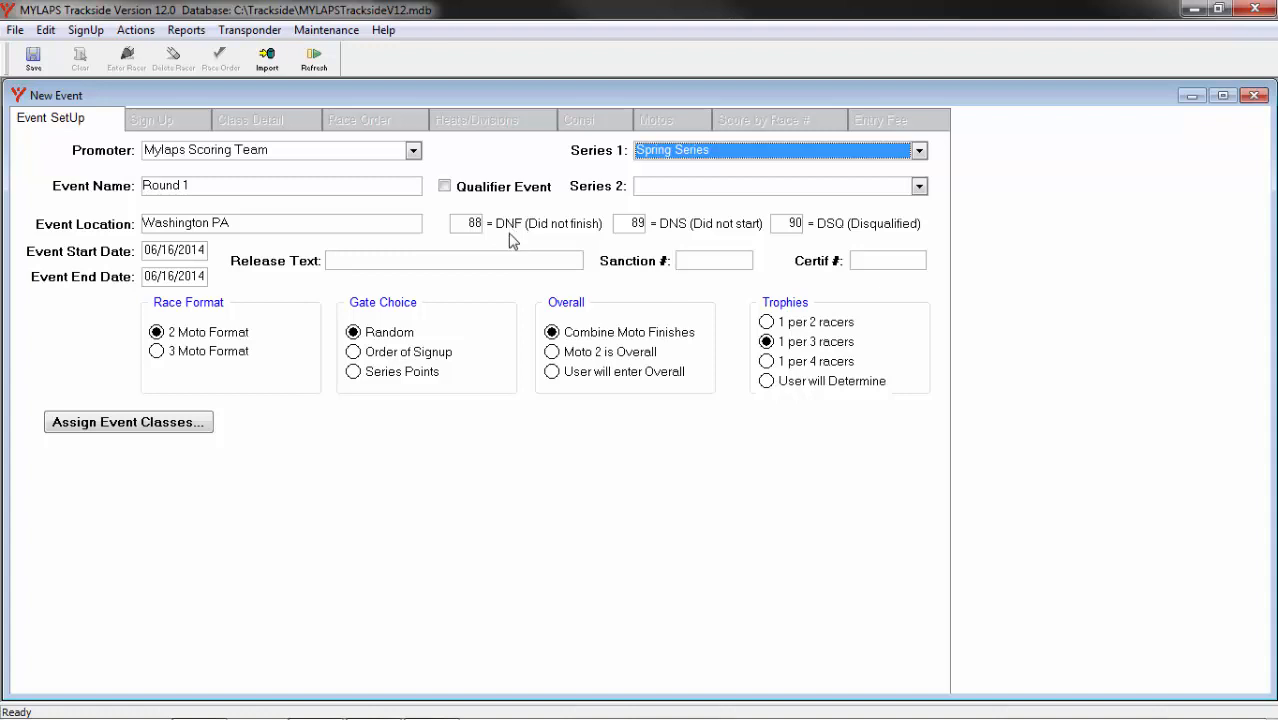
pyautogui.moveTo(674, 249)
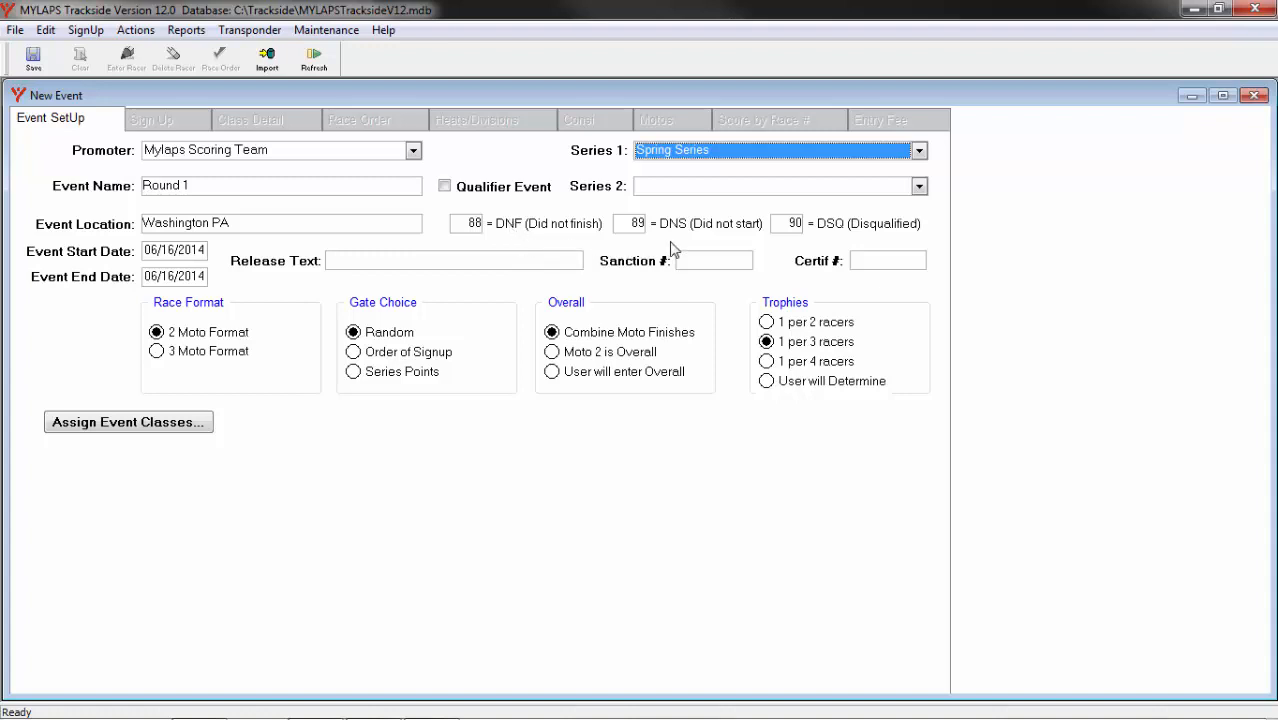
pyautogui.moveTo(860, 258)
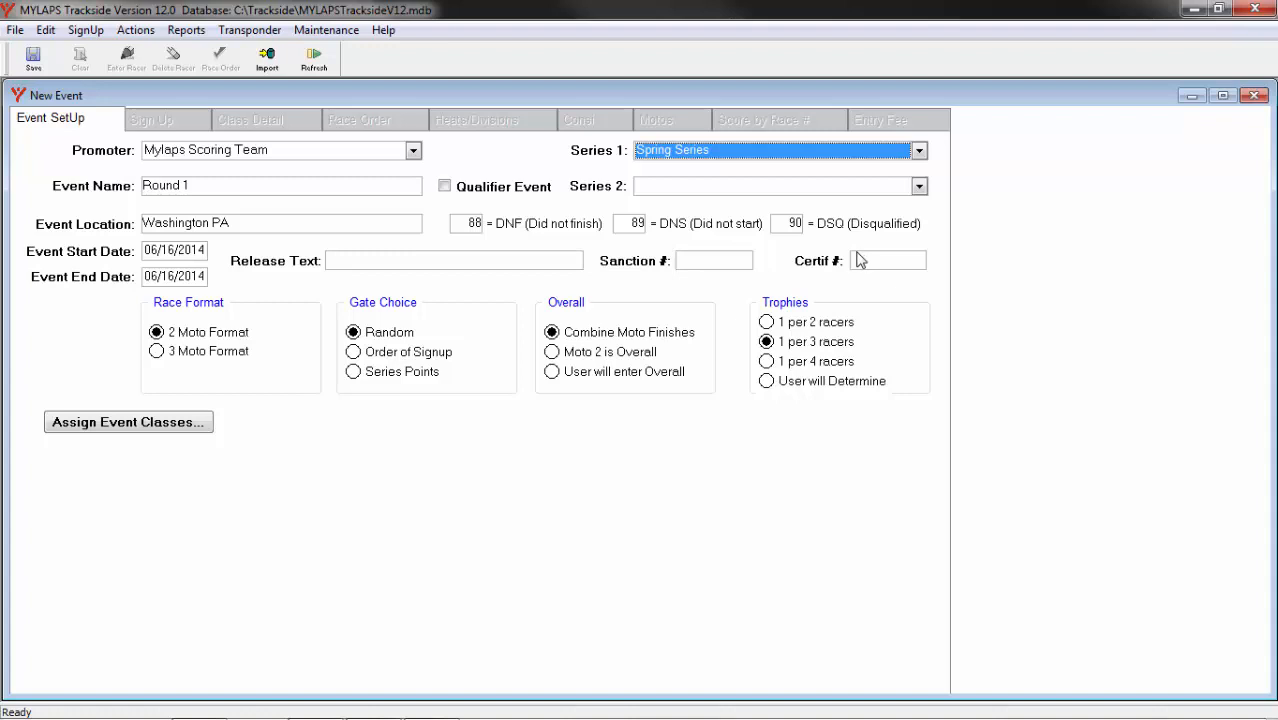
pyautogui.moveTo(698, 261)
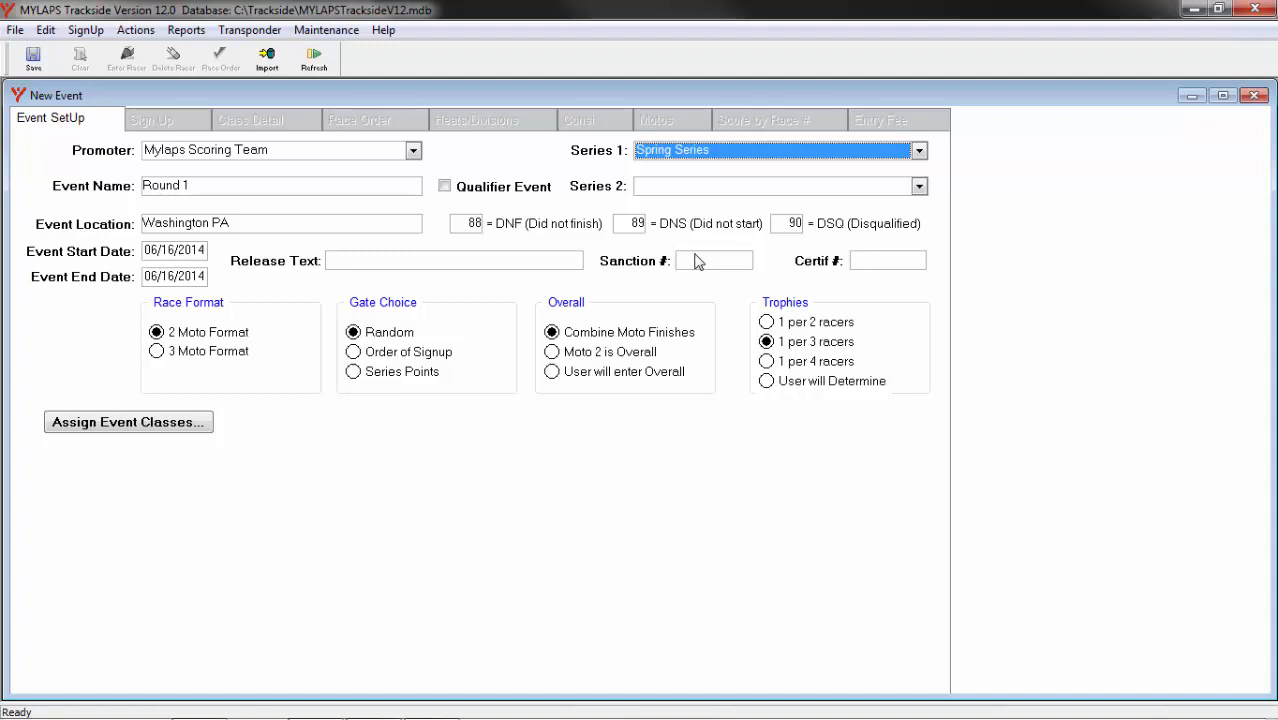
pyautogui.moveTo(199, 318)
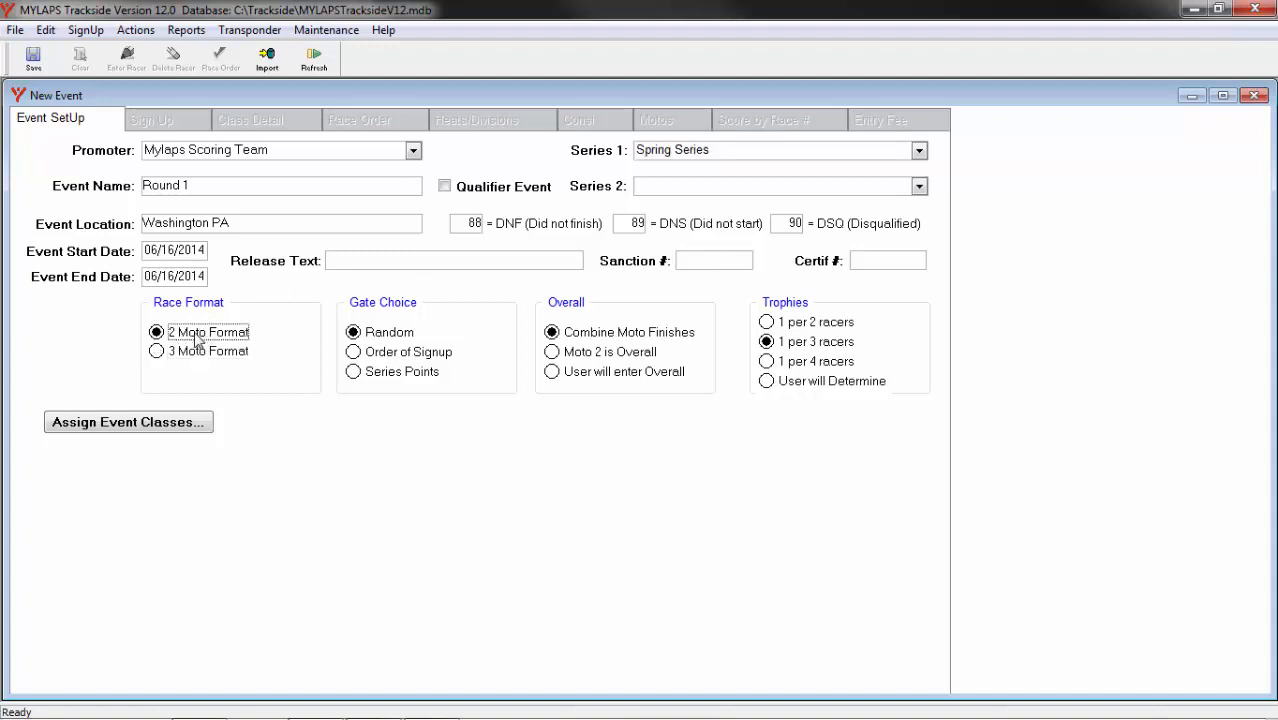
pyautogui.moveTo(398, 337)
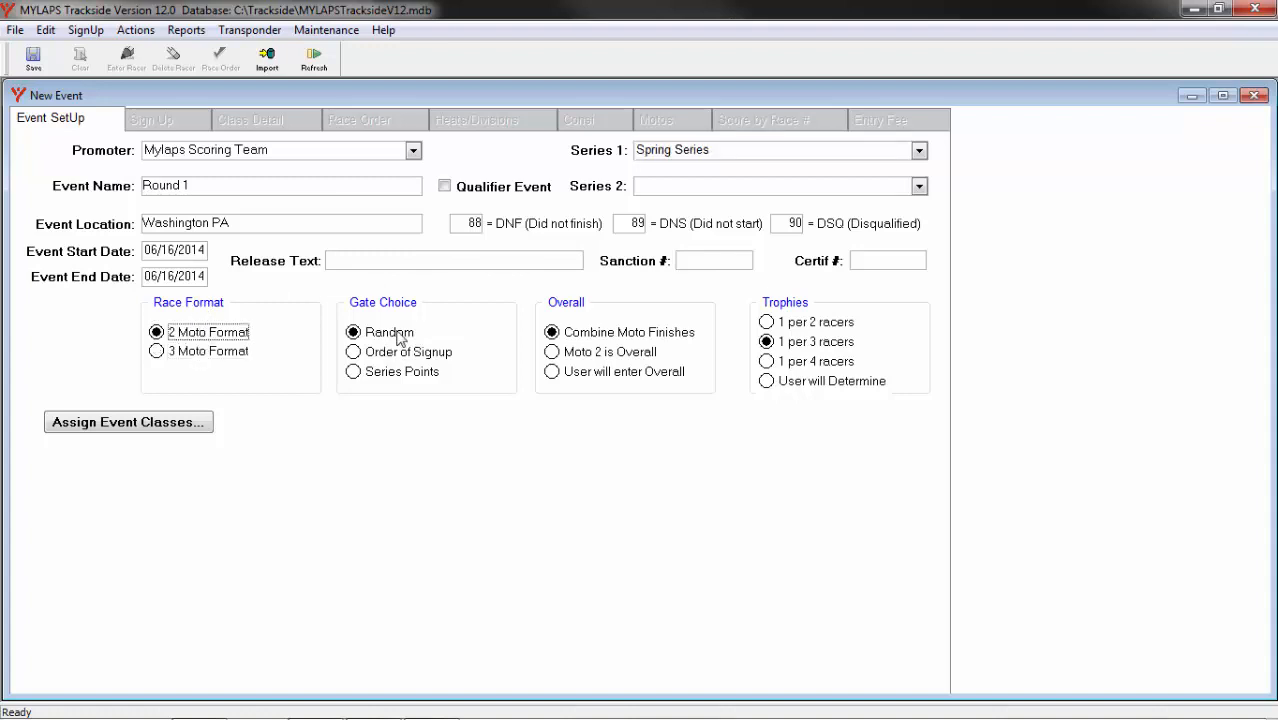
pyautogui.moveTo(415, 322)
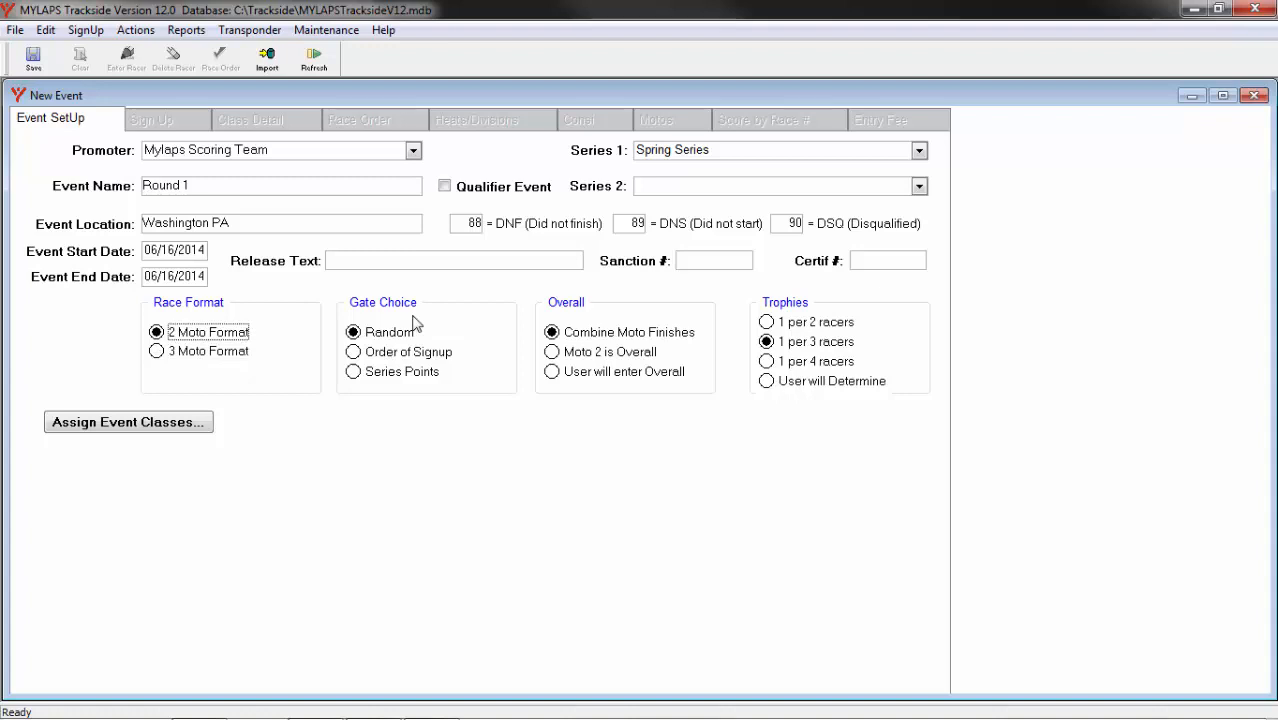
pyautogui.moveTo(475, 370)
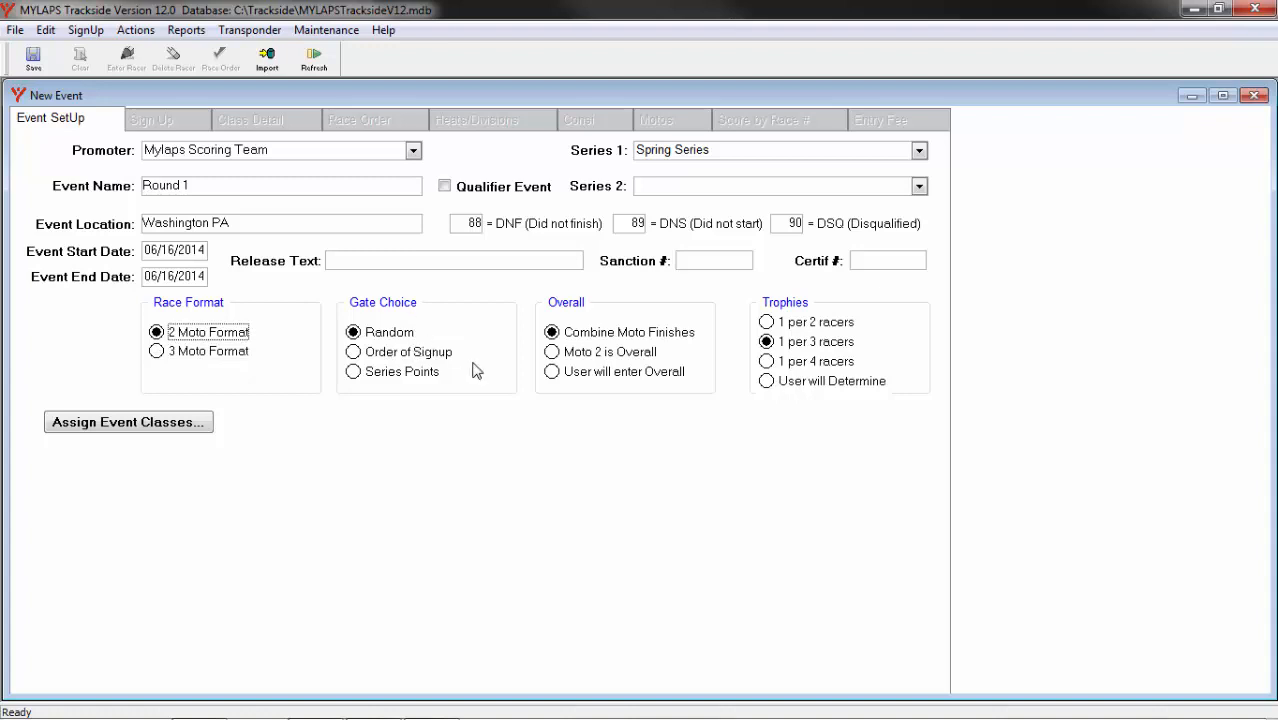
pyautogui.moveTo(465, 378)
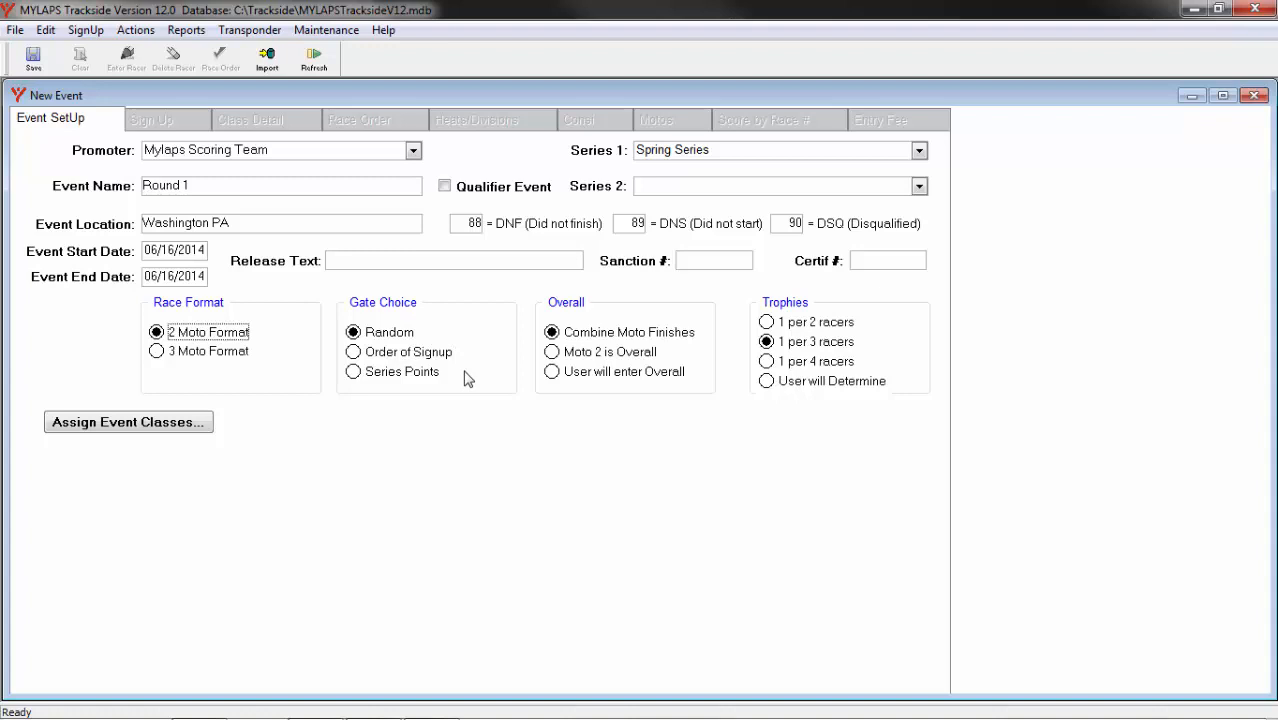
pyautogui.moveTo(413, 324)
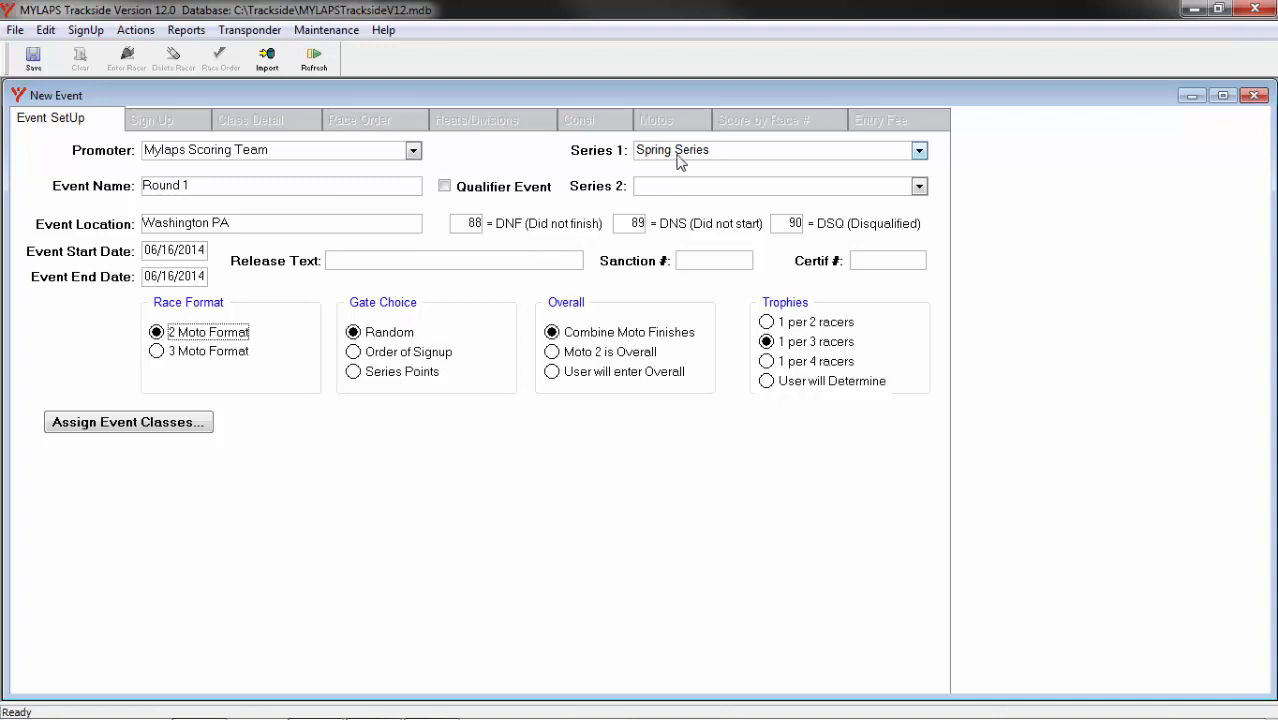
pyautogui.moveTo(708, 163)
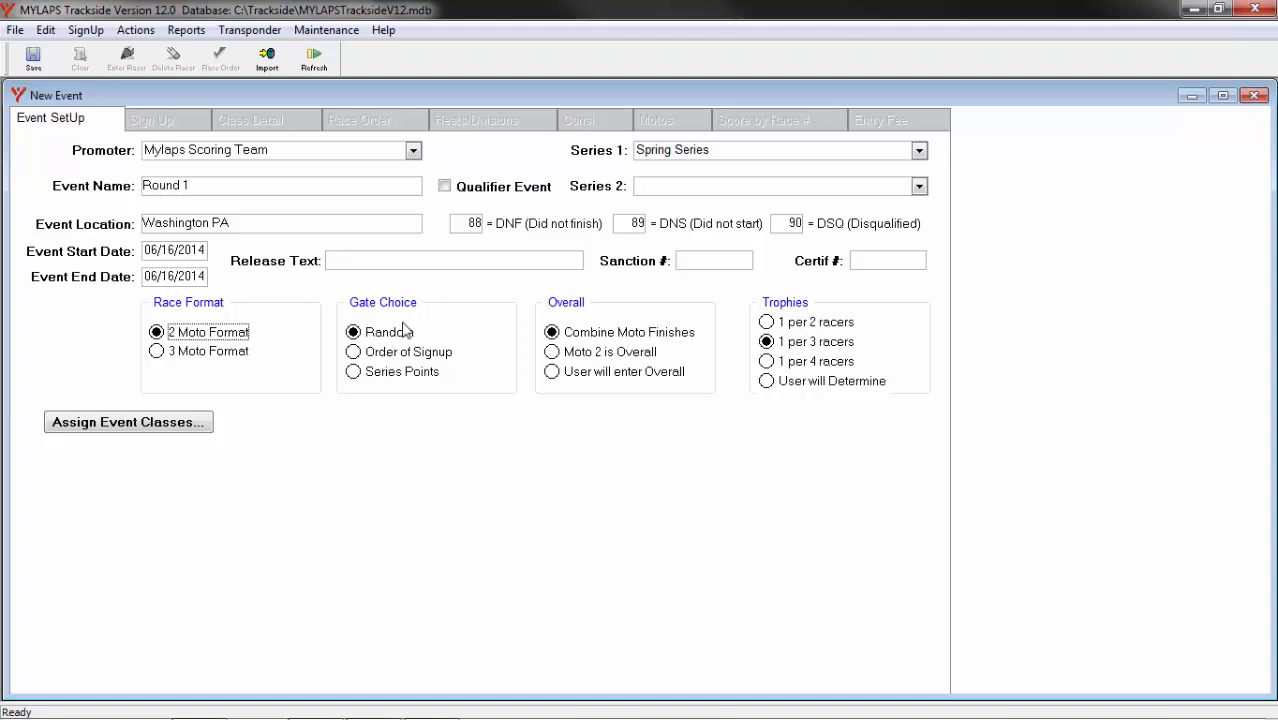
pyautogui.moveTo(405, 330)
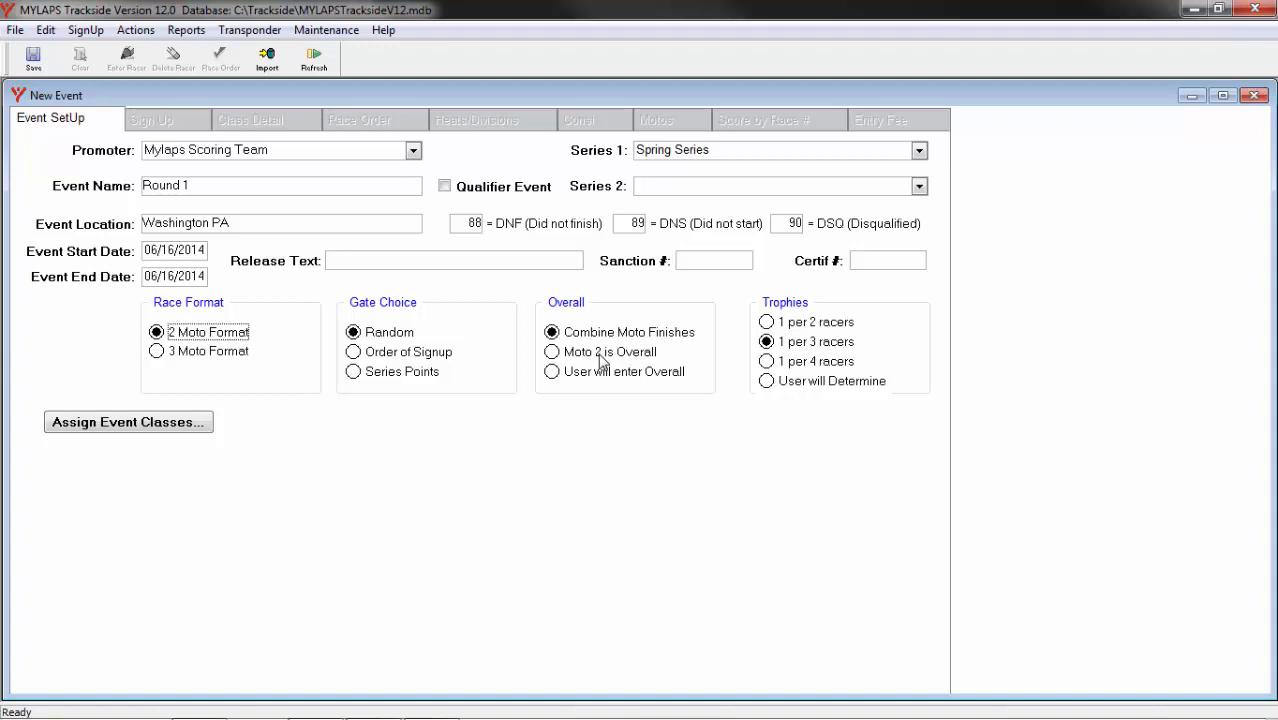
pyautogui.moveTo(603, 383)
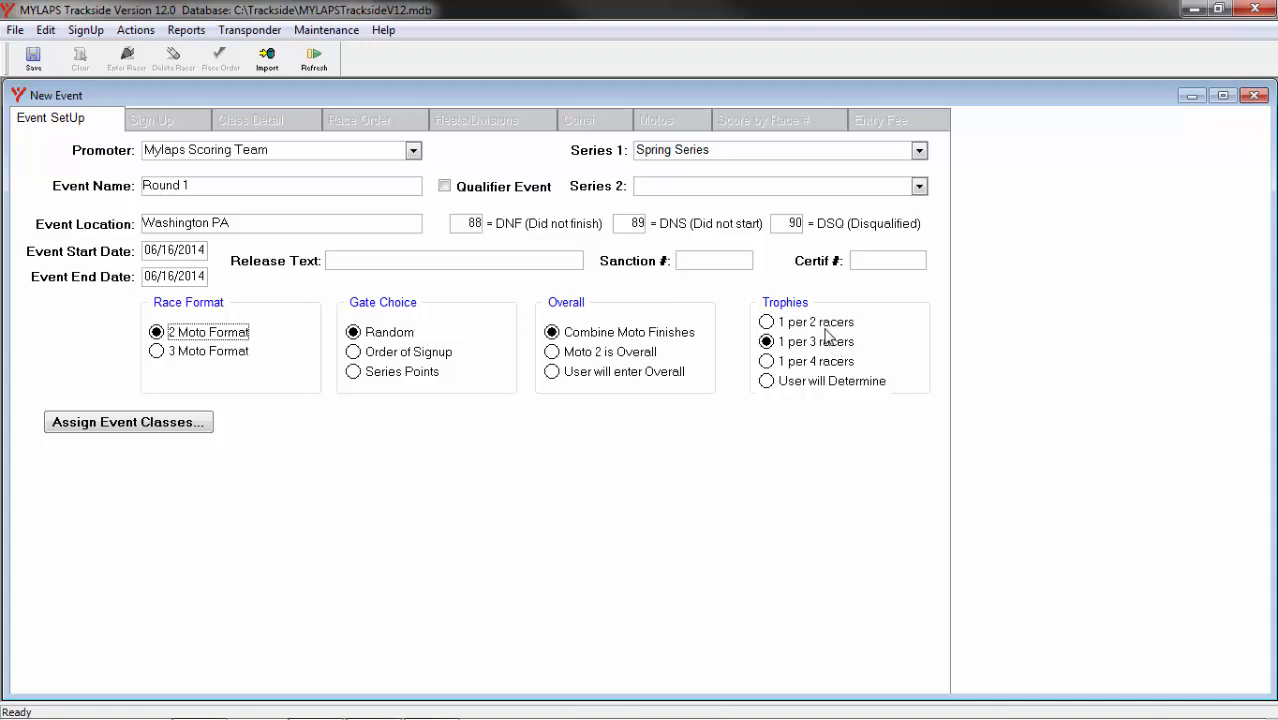
pyautogui.moveTo(807, 365)
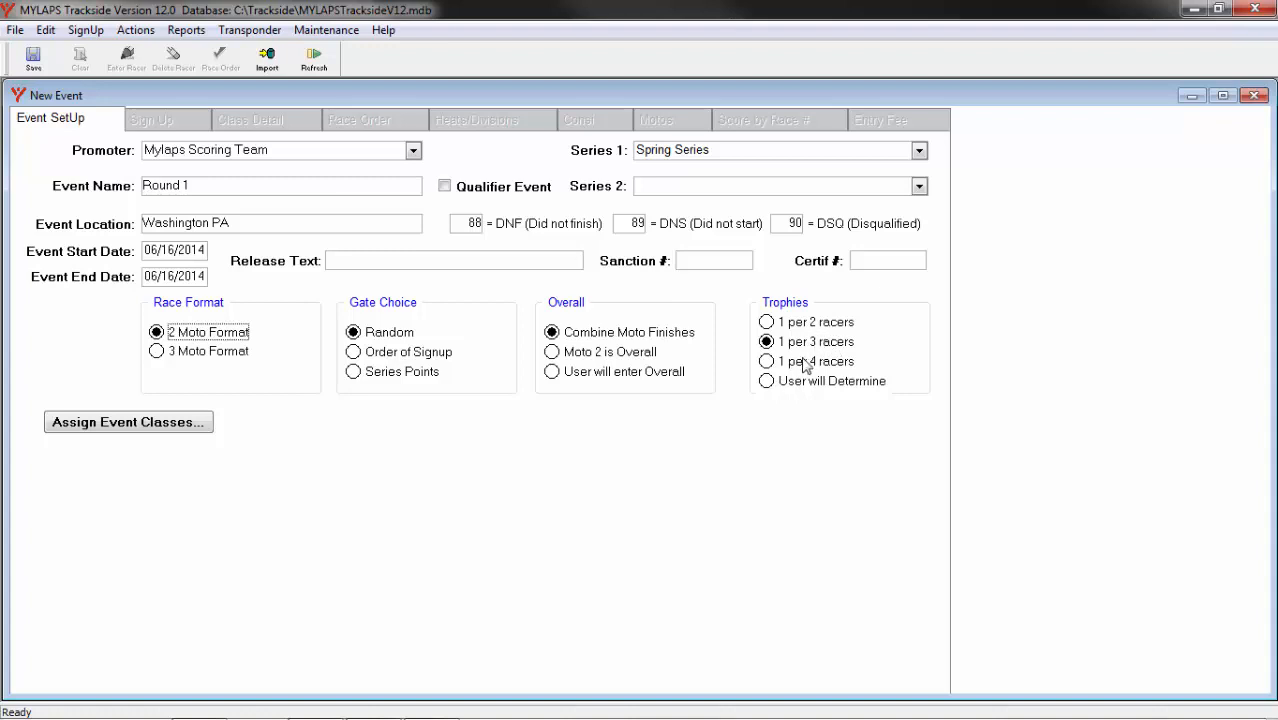
pyautogui.moveTo(817, 385)
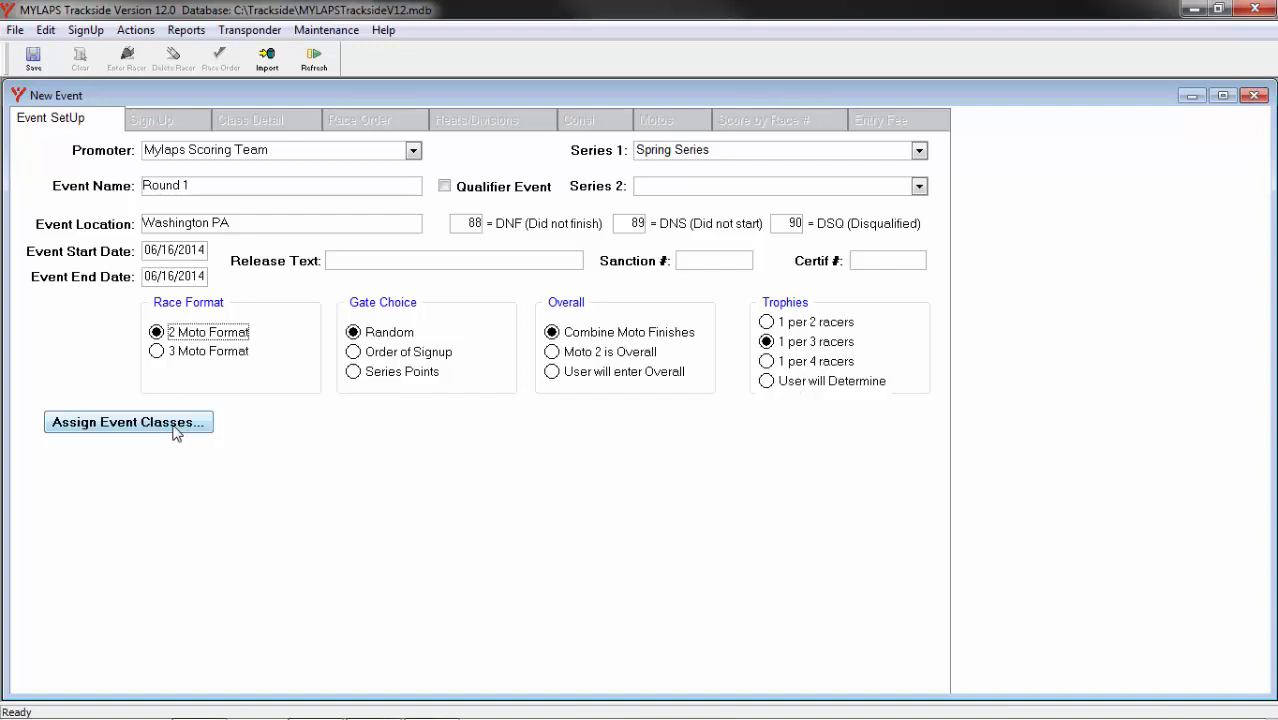
# In Assign Event Classes, move Open A to the event list and select 250 B.
pyautogui.click(127, 421)
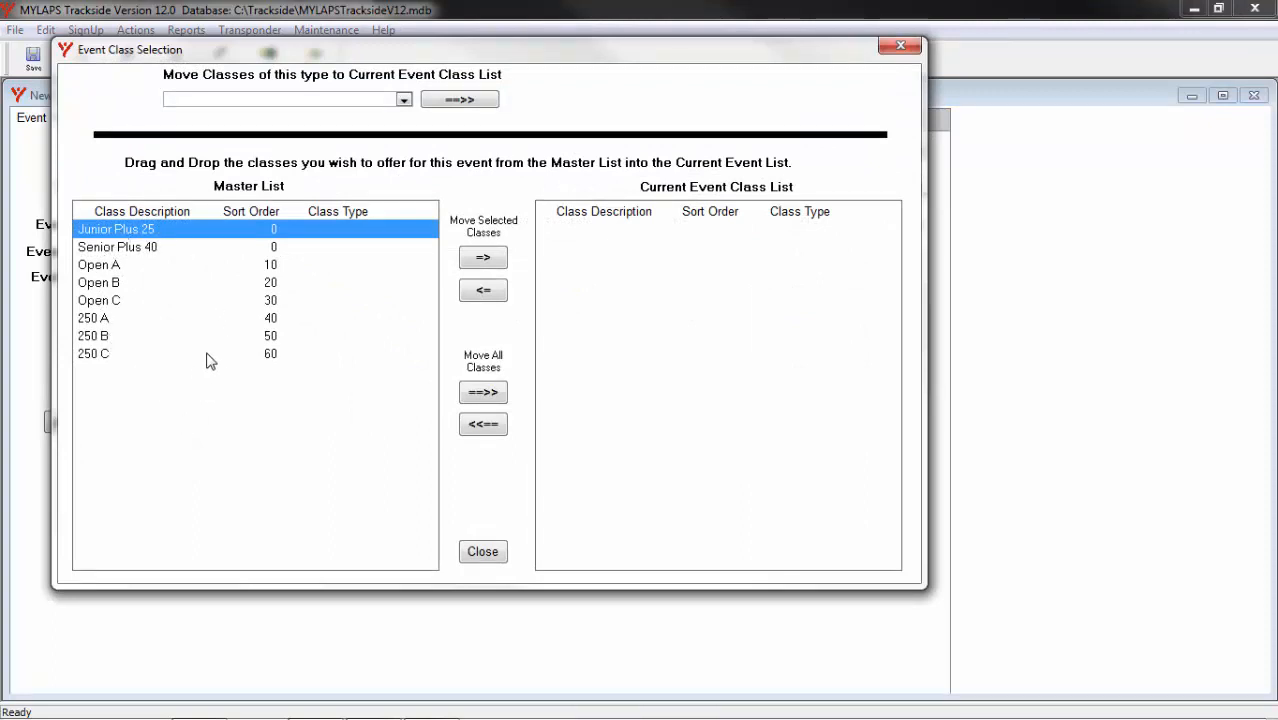
pyautogui.moveTo(724, 234)
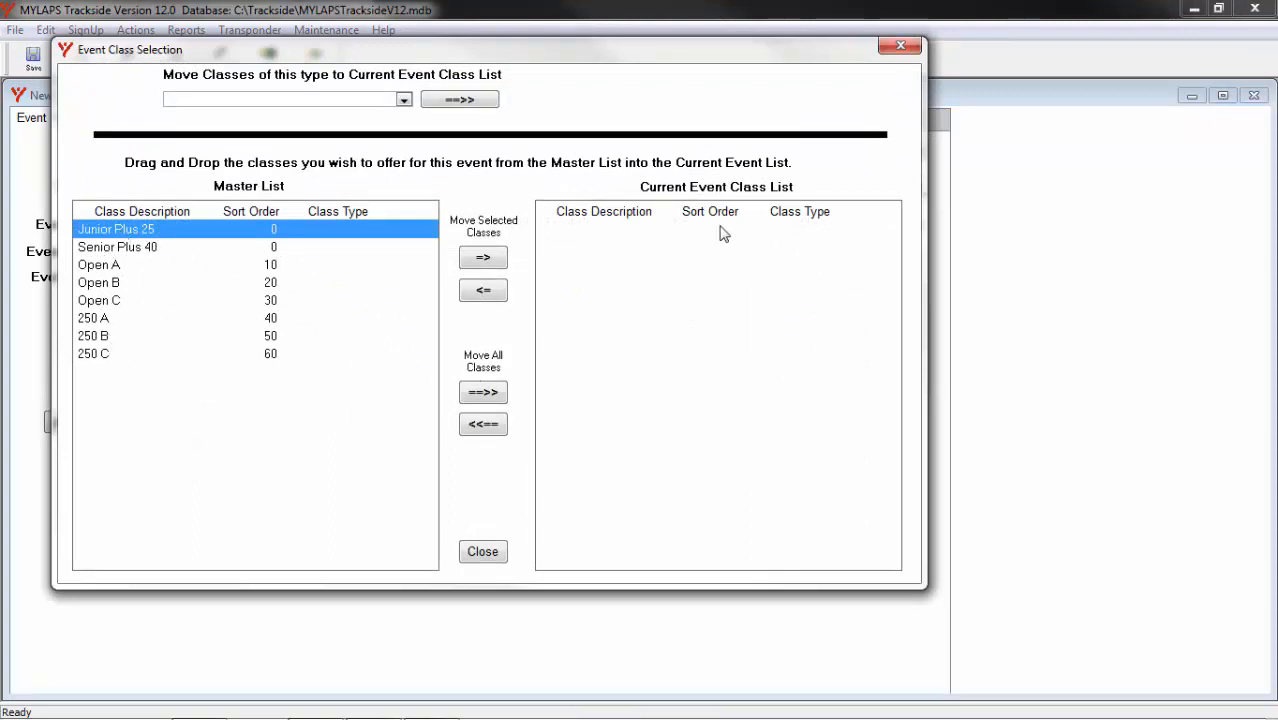
pyautogui.moveTo(753, 383)
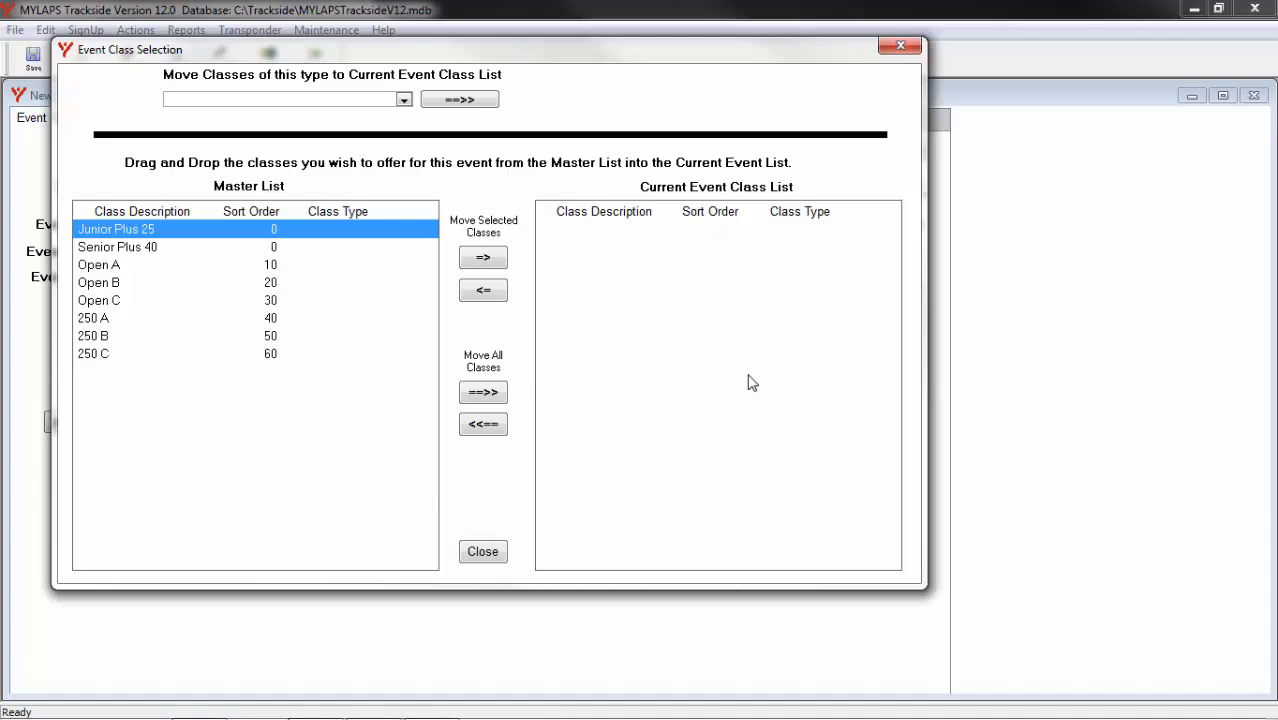
pyautogui.moveTo(538, 318)
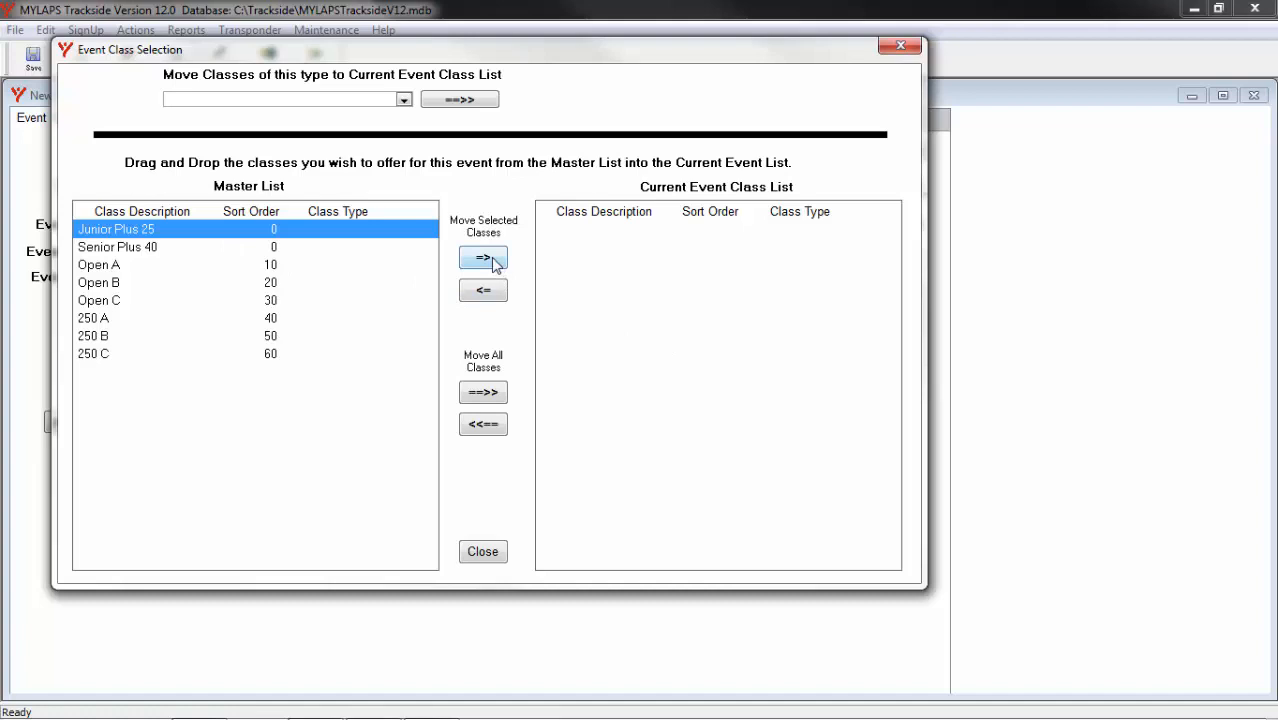
pyautogui.moveTo(258, 247)
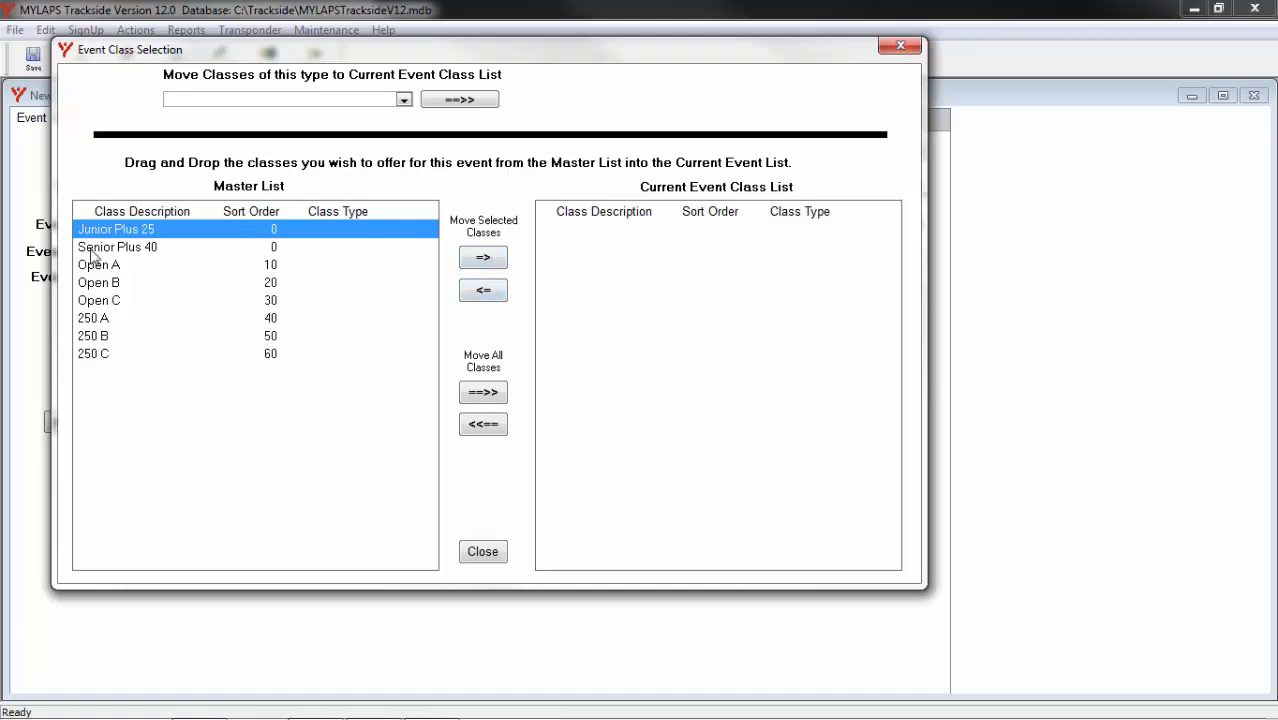
pyautogui.click(98, 264)
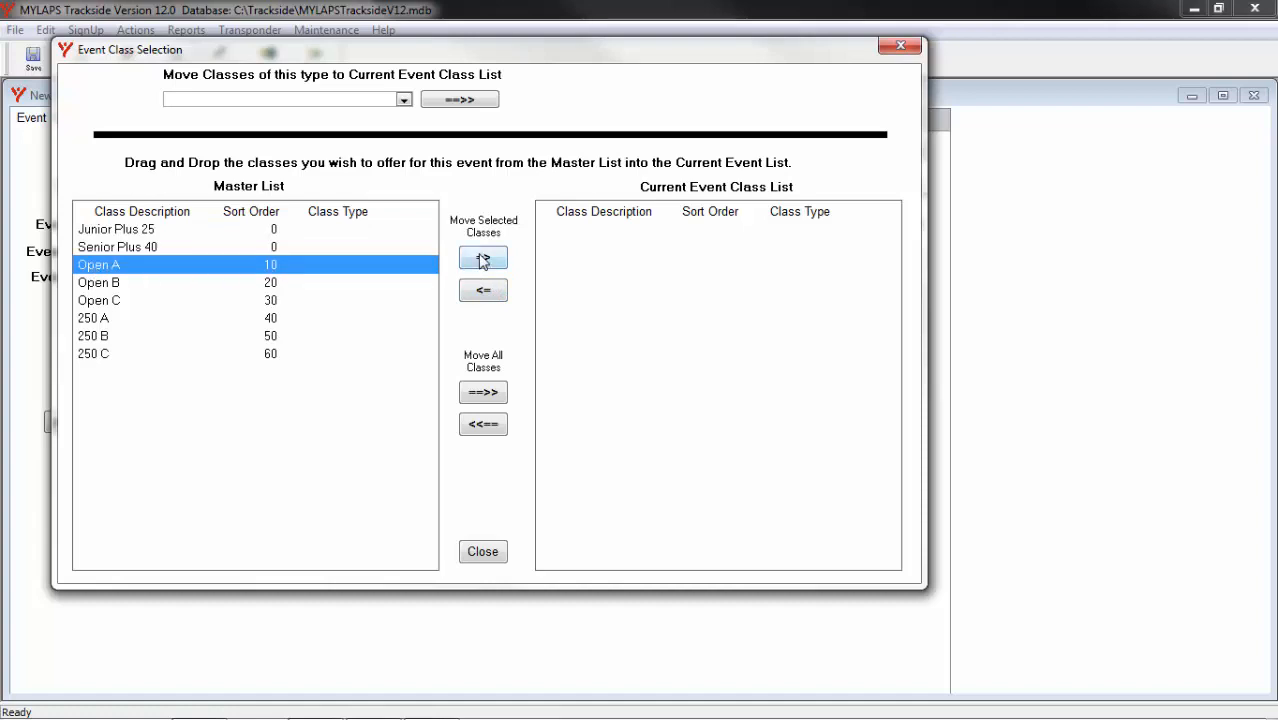
pyautogui.click(483, 257)
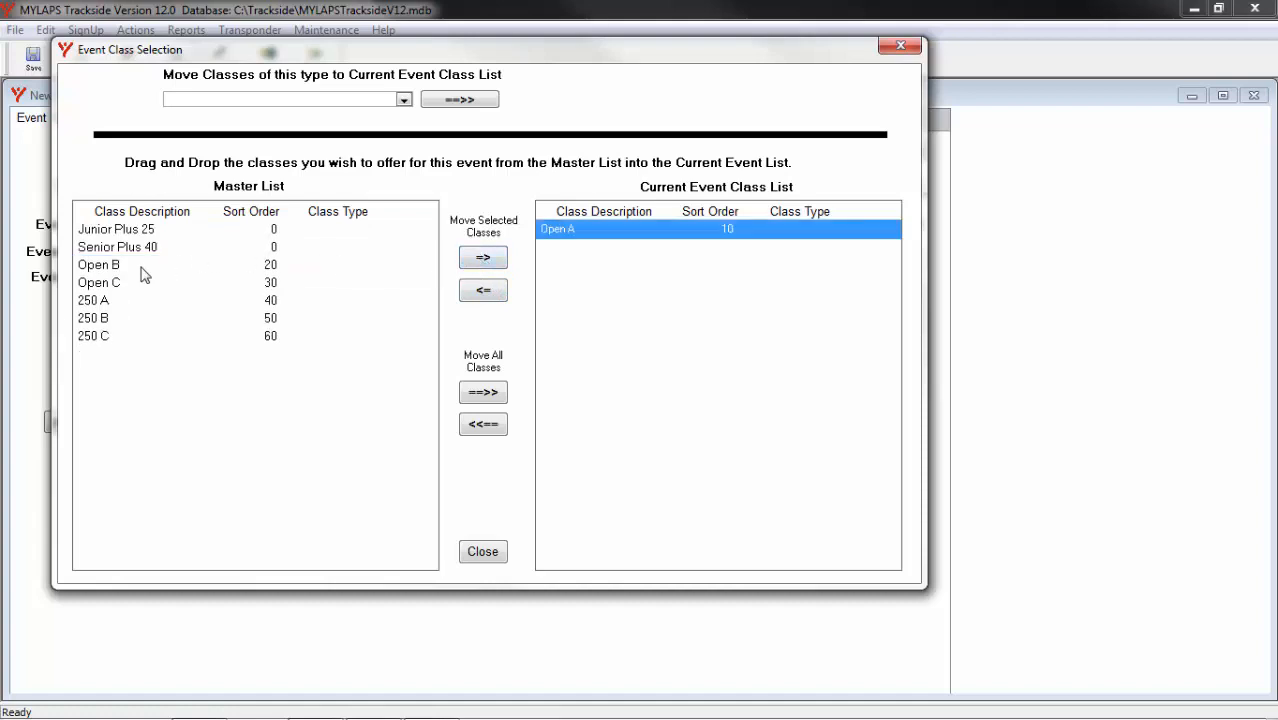
pyautogui.moveTo(695, 413)
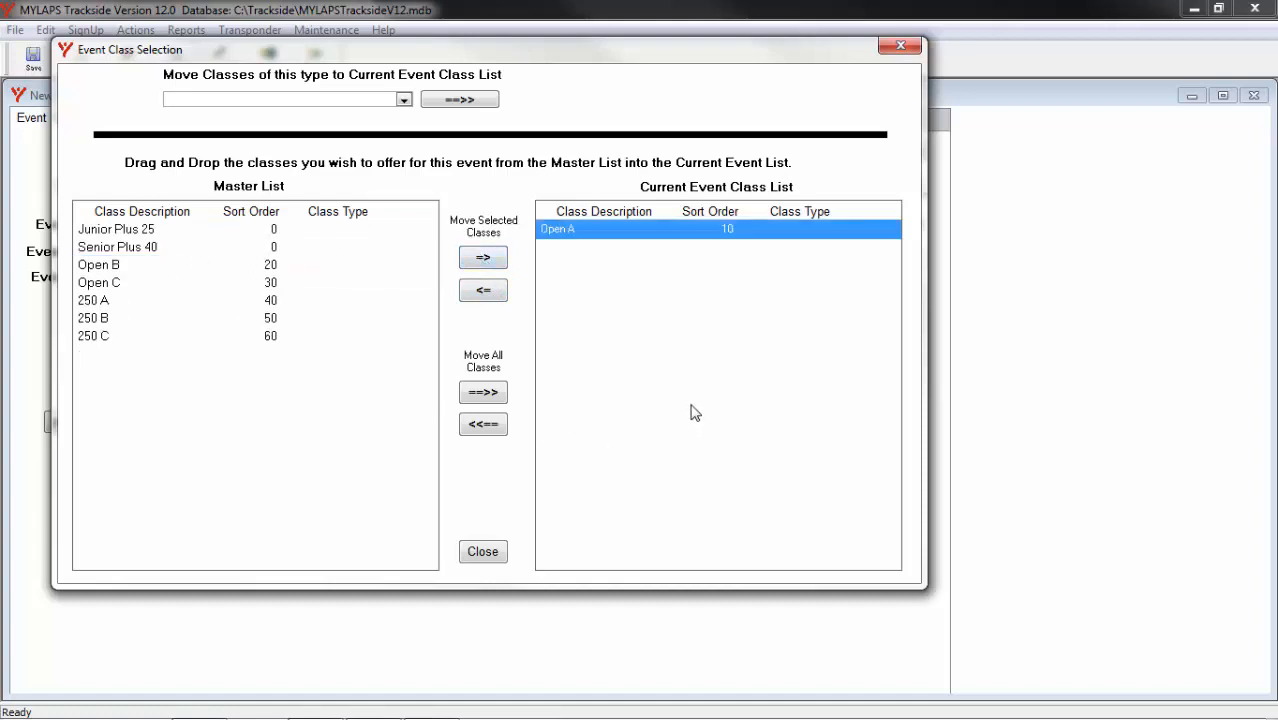
pyautogui.moveTo(483, 392)
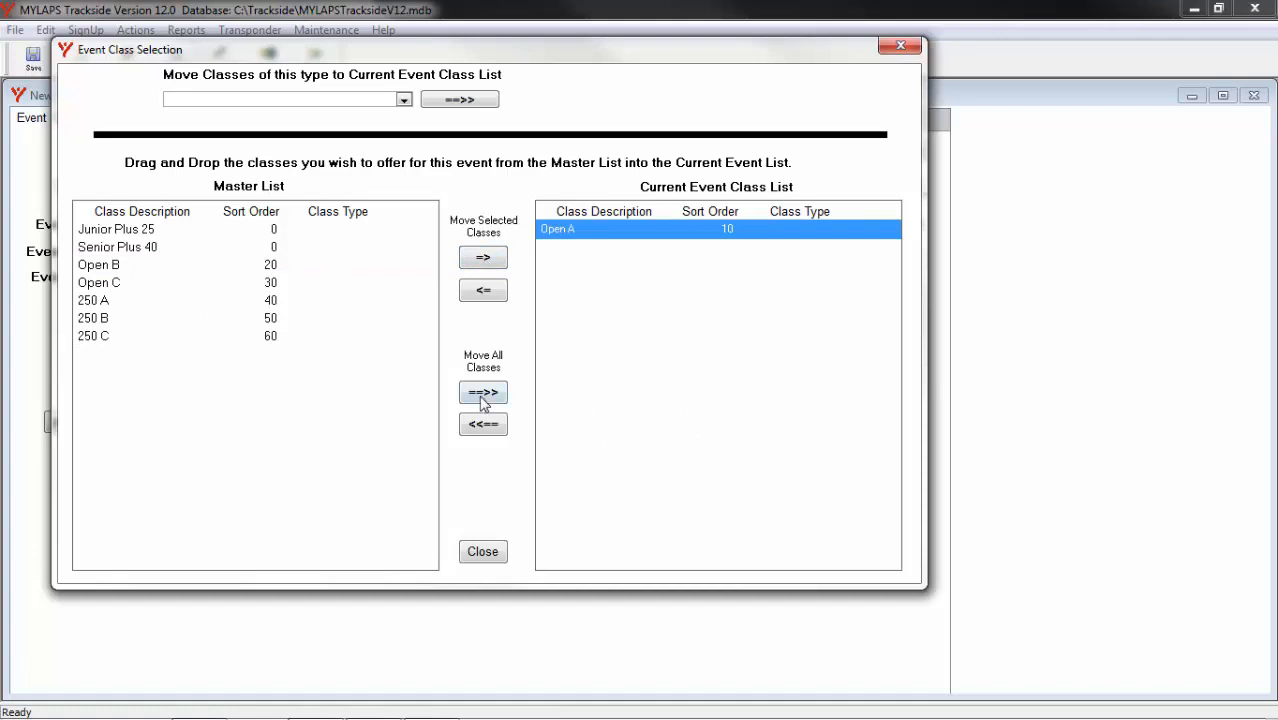
pyautogui.moveTo(135, 247)
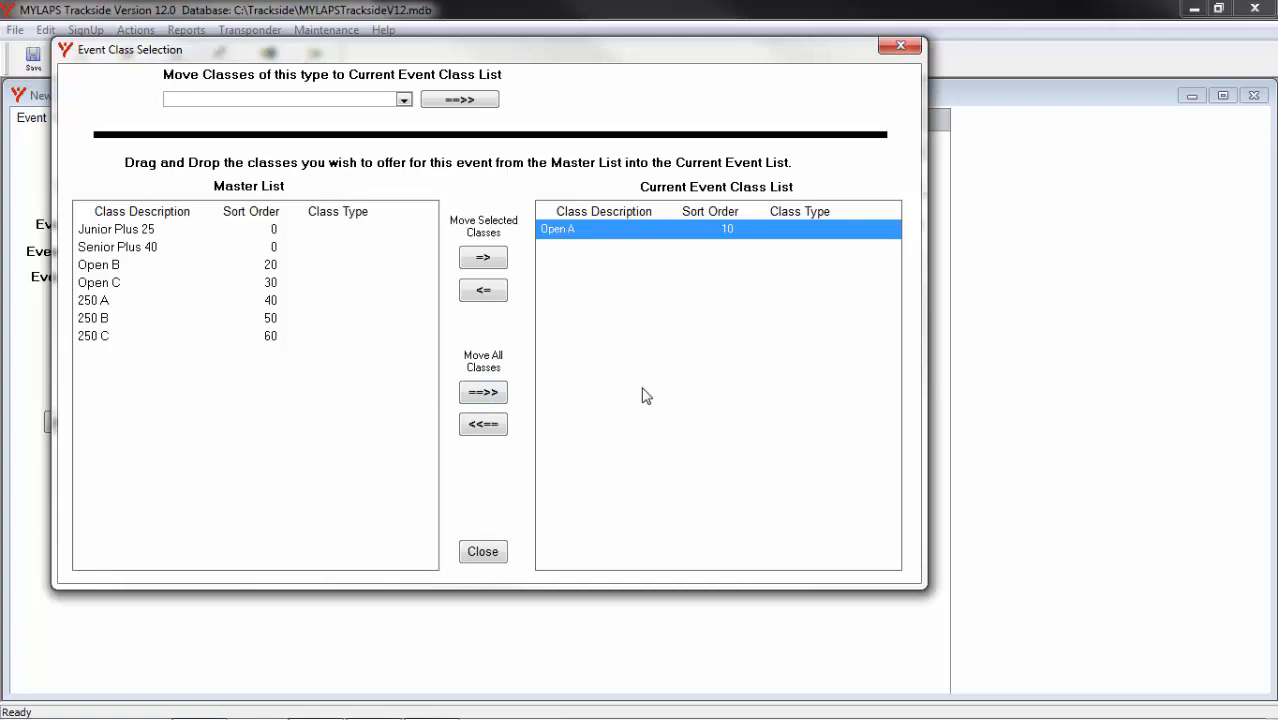
pyautogui.click(93, 318)
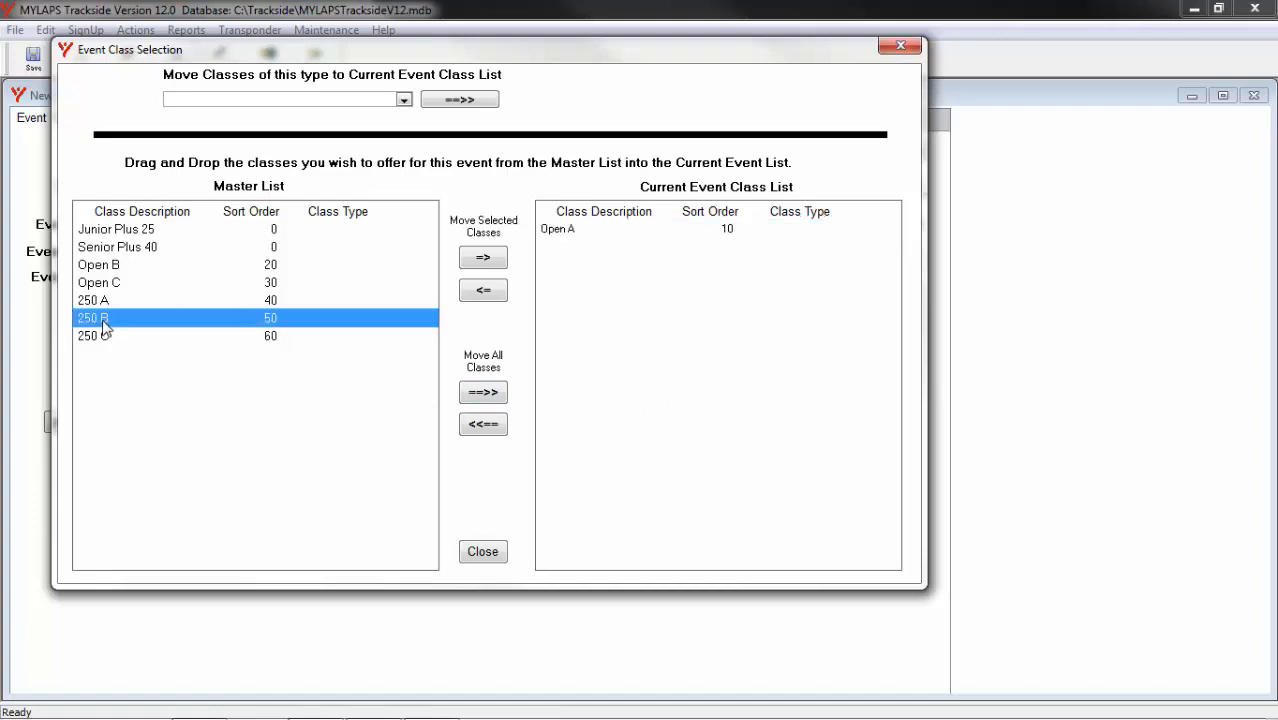
# Move 250 B and all remaining classes to Round 1, then close class selection.
pyautogui.click(483, 257)
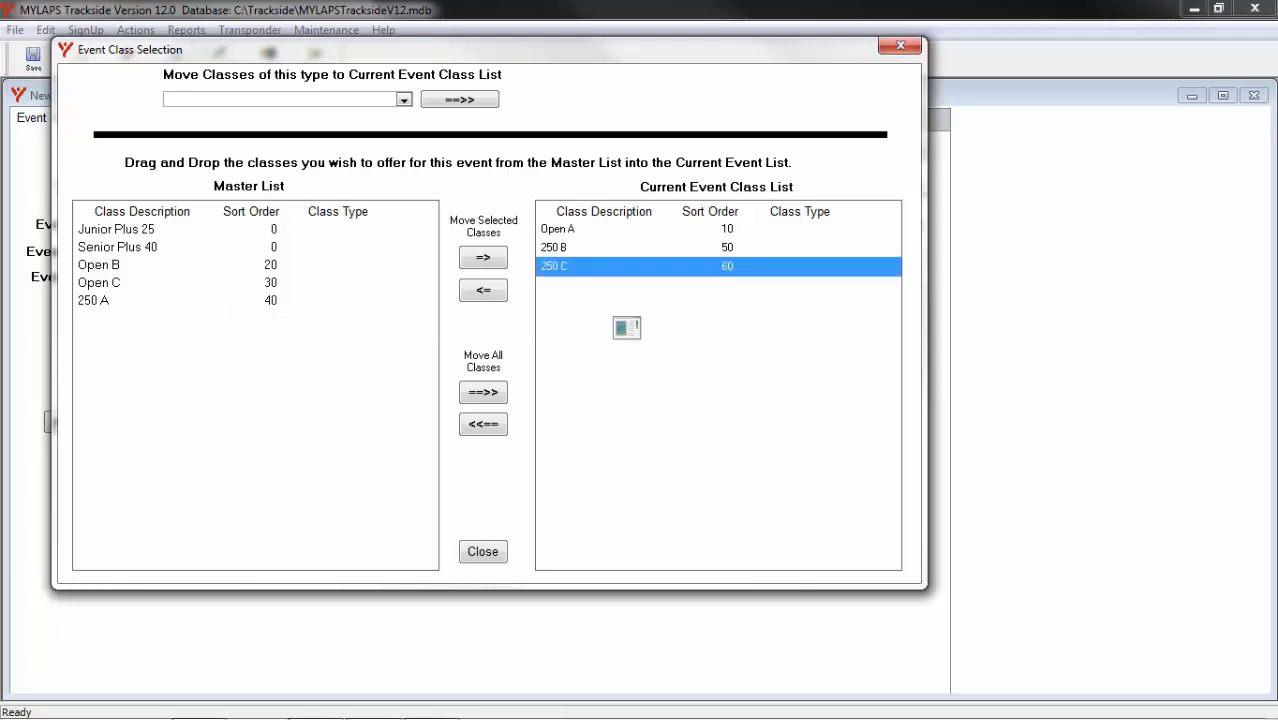
pyautogui.moveTo(295, 290)
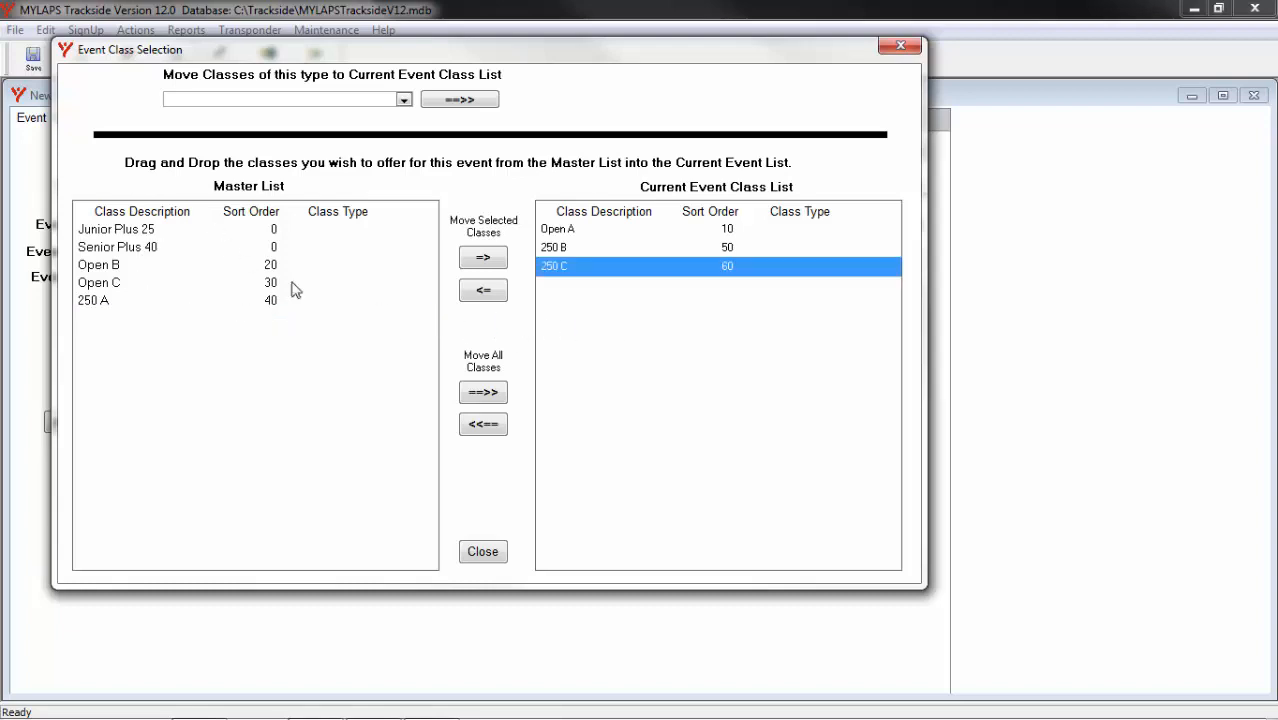
pyautogui.click(483, 392)
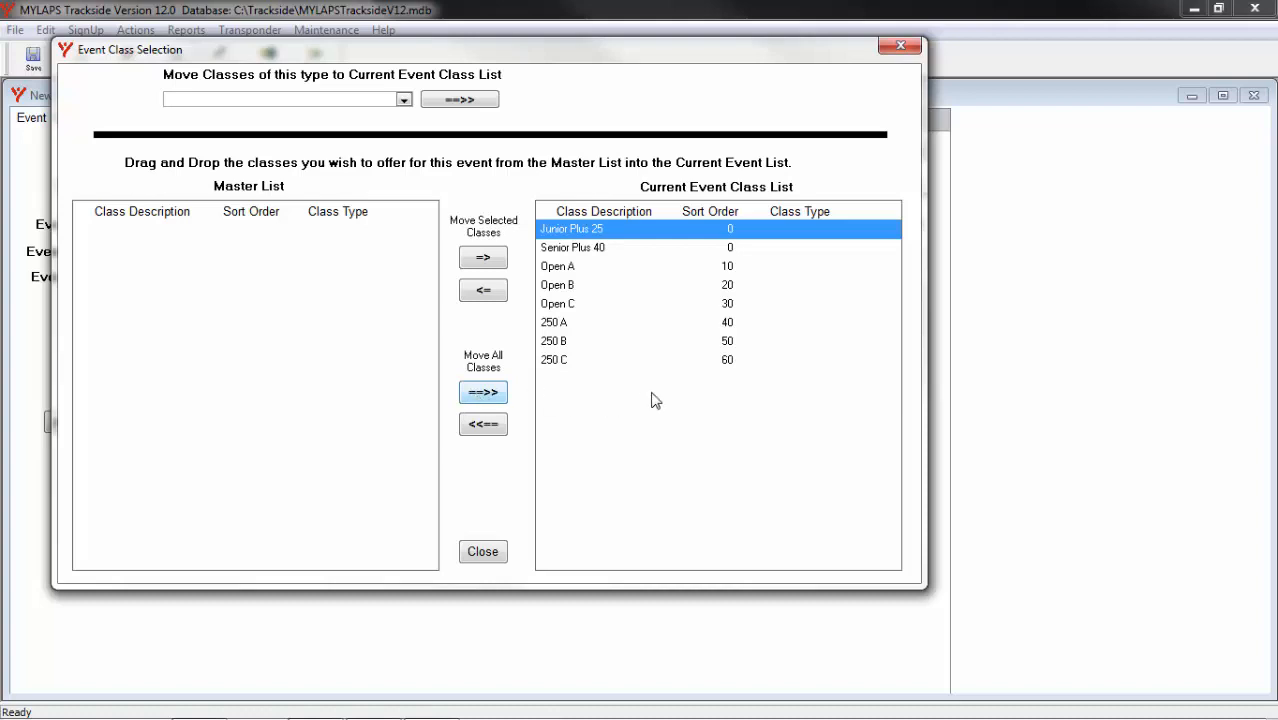
pyautogui.moveTo(476, 527)
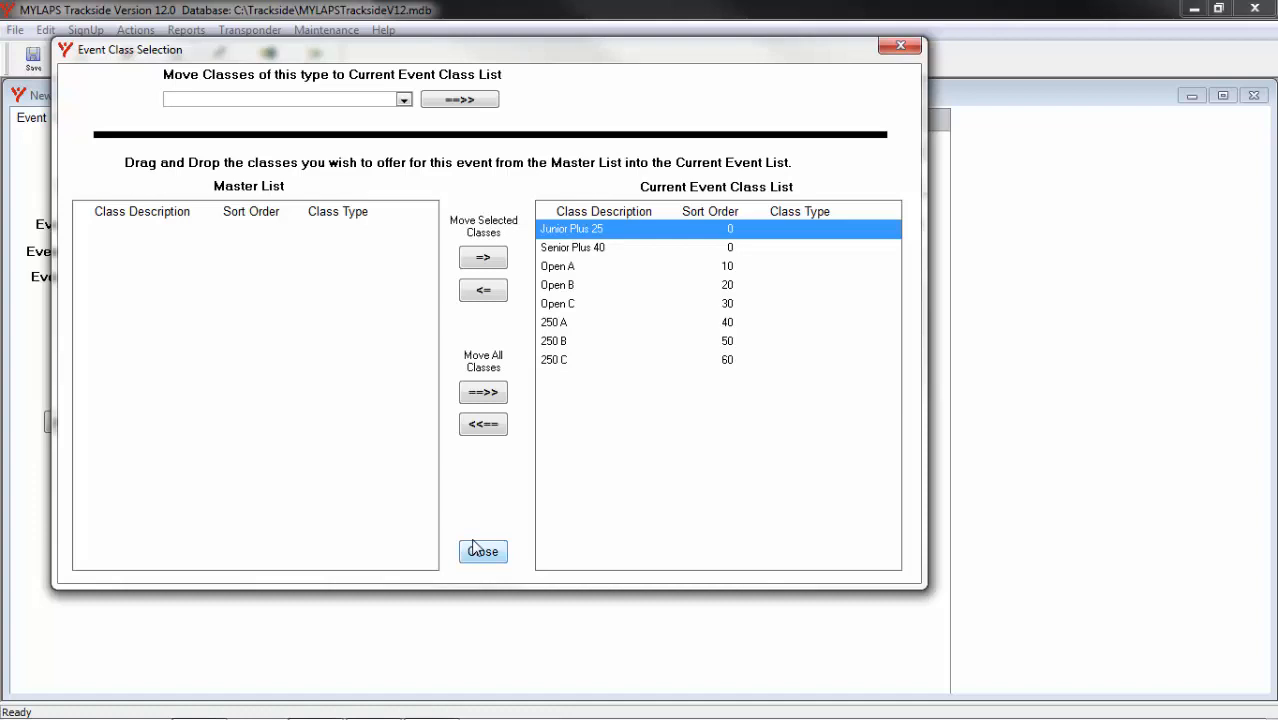
pyautogui.moveTo(390, 334)
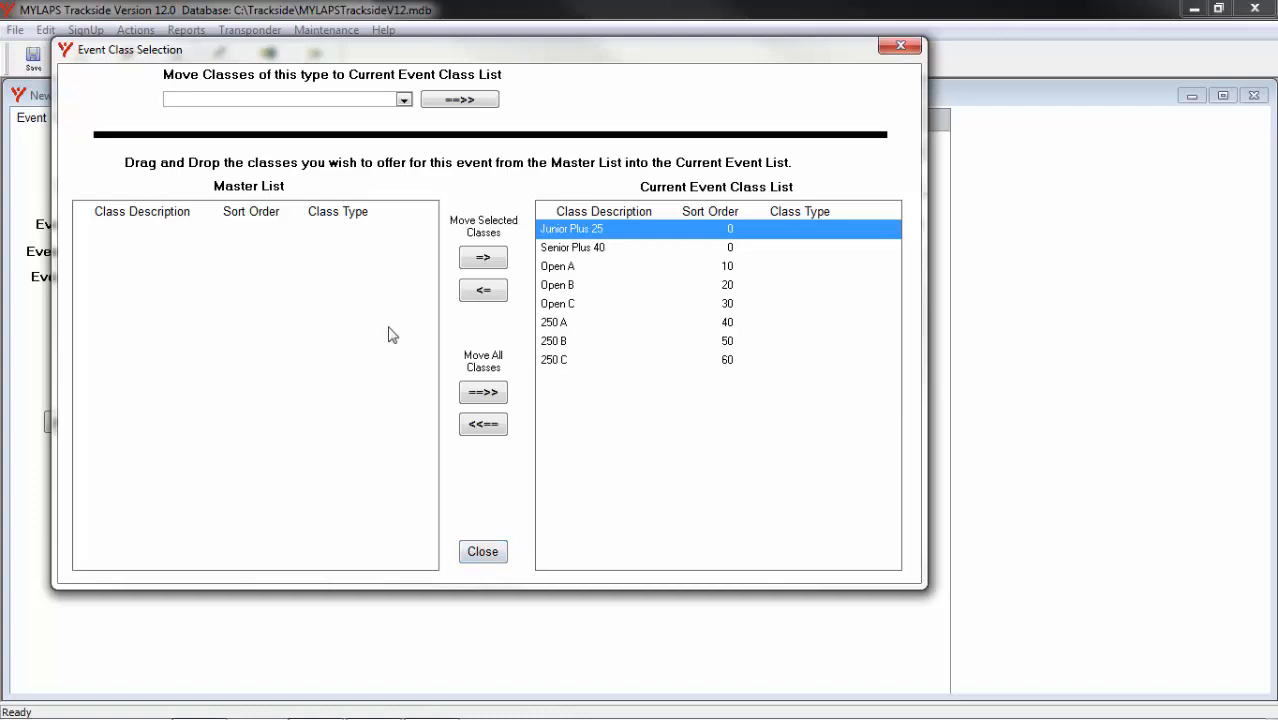
pyautogui.moveTo(325, 430)
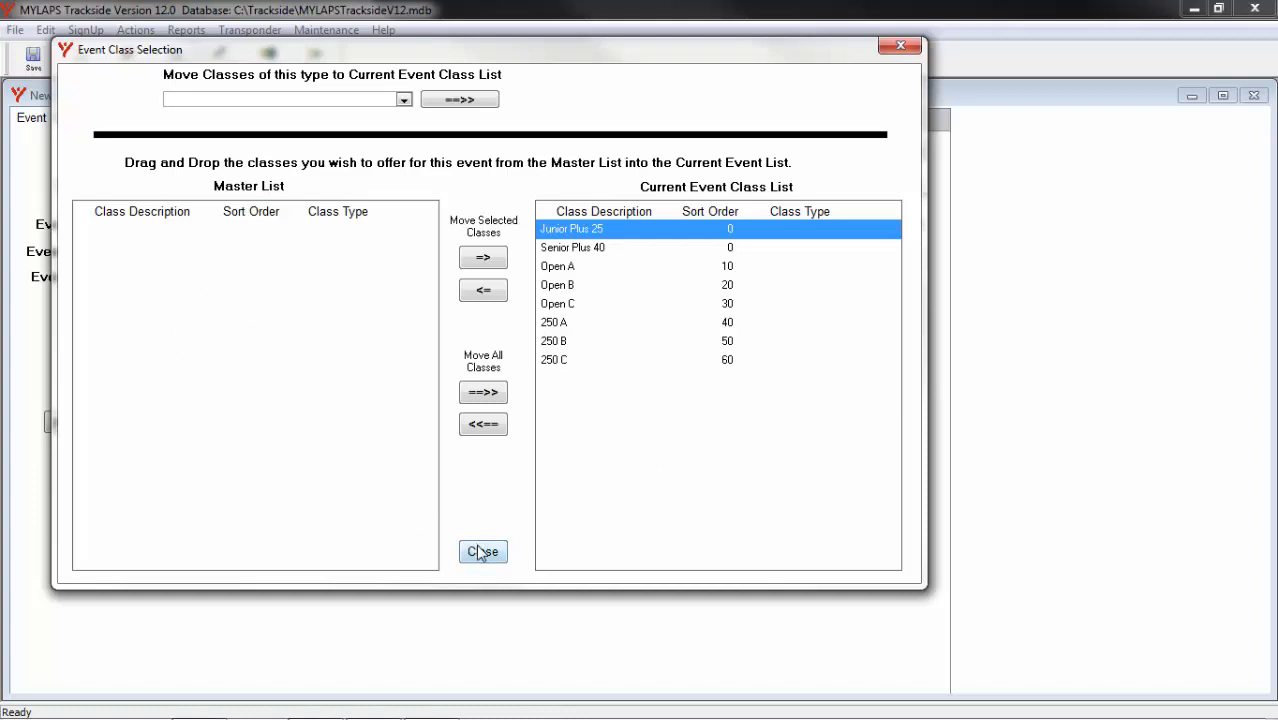
pyautogui.click(483, 552)
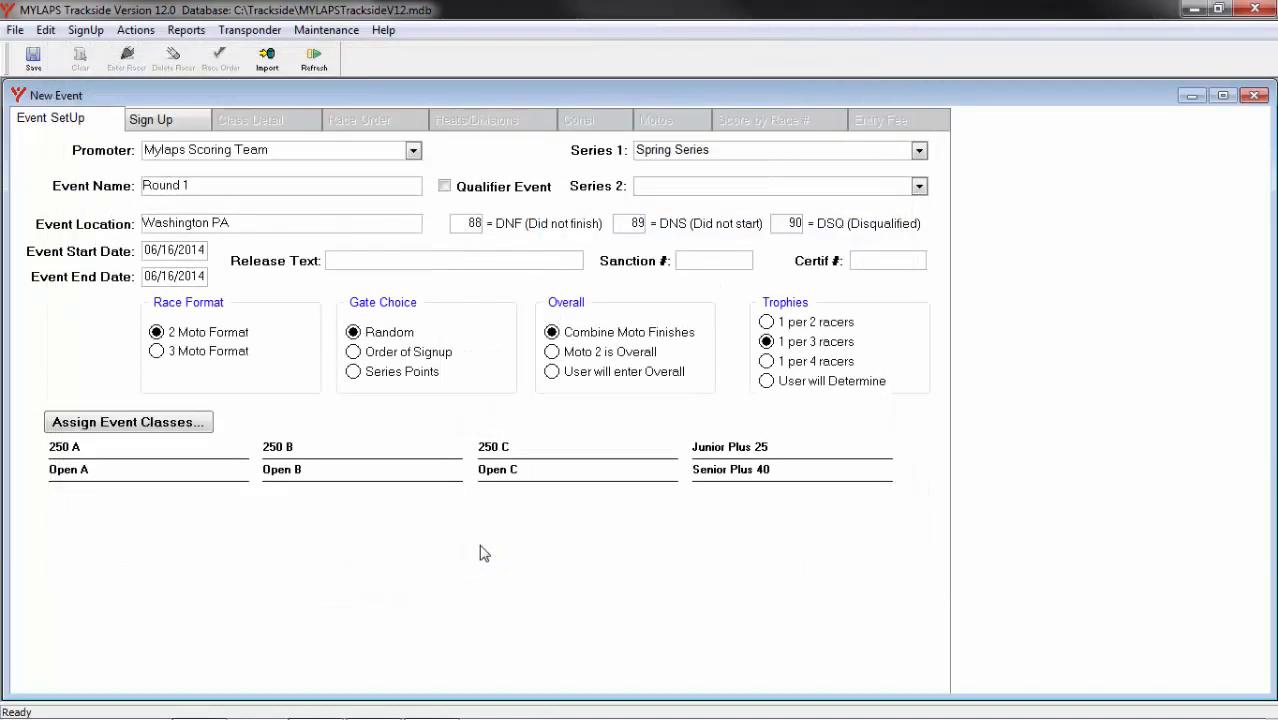
pyautogui.moveTo(120, 285)
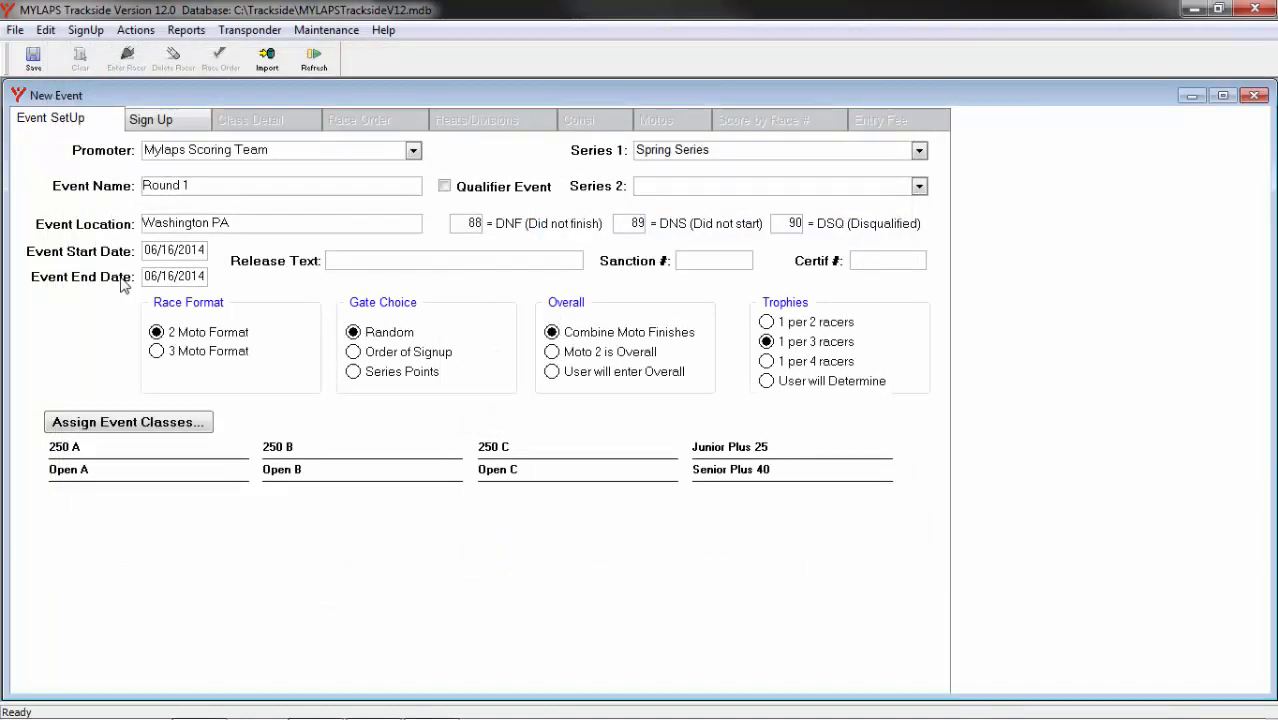
pyautogui.moveTo(33, 57)
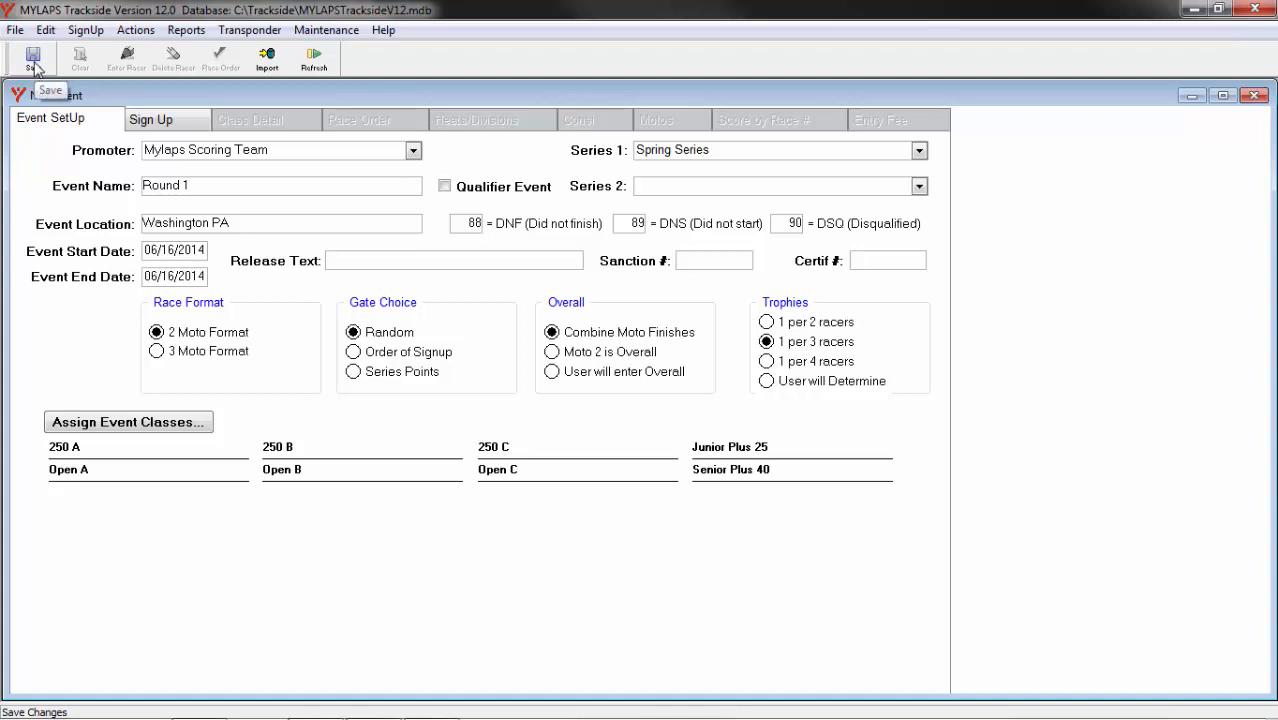
# Save the Round 1 event so its window shows 'Round 1 06/16/2014'.
pyautogui.click(32, 57)
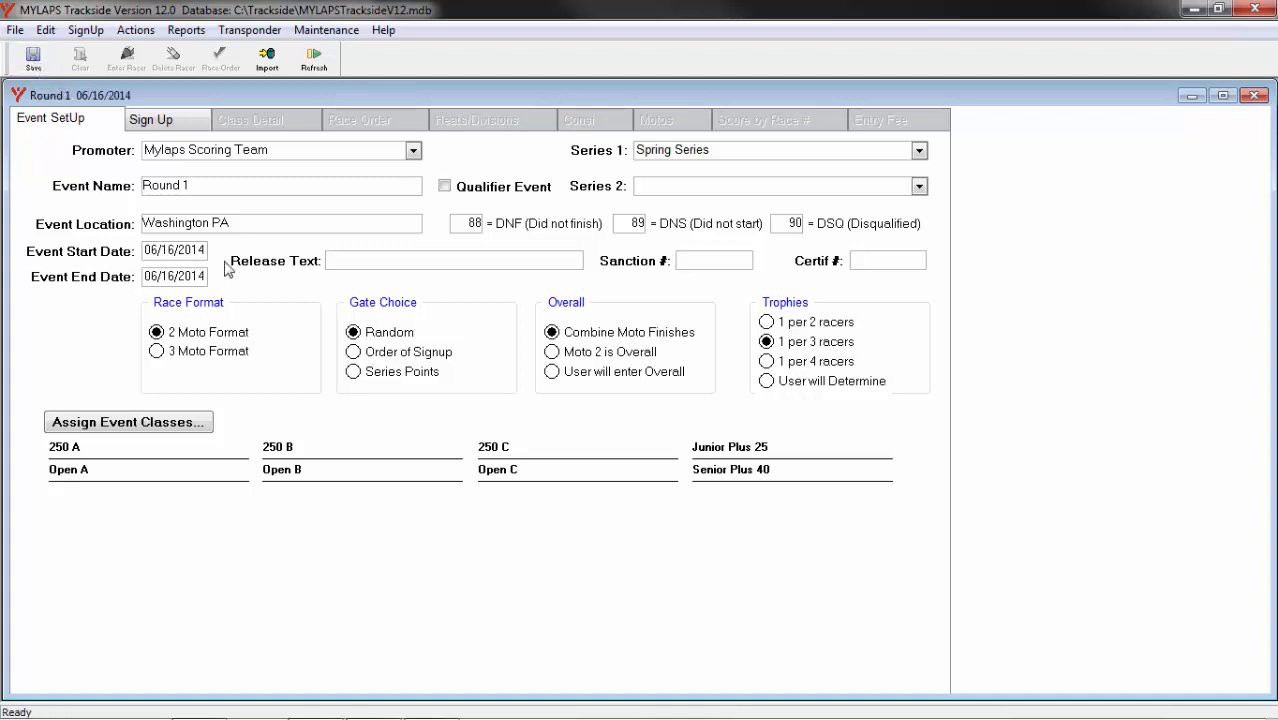
pyautogui.moveTo(878, 385)
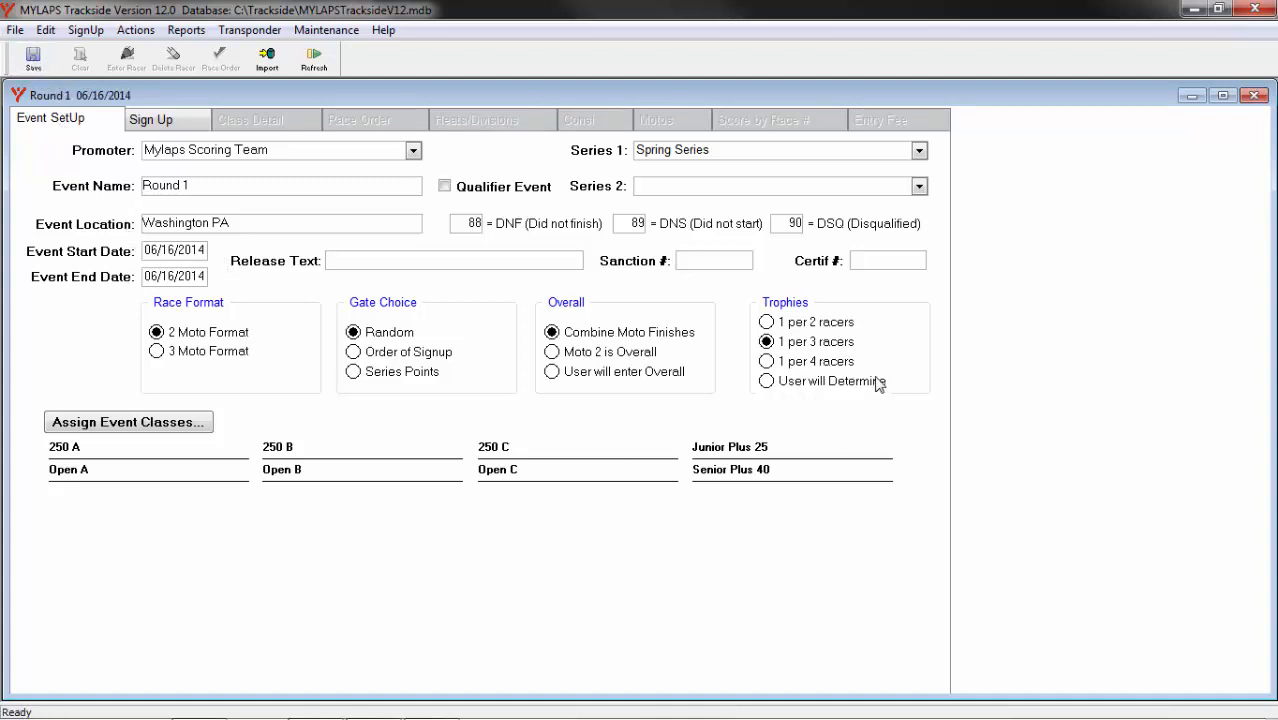
pyautogui.moveTo(72, 222)
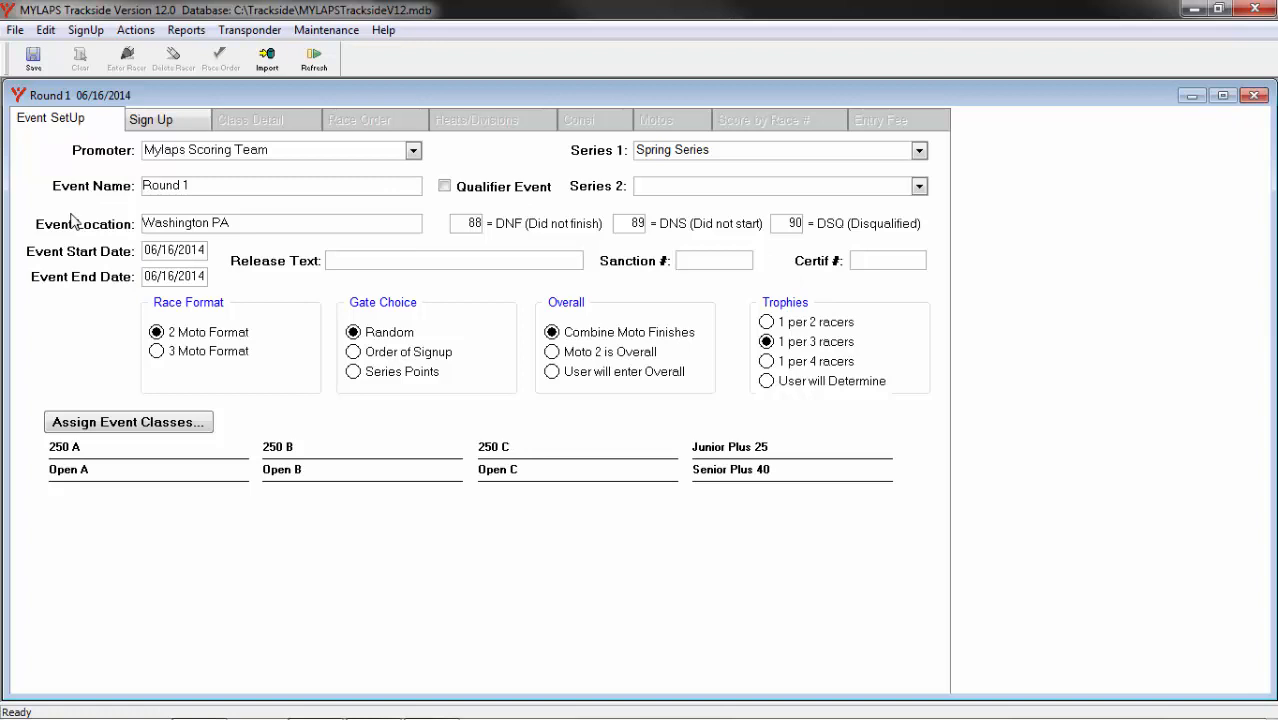